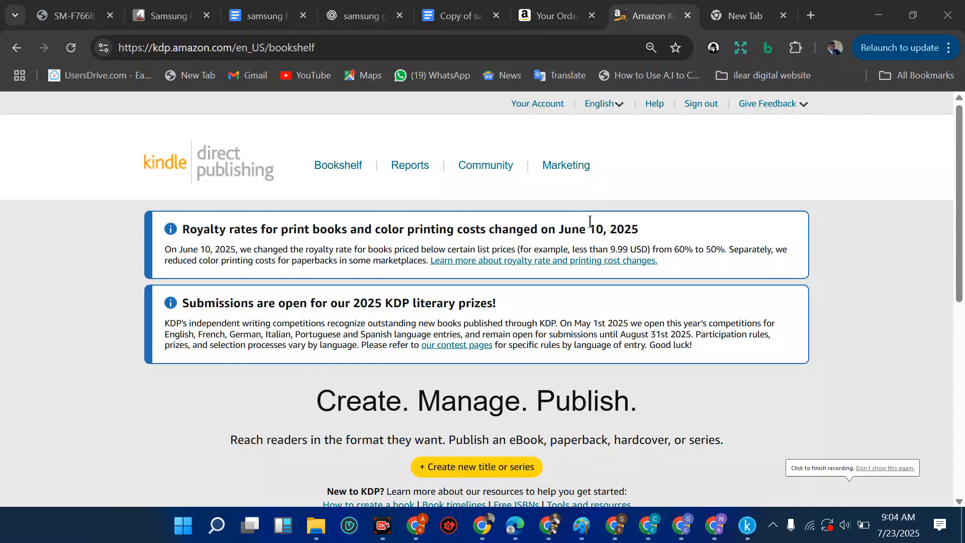
Step: Open the Reports dashboard showing this month's estimated royalties, orders and KENP pages read
scroll(down, 3)
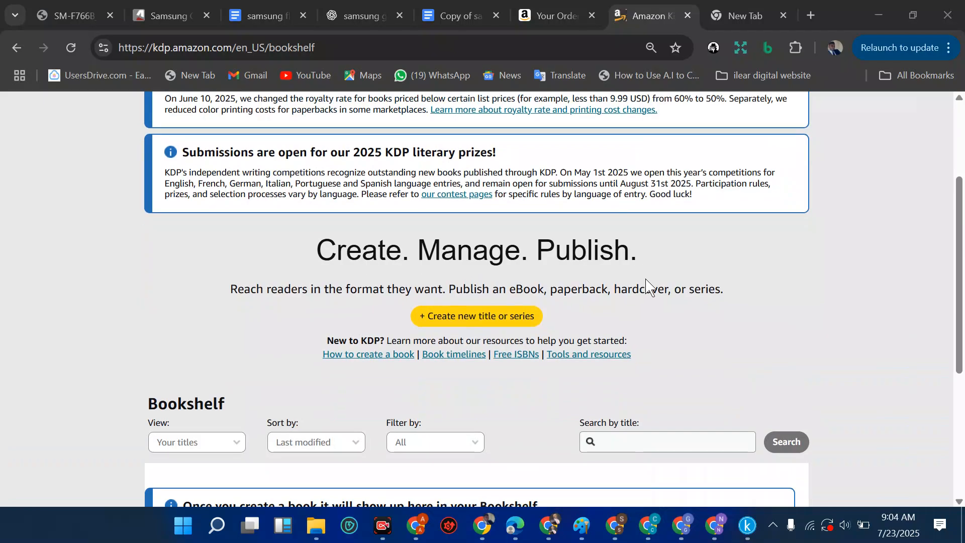
scroll(up, 3)
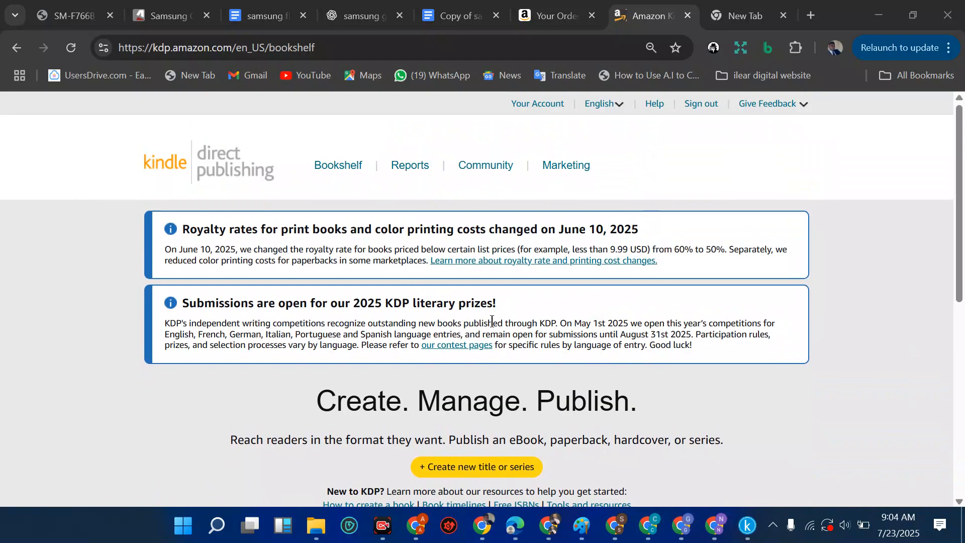
mouse_move(498, 481)
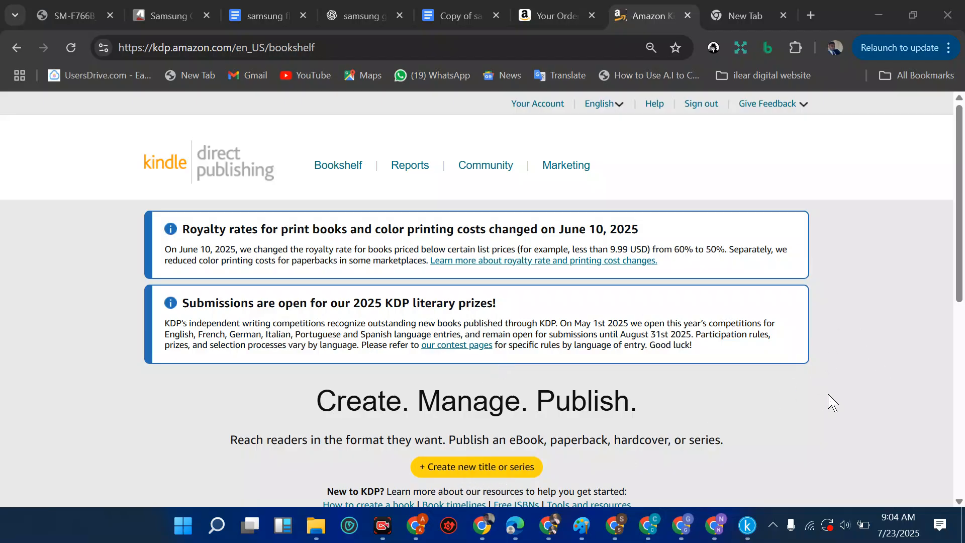
mouse_move(489, 399)
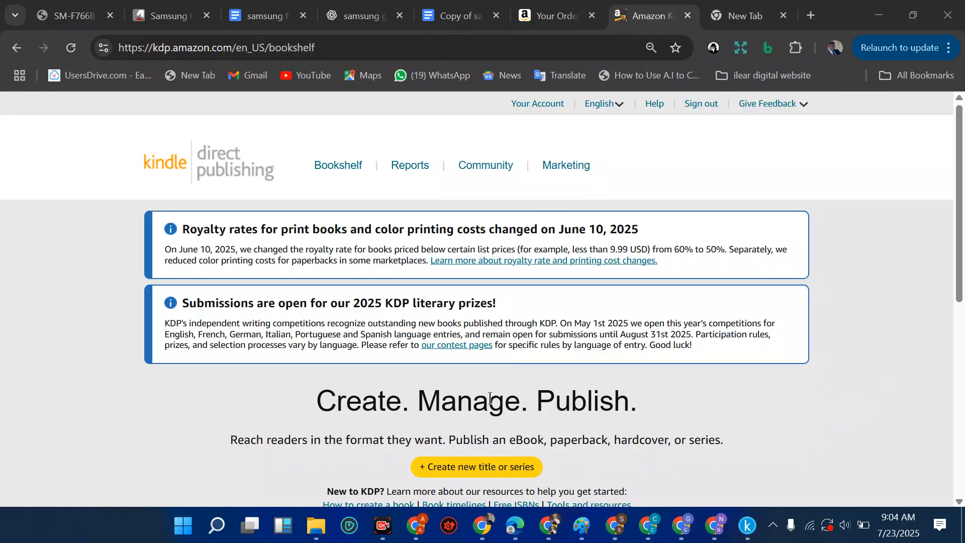
scroll(down, 3)
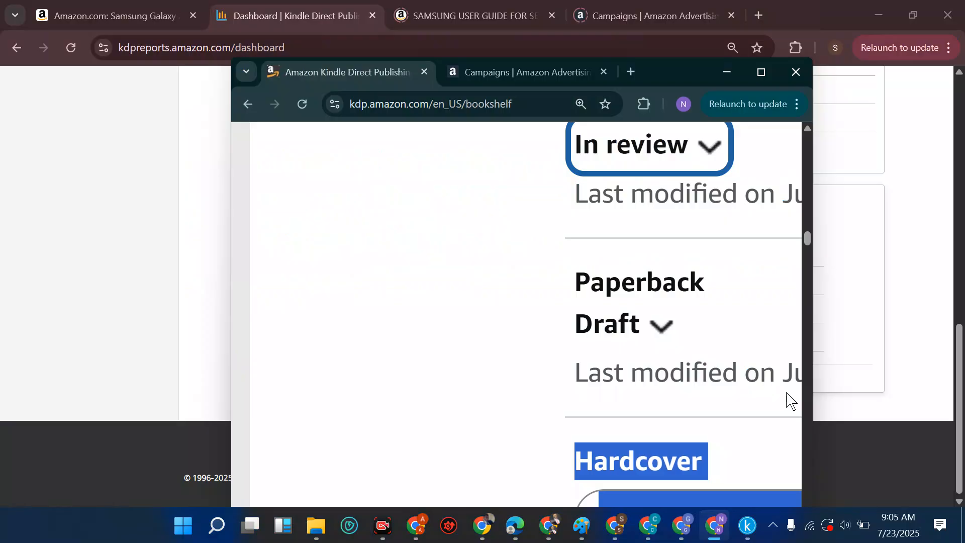
mouse_move(654, 179)
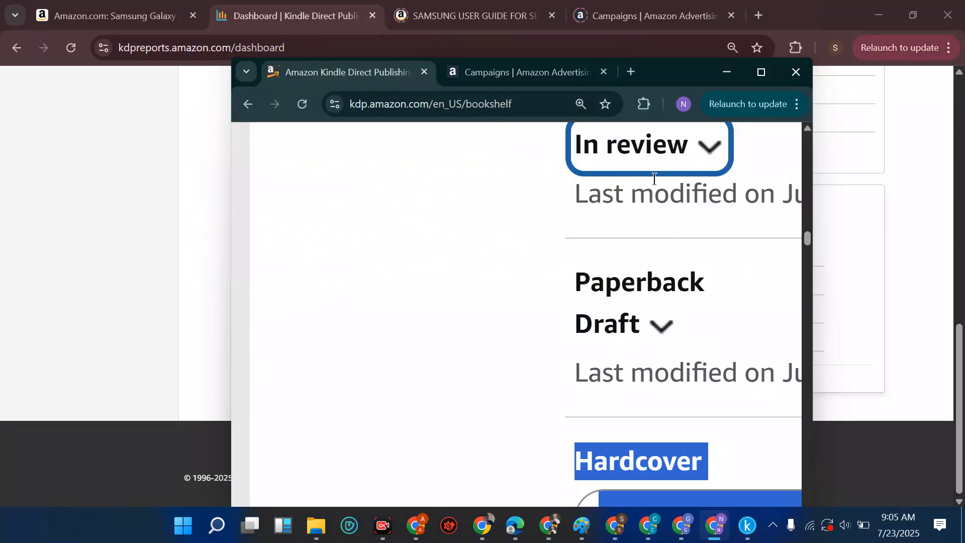
click(627, 145)
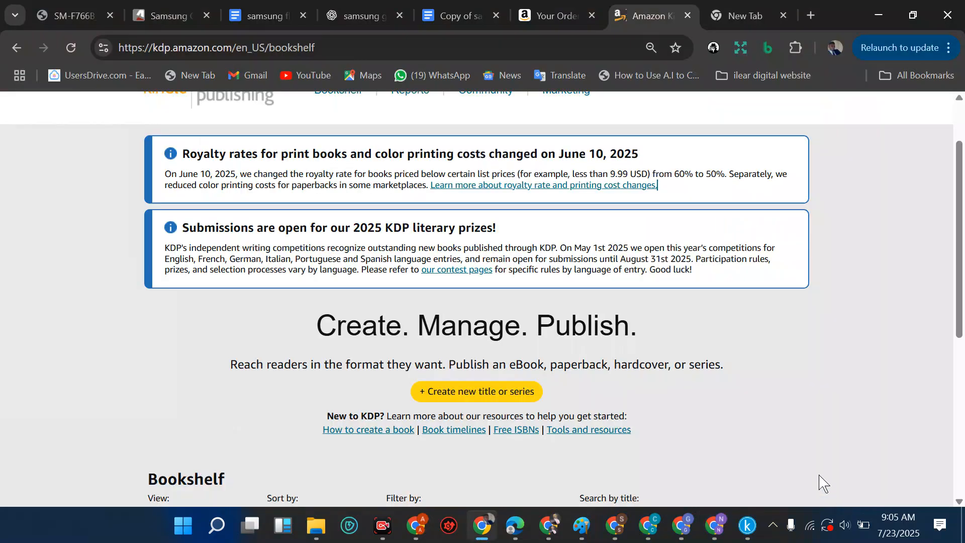
mouse_move(796, 362)
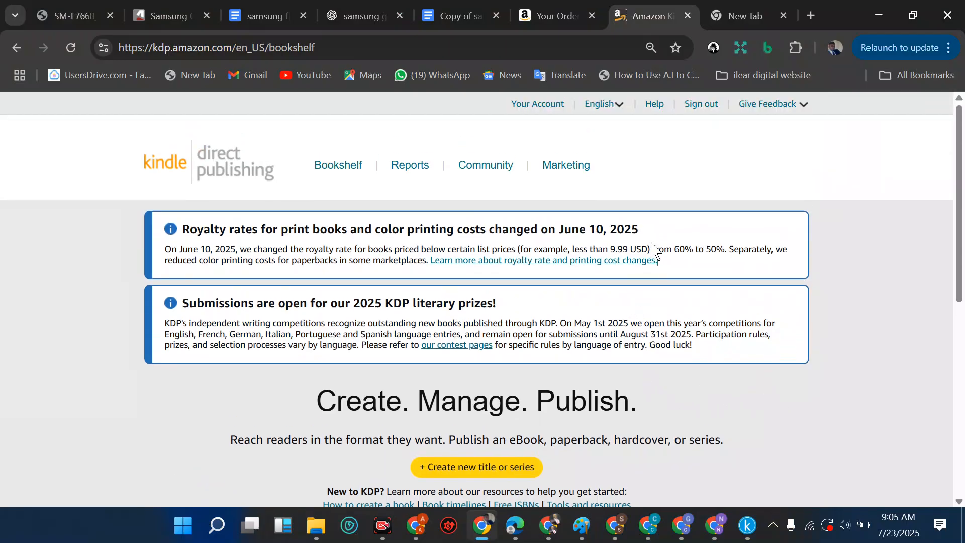
click(409, 165)
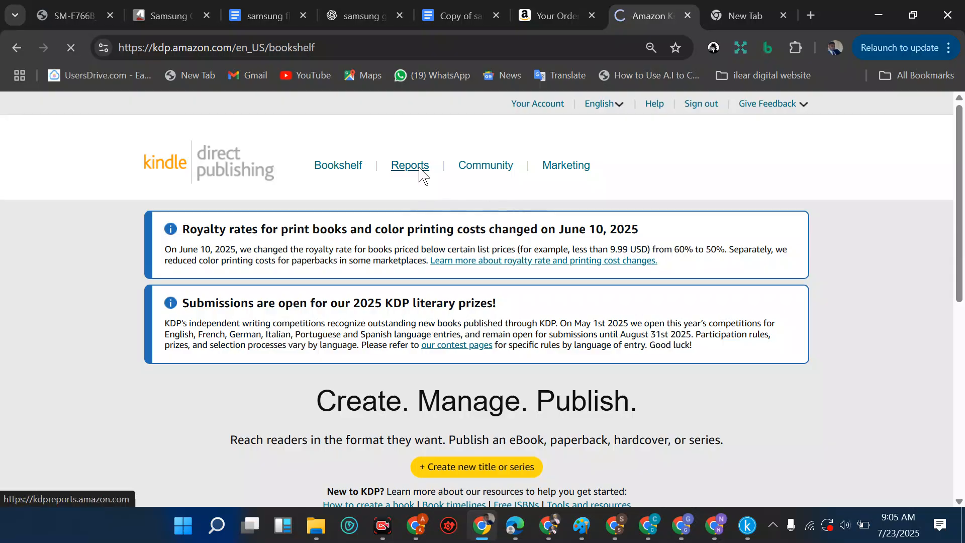
click(409, 165)
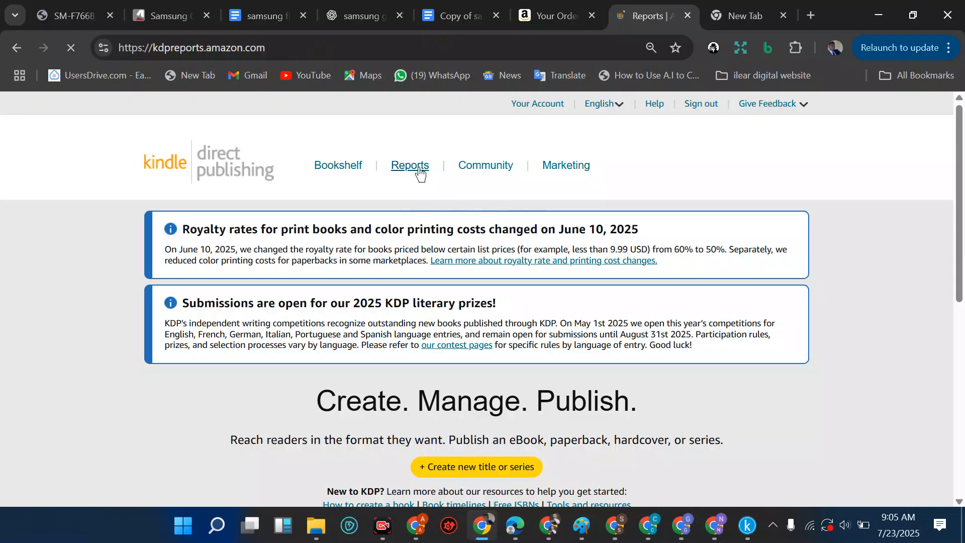
click(409, 165)
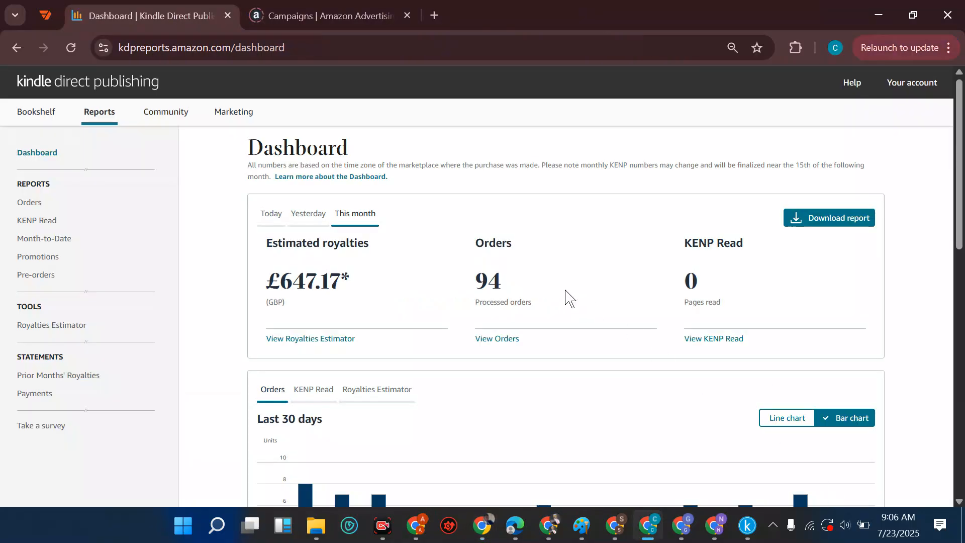
mouse_move(550, 259)
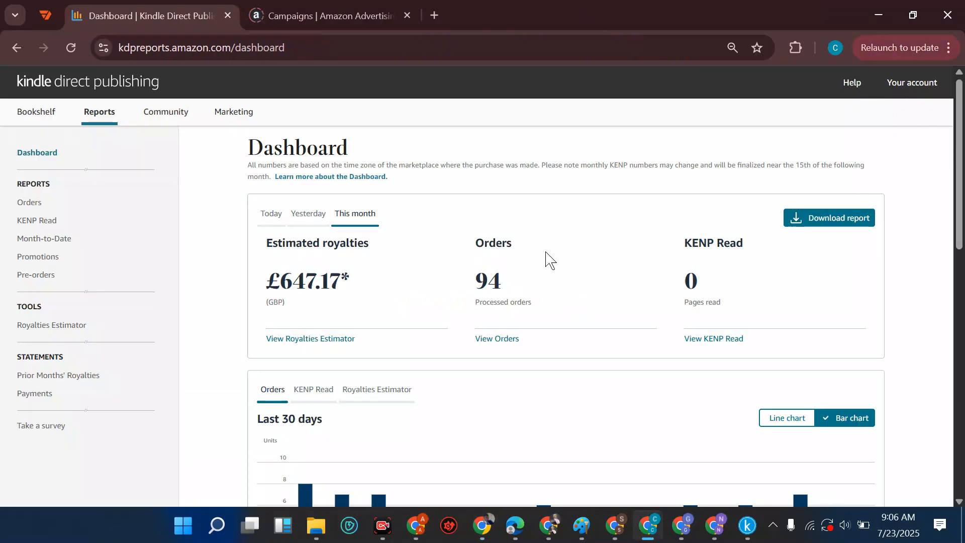
mouse_move(36, 111)
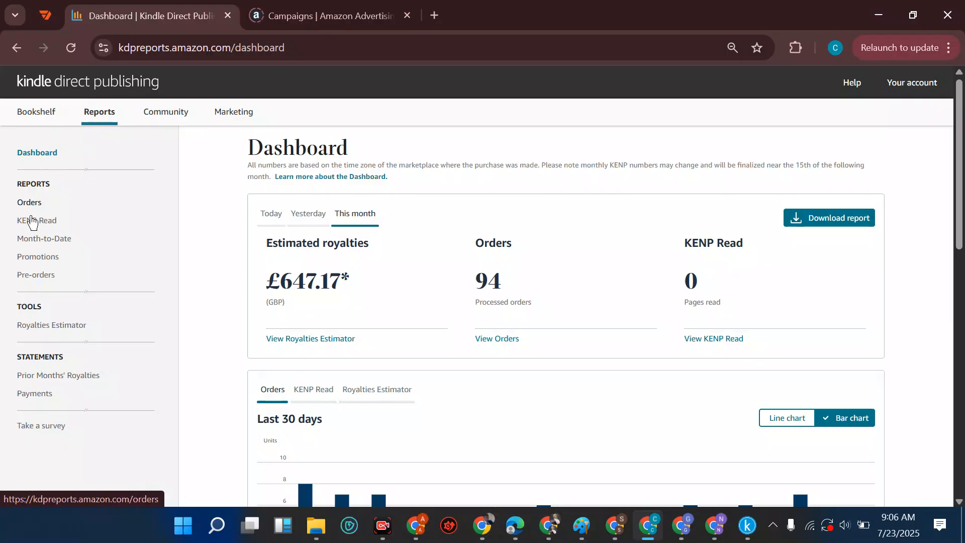
mouse_move(59, 190)
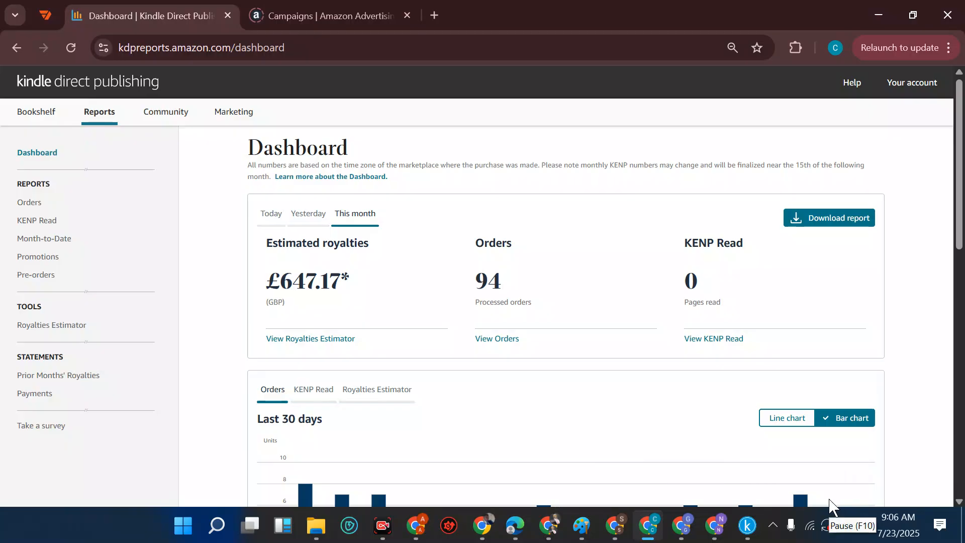
mouse_move(832, 486)
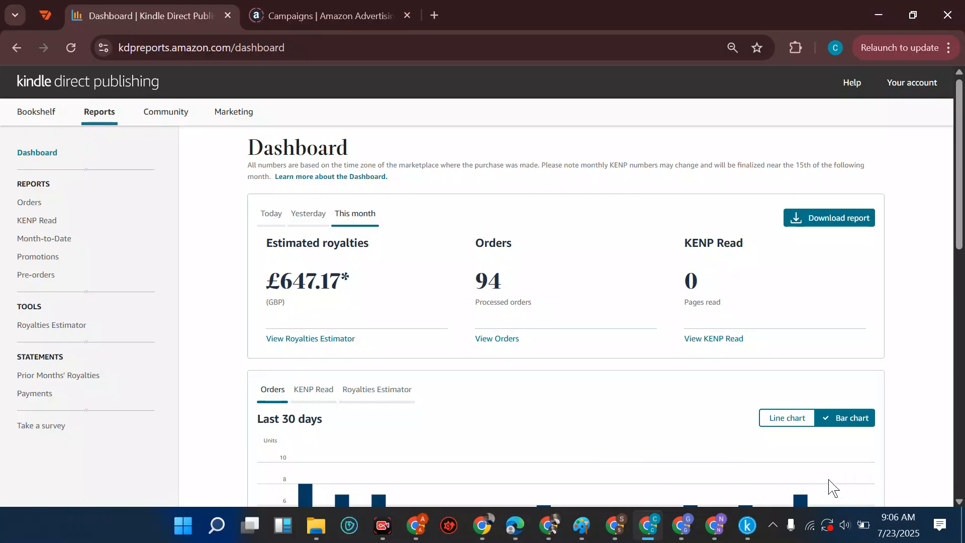
mouse_move(69, 182)
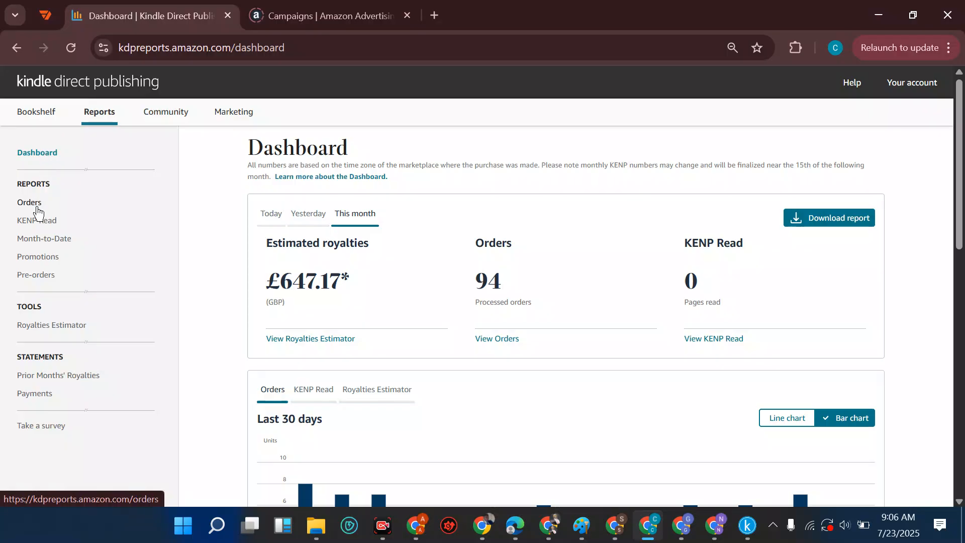
mouse_move(37, 223)
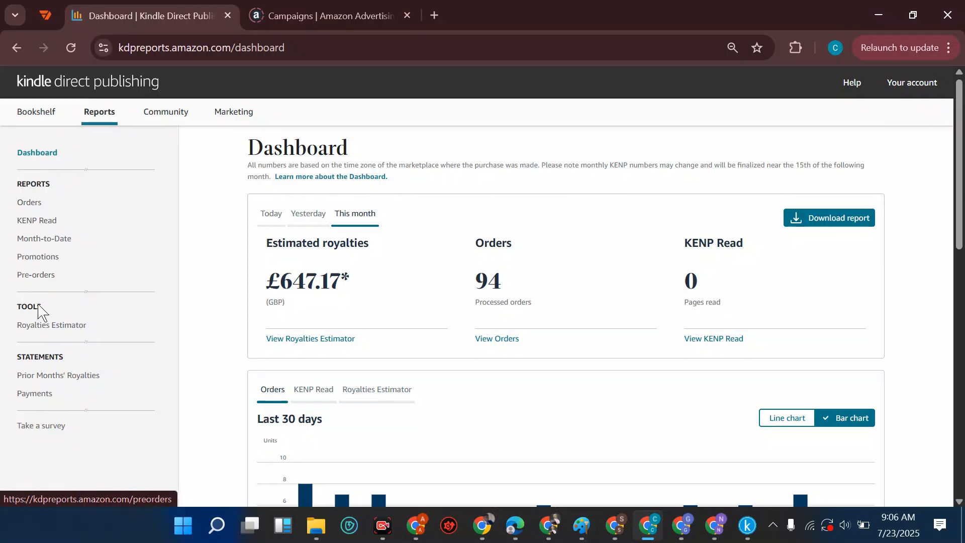
Step: Open the Royalties Estimator and set its date range to the last 90 days (Apr 25 – Jul 23, 2025)
click(51, 324)
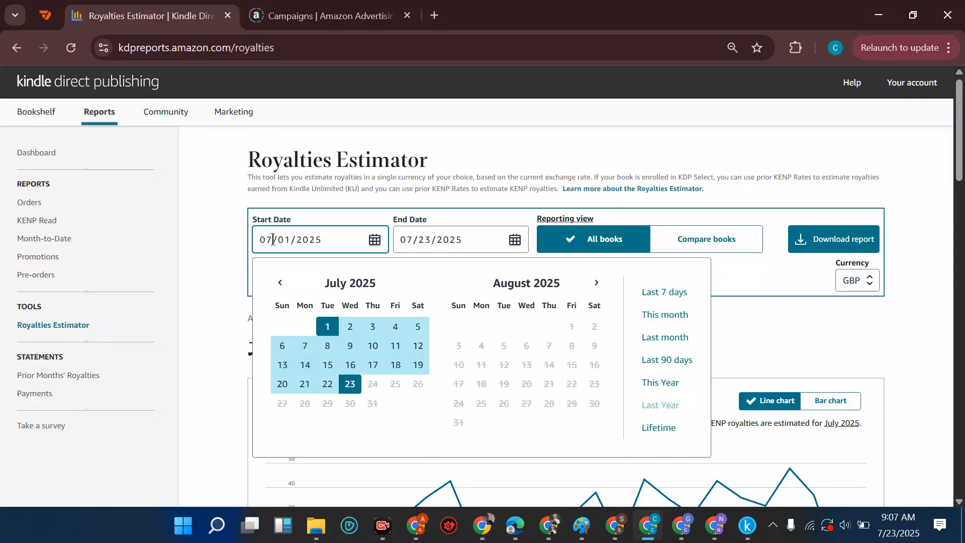
click(460, 239)
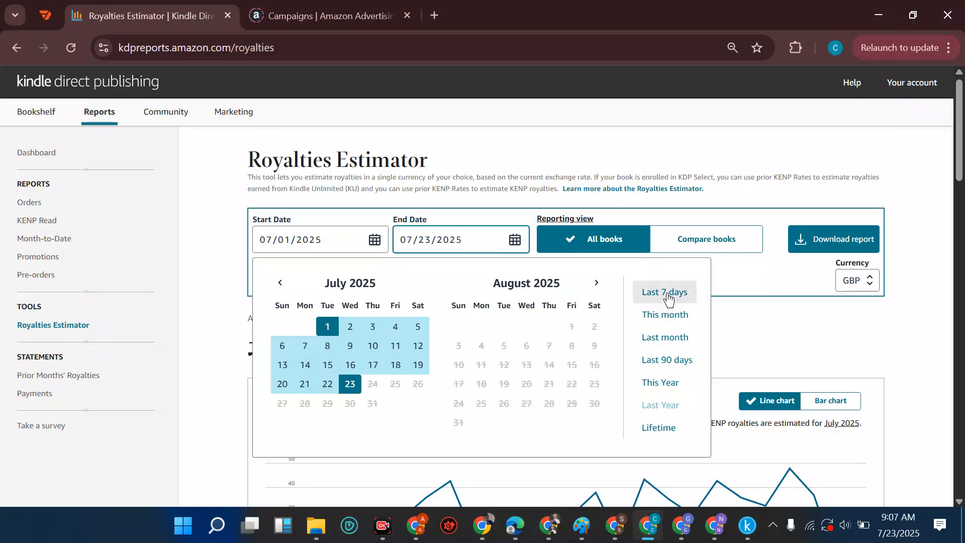
mouse_move(664, 337)
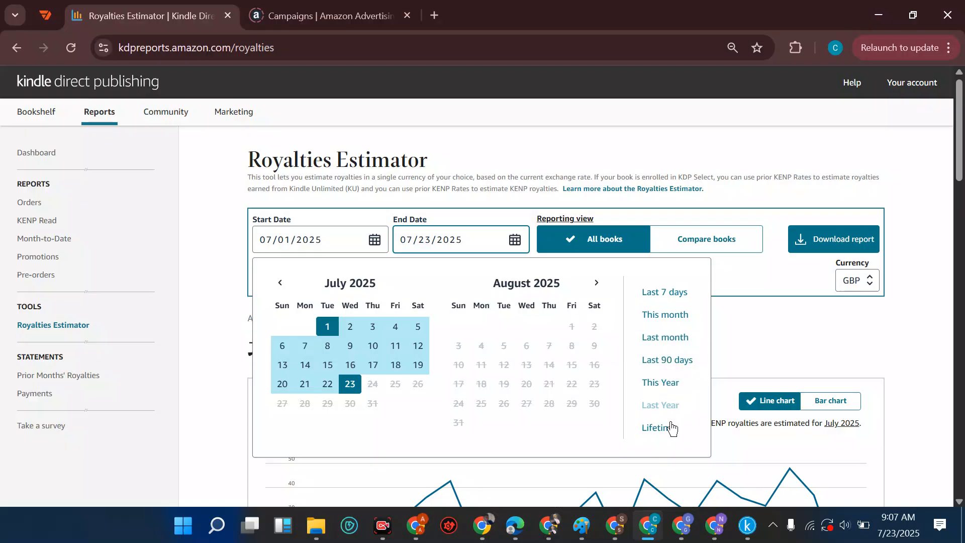
click(666, 359)
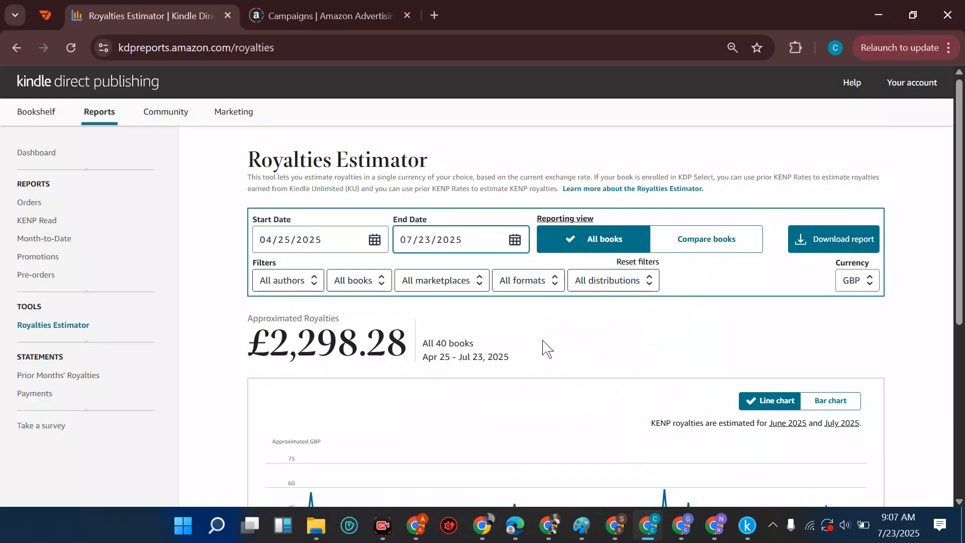
mouse_move(348, 345)
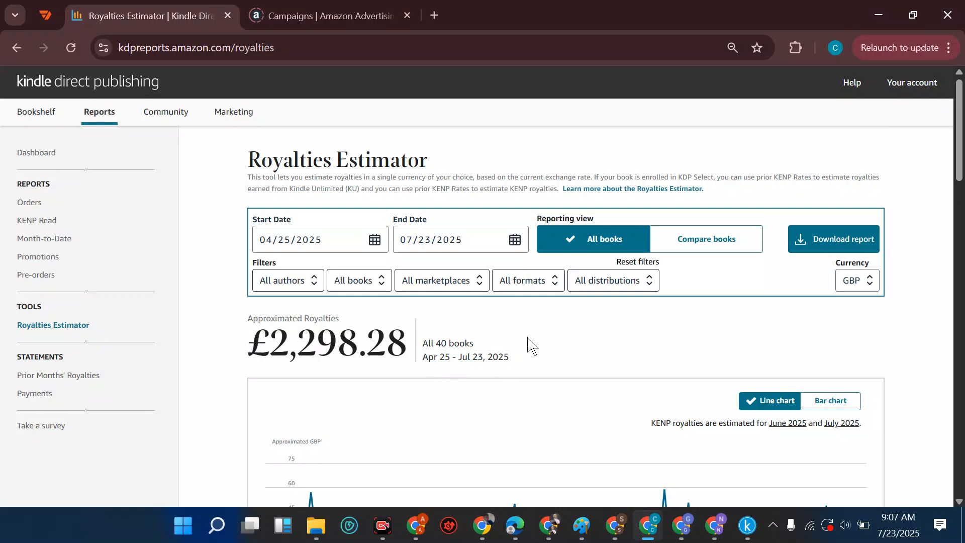
Step: Show the estimate for all 40 books in USD, totalling $3,120.59
click(320, 239)
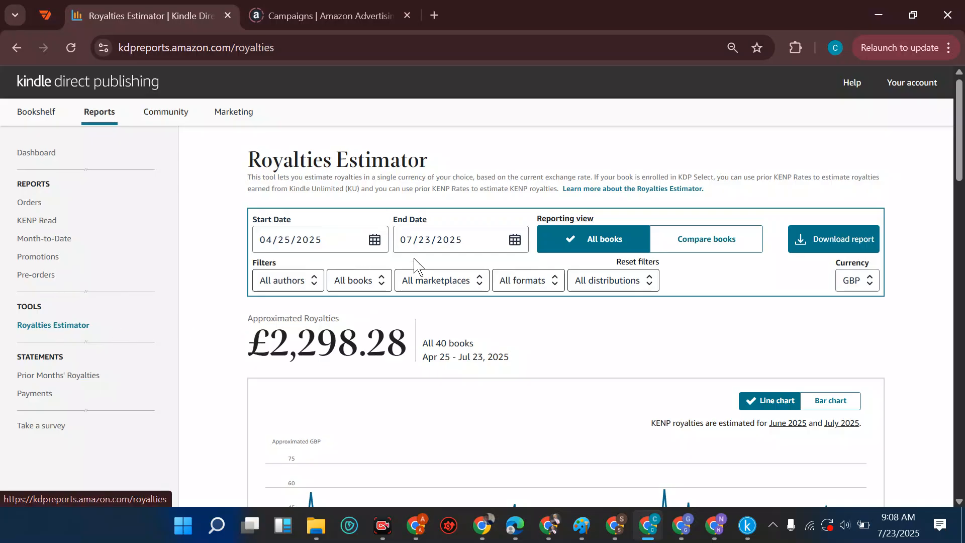
click(855, 280)
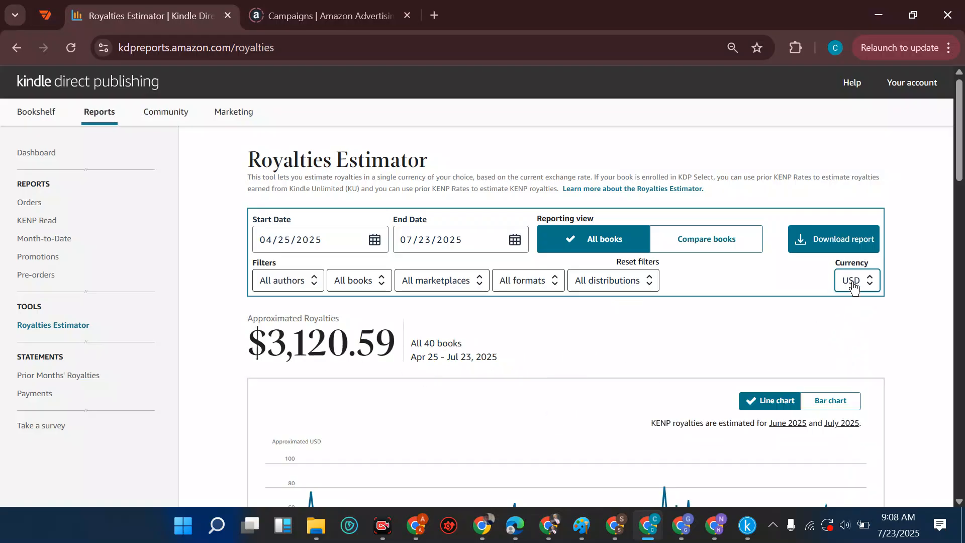
Step: Switch the estimate currency to Mexican pesos, then back to British pounds (£2,298.28)
click(855, 281)
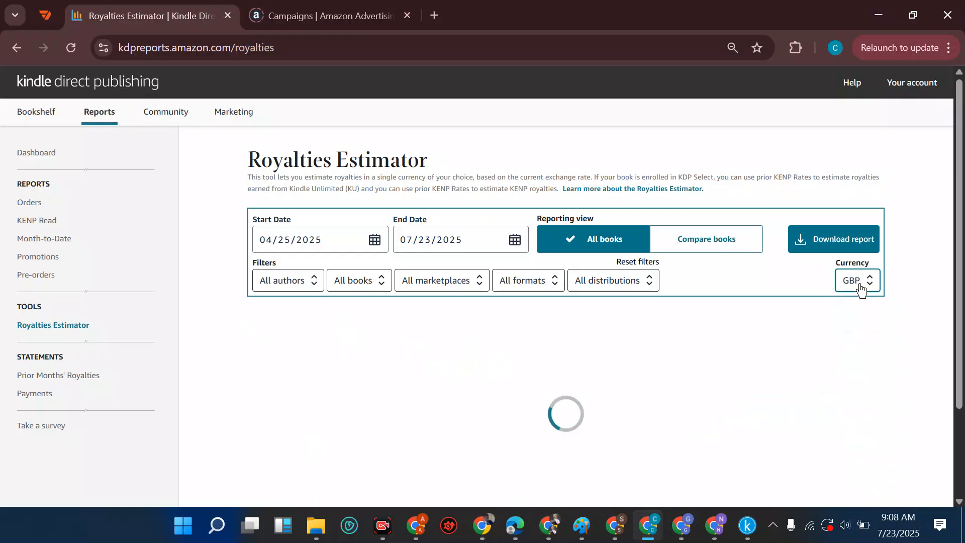
click(855, 281)
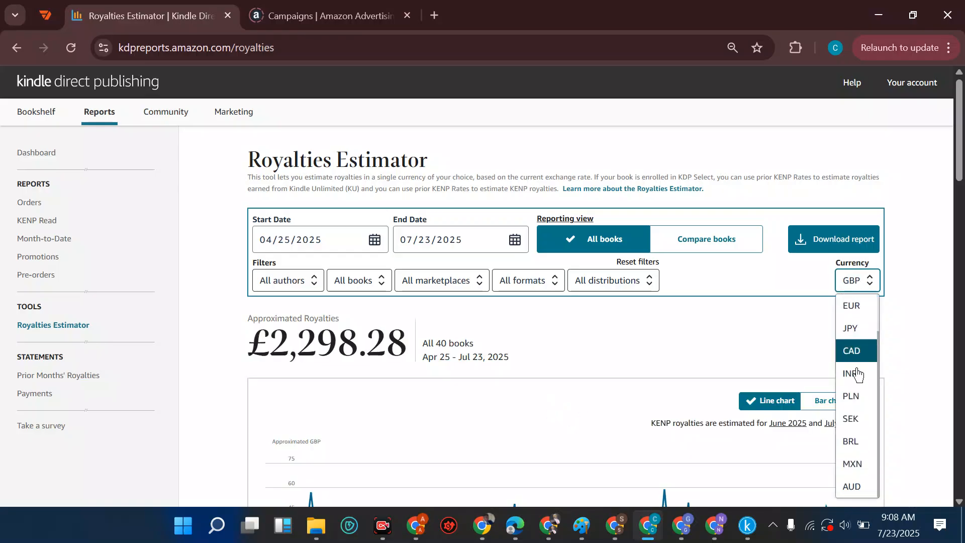
click(852, 463)
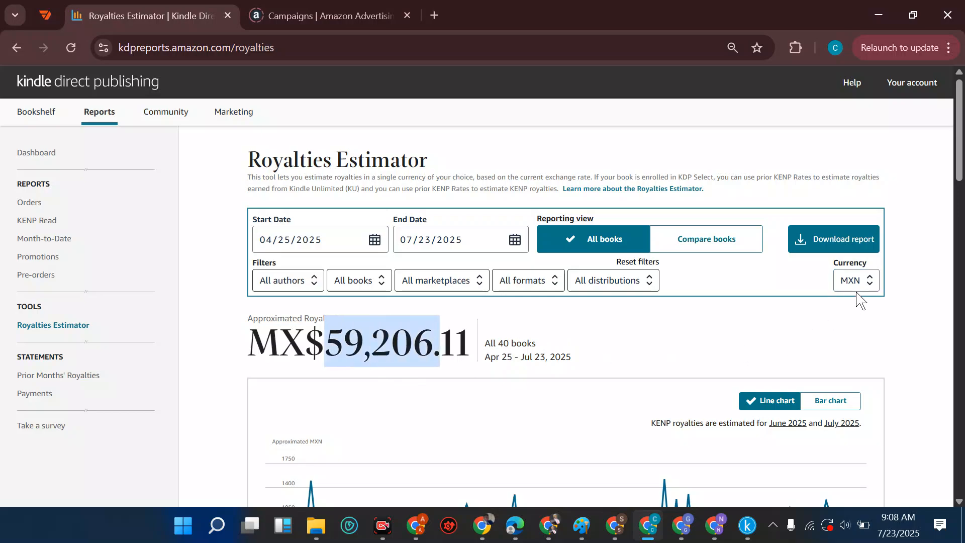
click(854, 280)
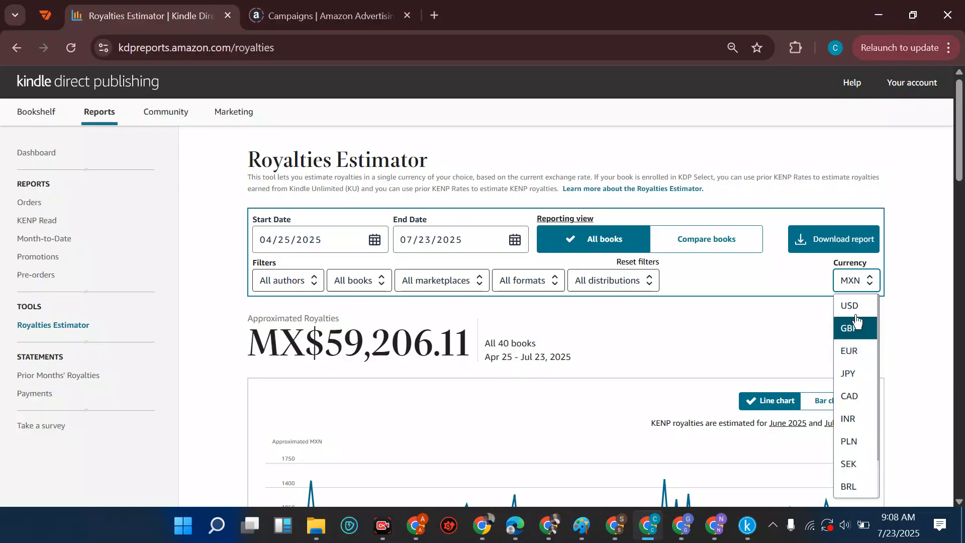
click(848, 328)
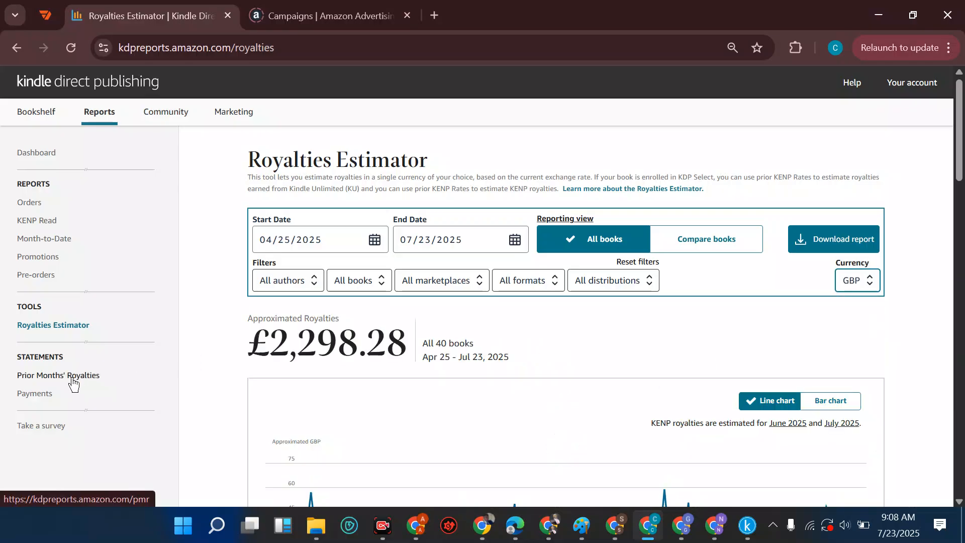
Step: Show the Prior Months' Royalties report for June 2025, broken down by marketplace
click(59, 374)
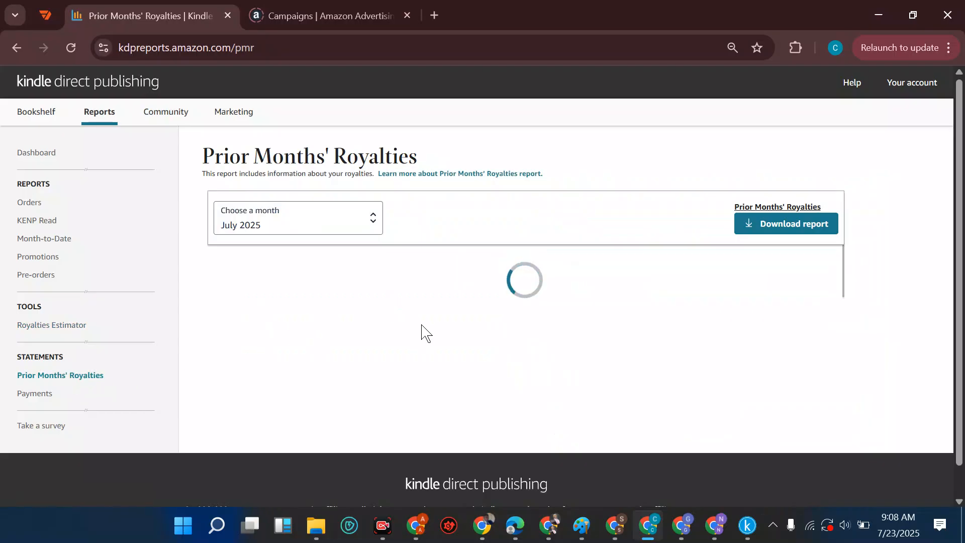
mouse_move(312, 295)
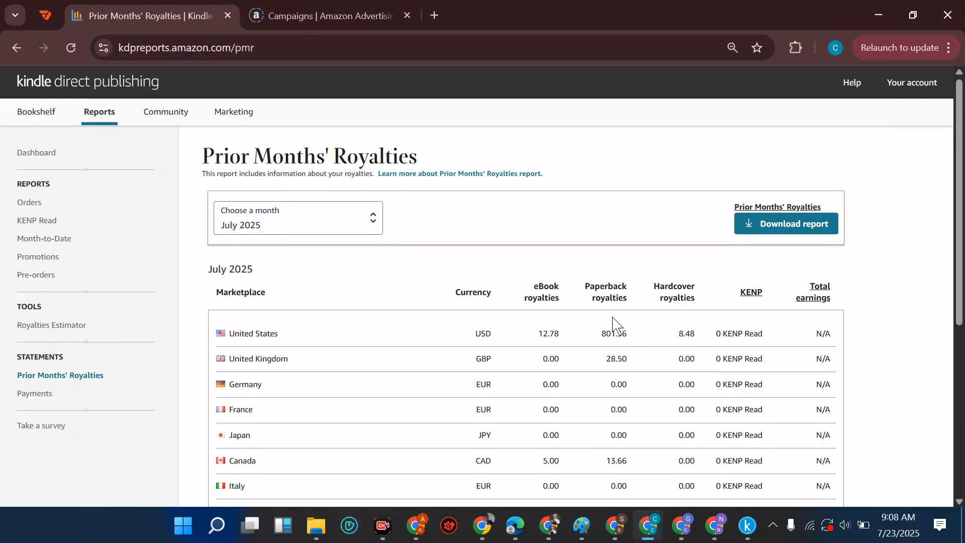
mouse_move(640, 353)
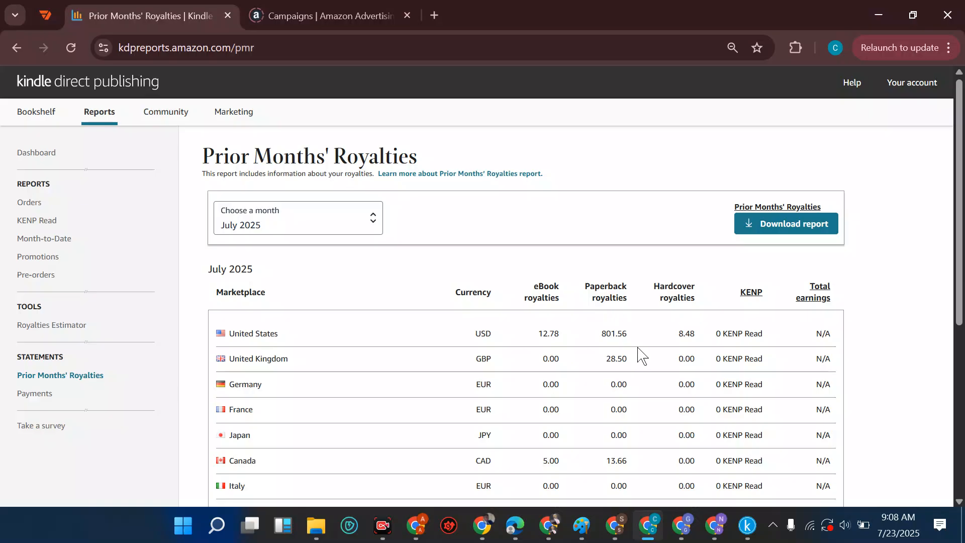
mouse_move(649, 369)
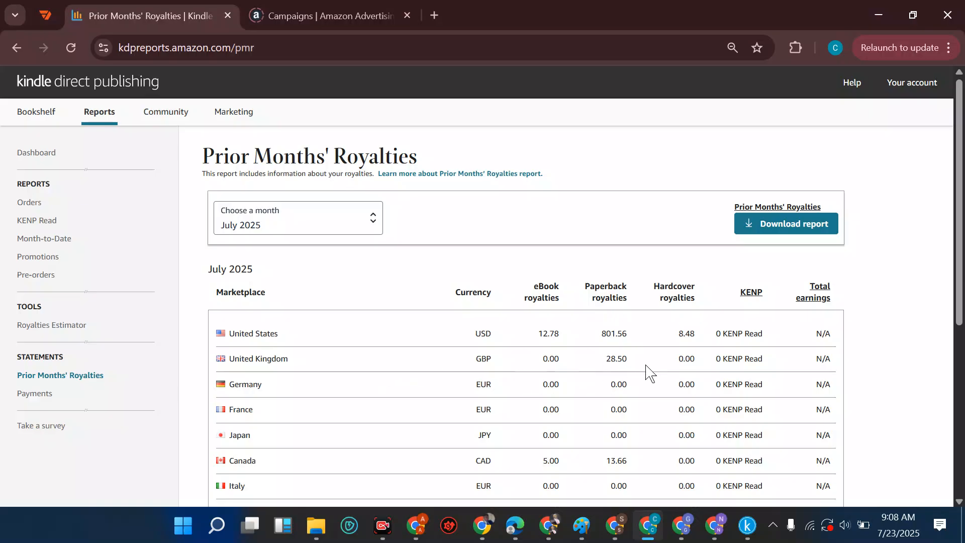
click(298, 217)
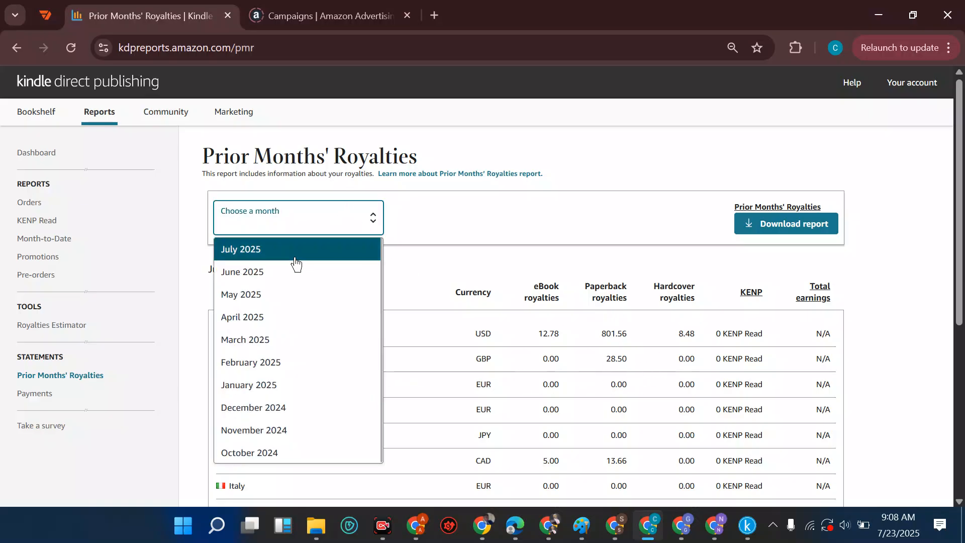
click(243, 271)
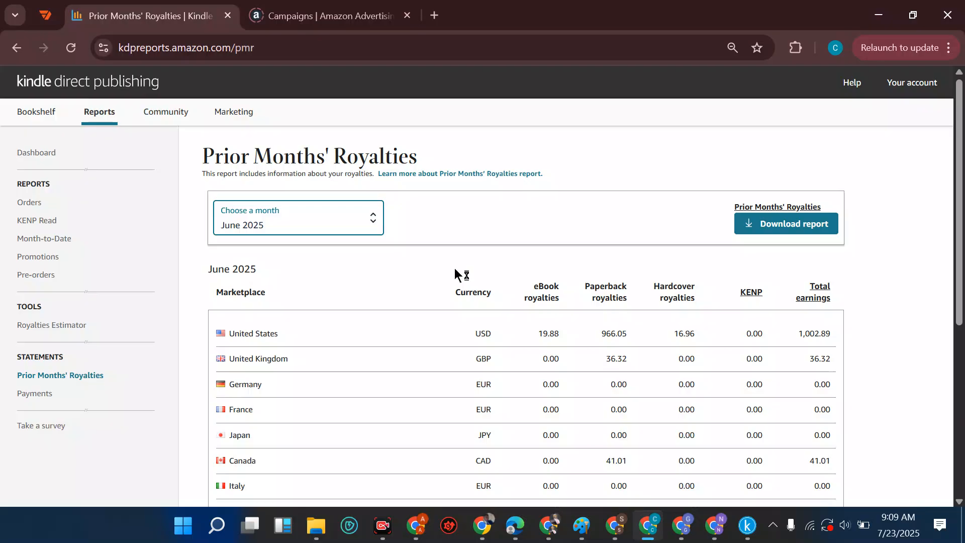
mouse_move(547, 261)
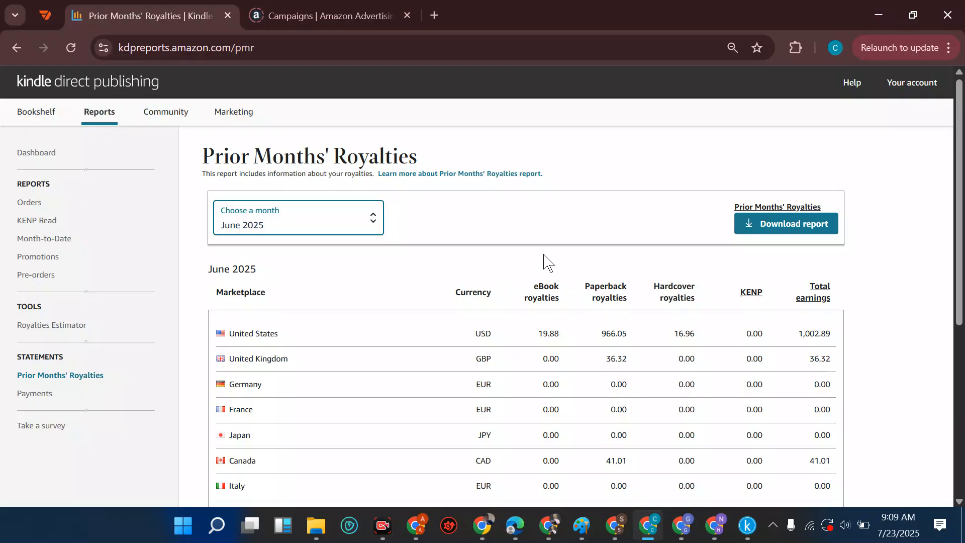
mouse_move(577, 242)
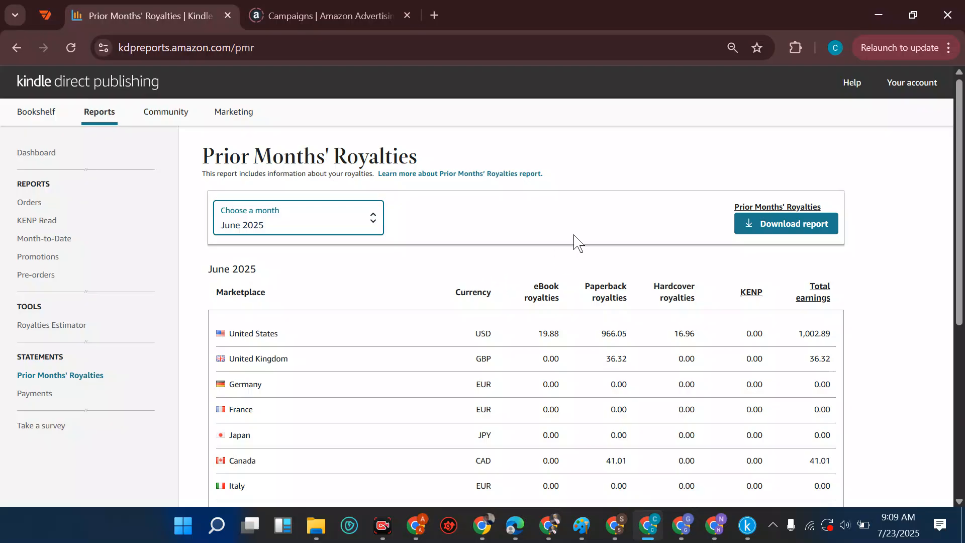
mouse_move(632, 251)
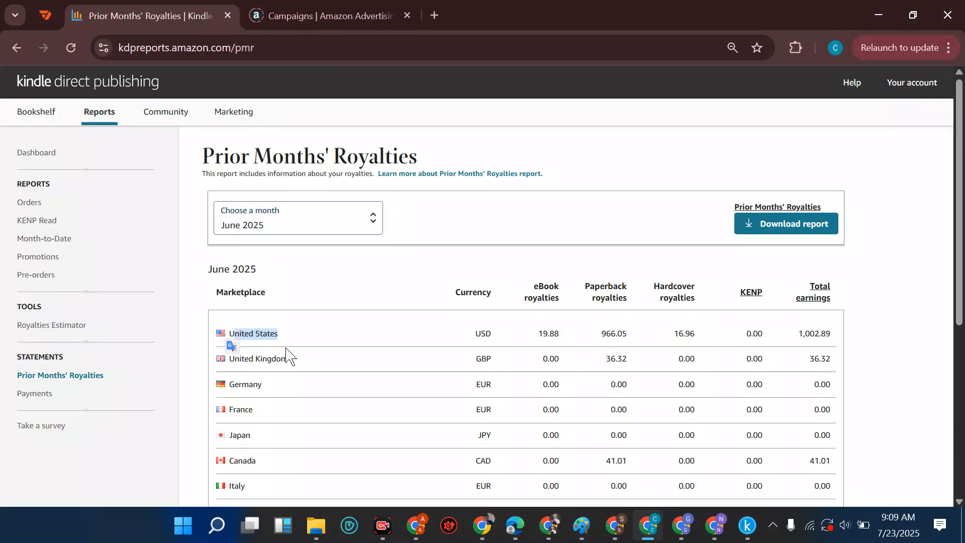
mouse_move(300, 350)
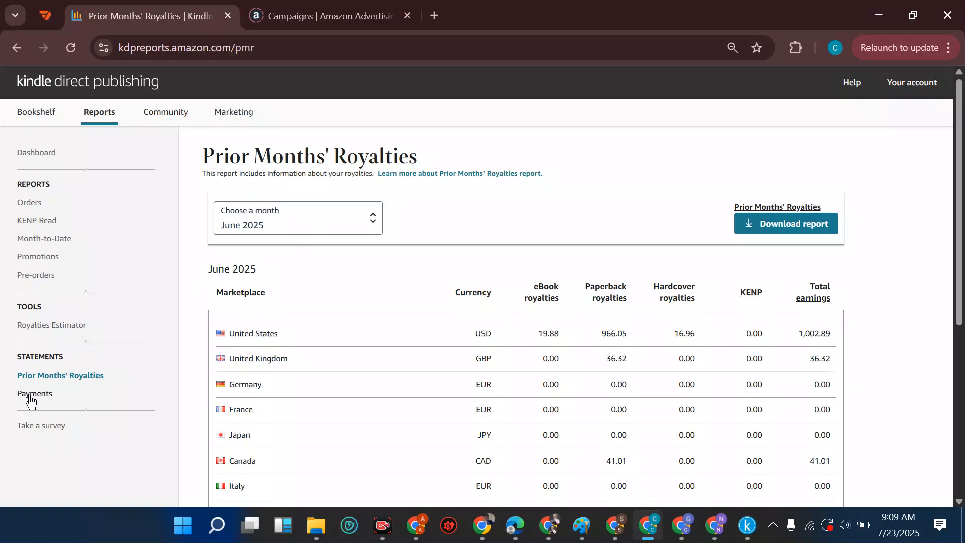
Step: Review the Payments report listing July 29, 2025 payouts by marketplace, status and amount
click(34, 393)
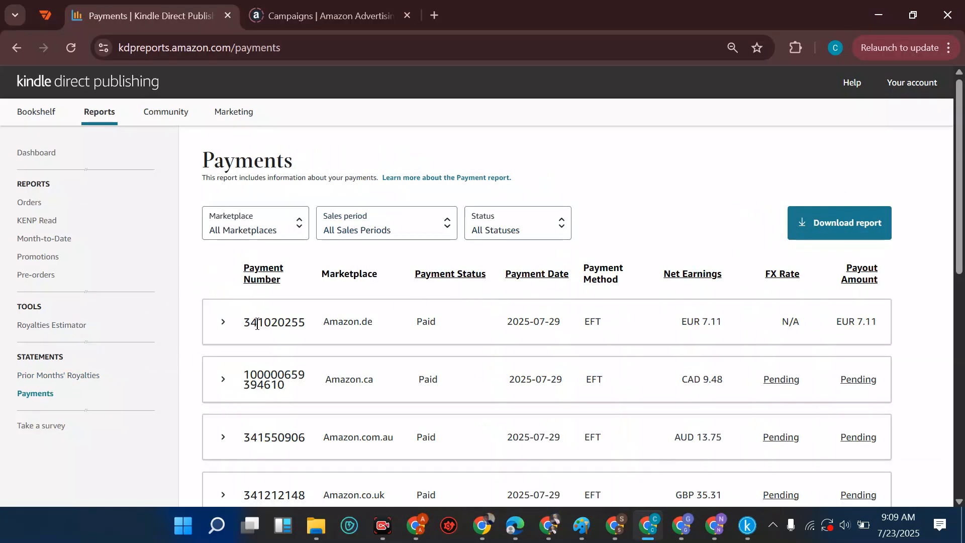
mouse_move(546, 307)
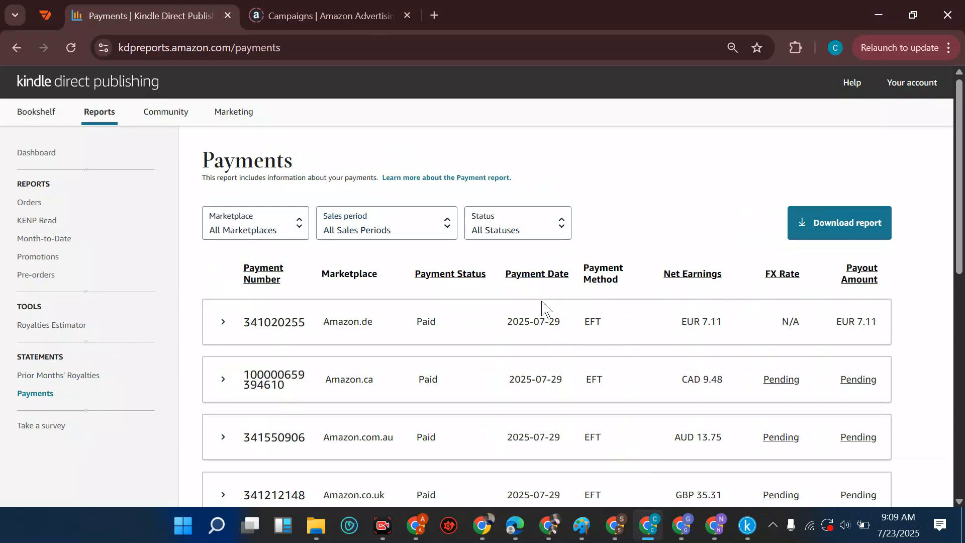
mouse_move(835, 330)
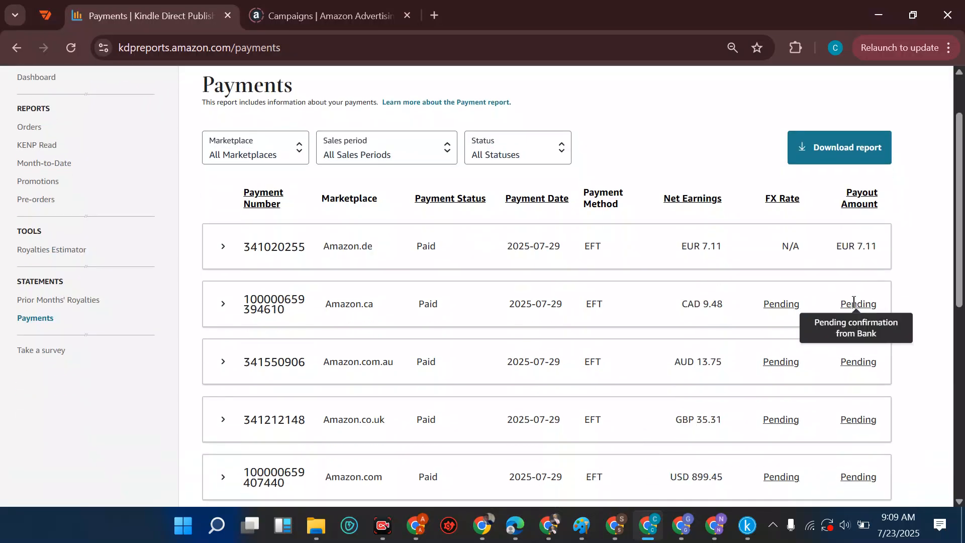
scroll(down, 3)
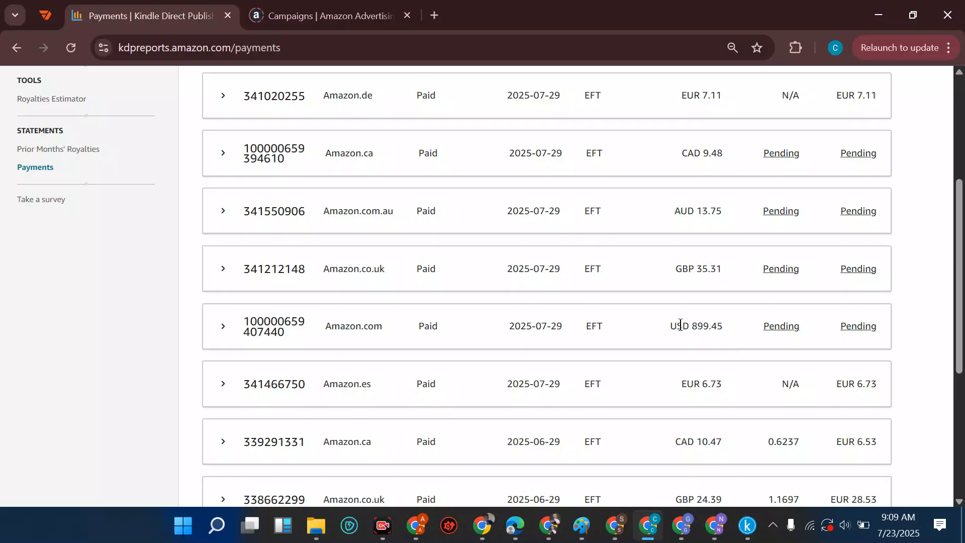
mouse_move(690, 326)
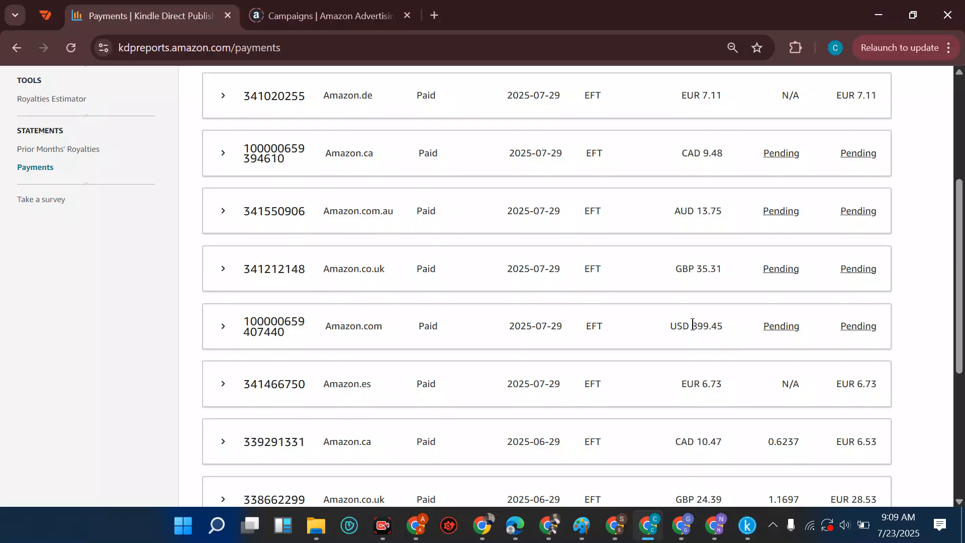
double_click(705, 326)
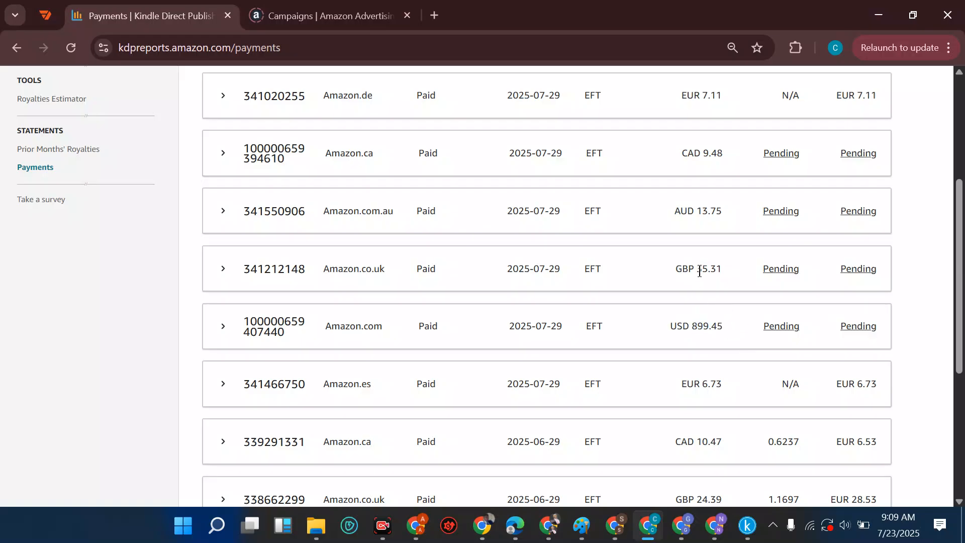
double_click(702, 270)
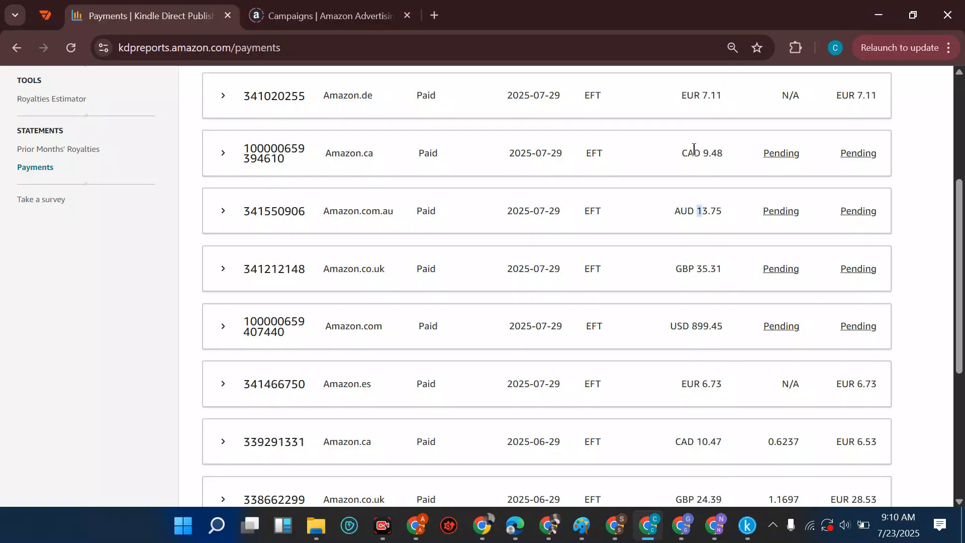
scroll(up, 3)
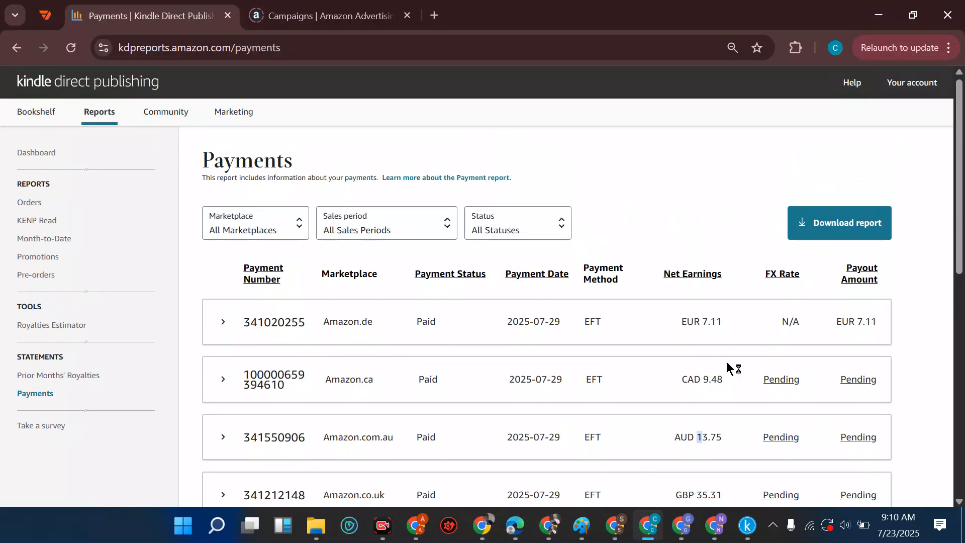
mouse_move(205, 185)
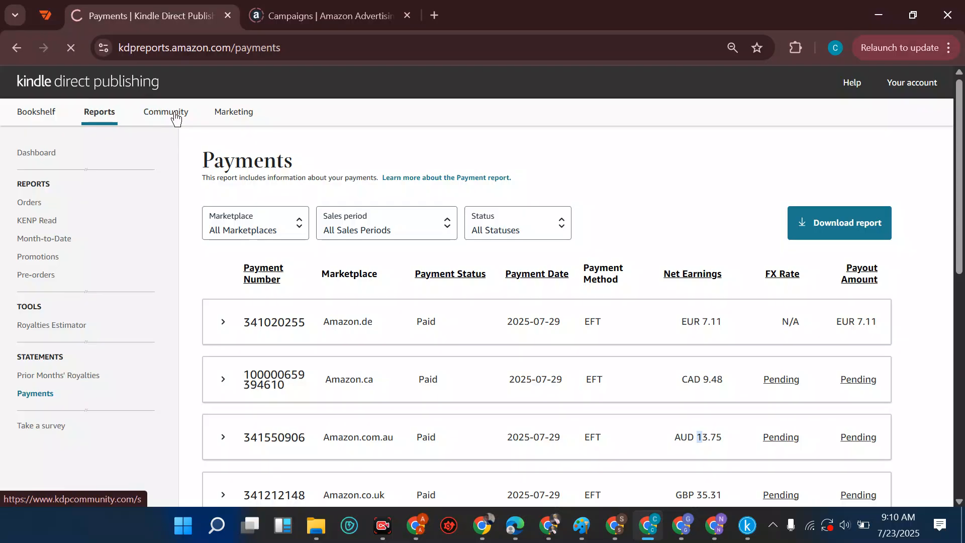
click(165, 111)
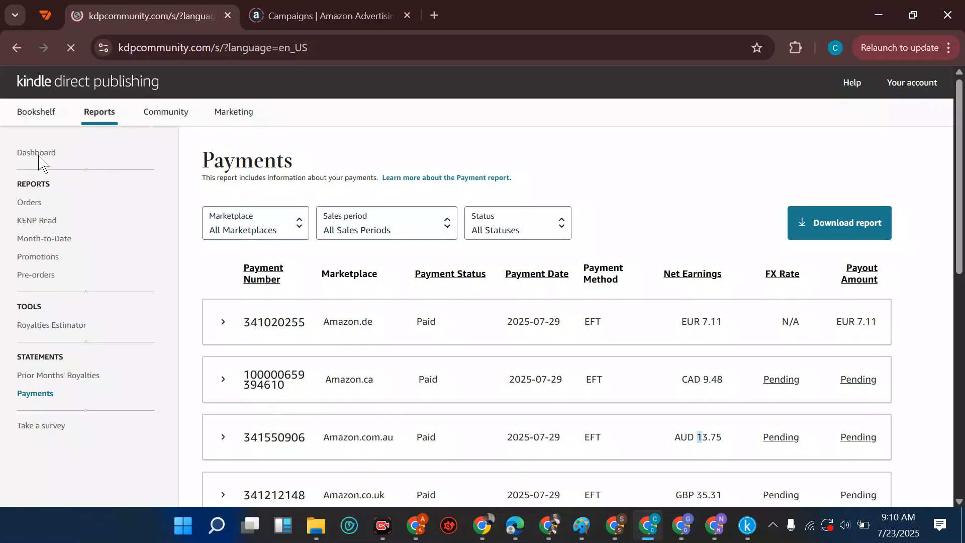
Step: Browse the KDP Community support forum home with its featured topics and announcements
click(165, 111)
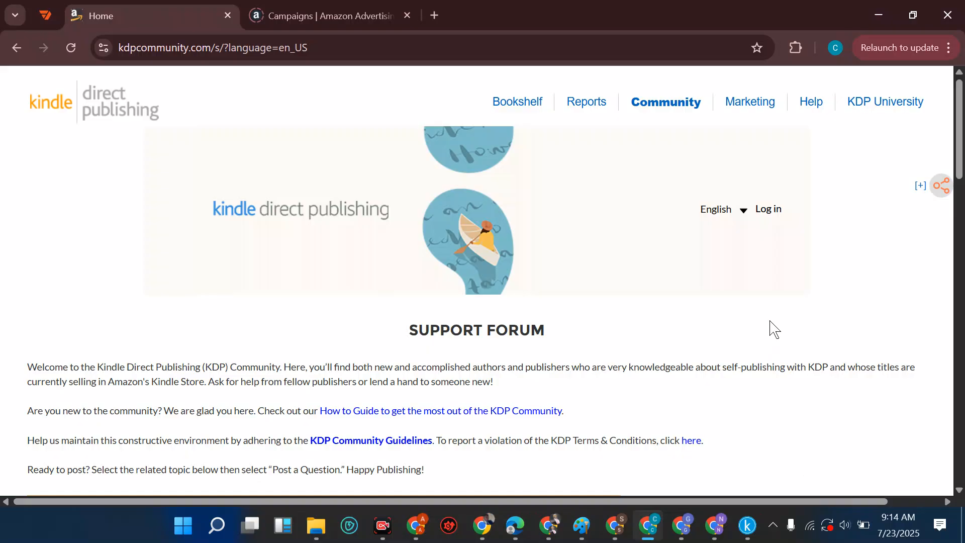
scroll(down, 3)
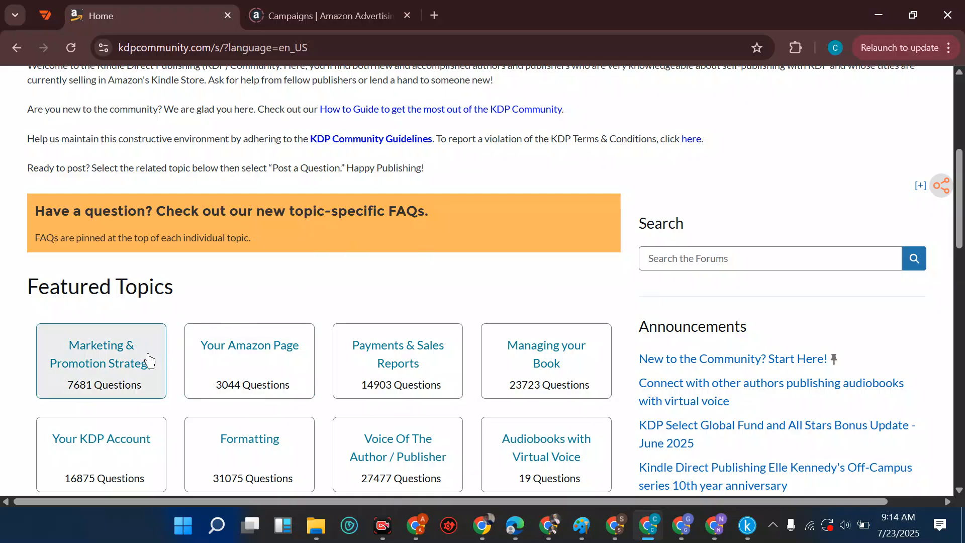
mouse_move(129, 362)
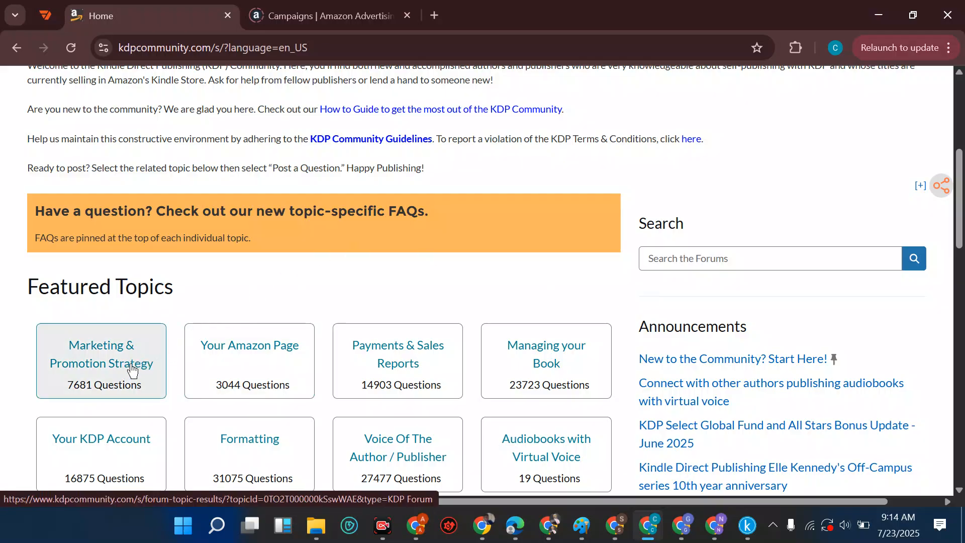
mouse_move(249, 361)
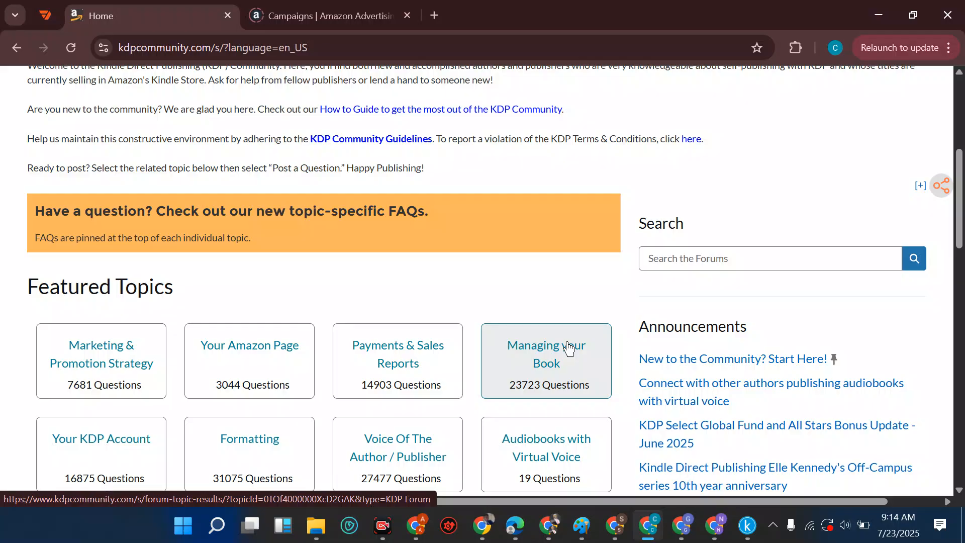
mouse_move(616, 301)
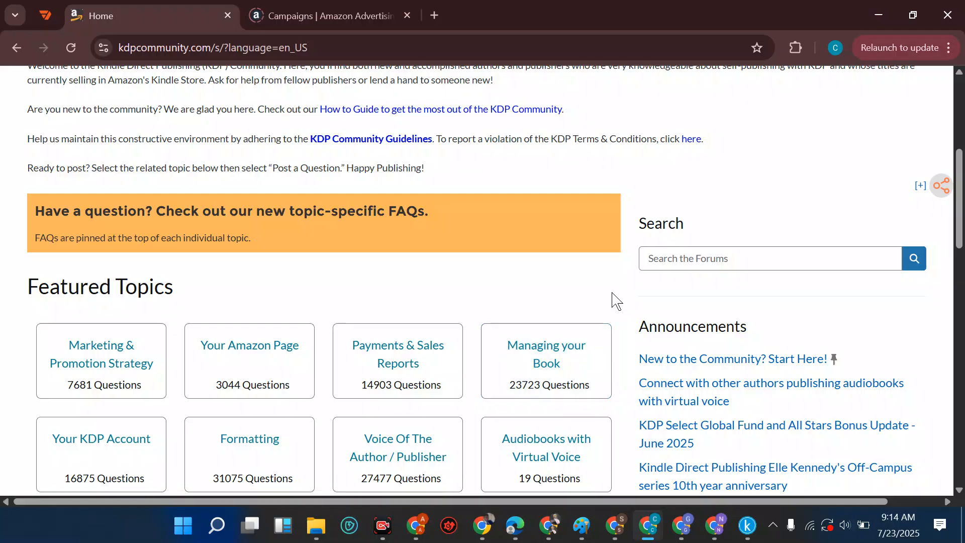
mouse_move(585, 299)
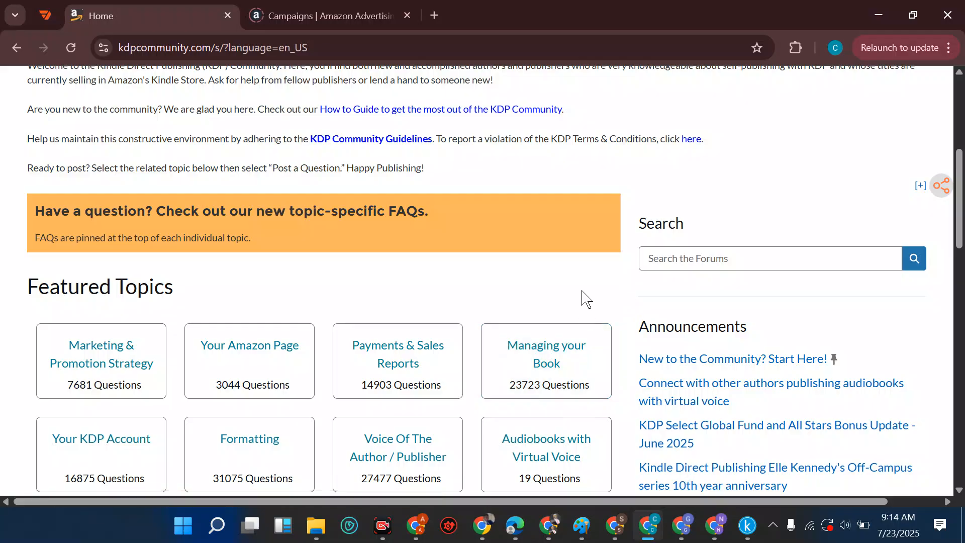
scroll(down, 3)
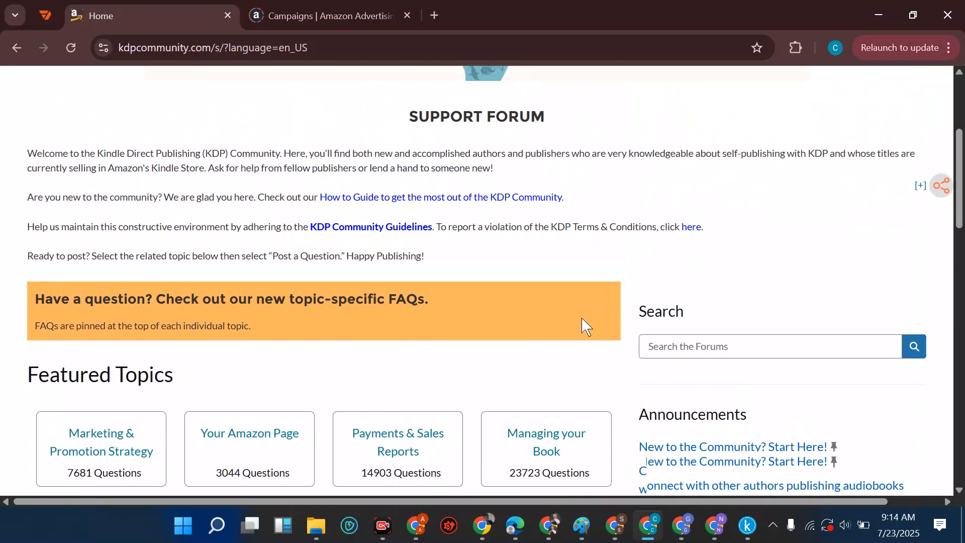
scroll(up, 3)
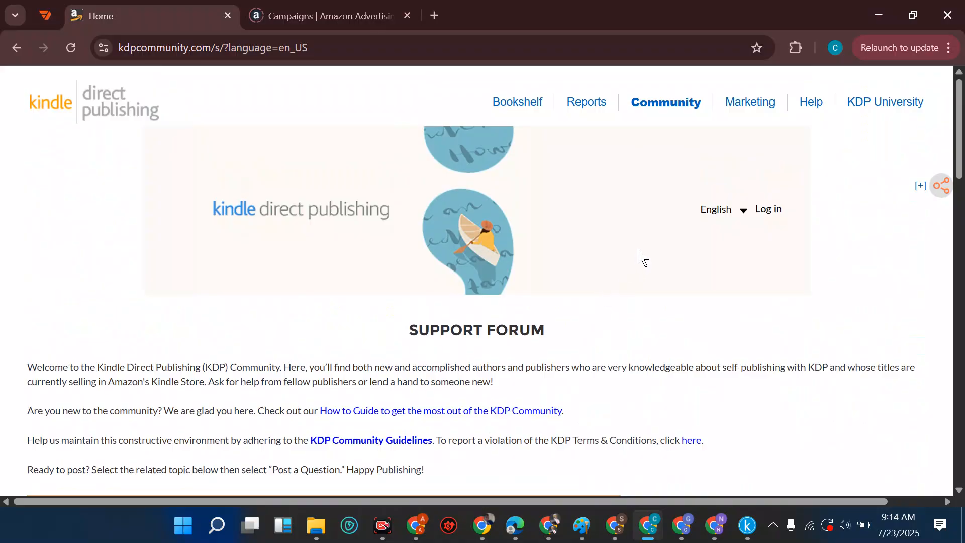
click(749, 101)
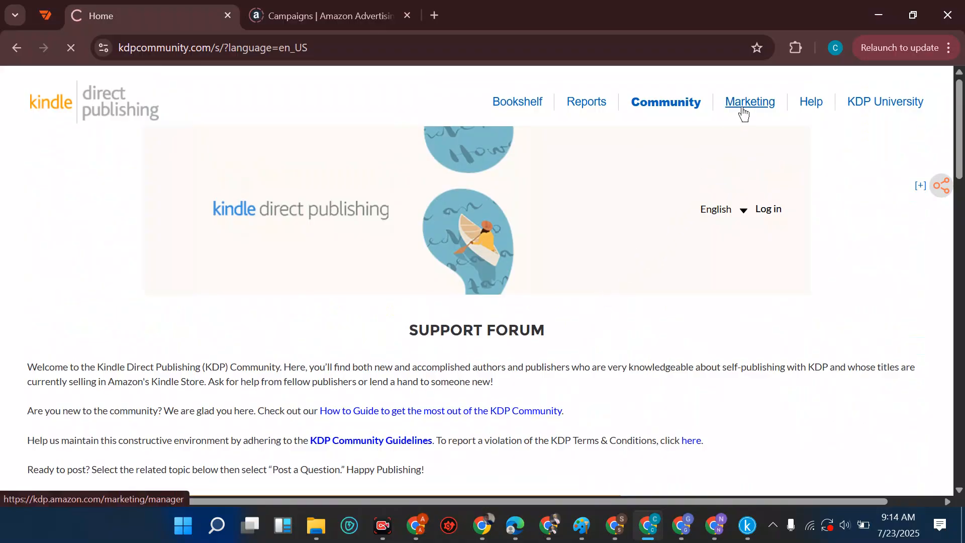
Step: Browse the Marketing Resources page's KDP Select, Amazon Ads and Author Central cards
click(750, 101)
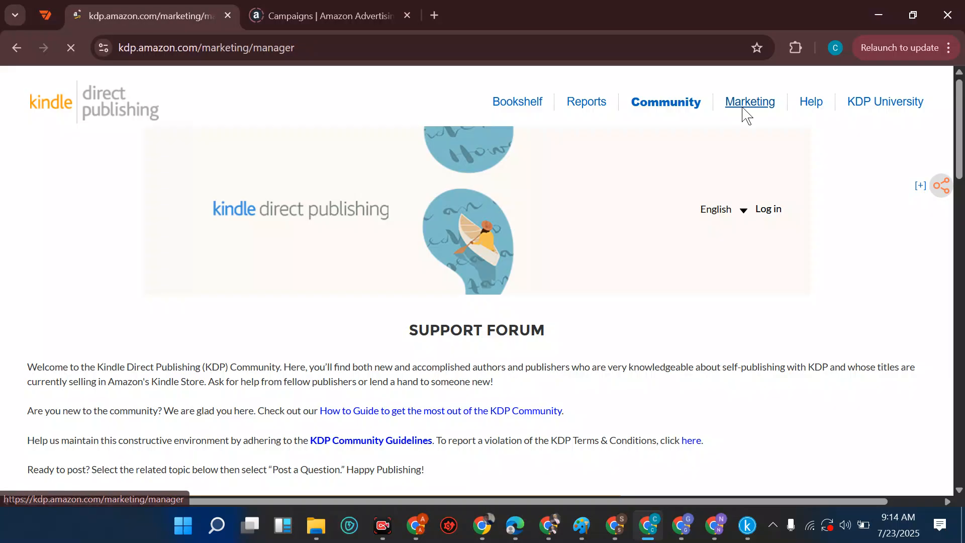
click(748, 102)
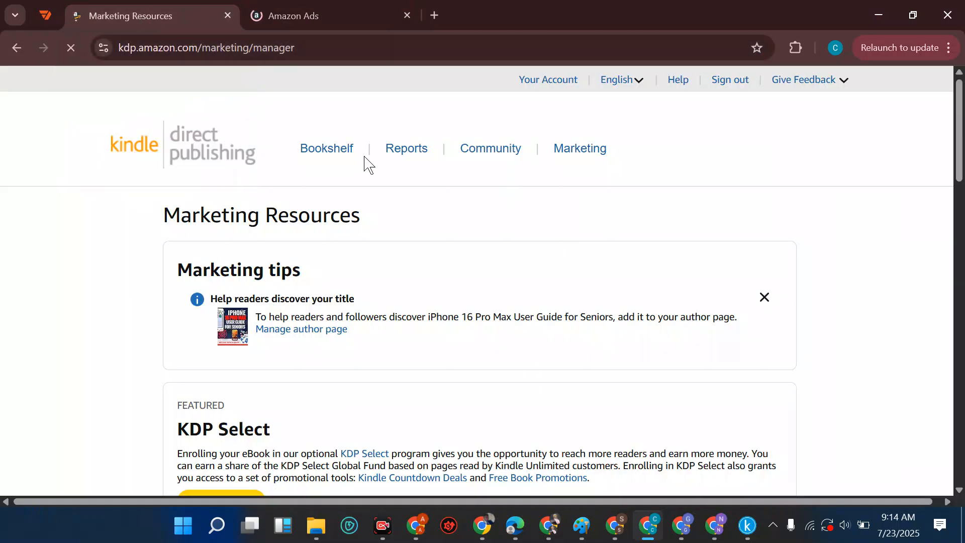
scroll(down, 3)
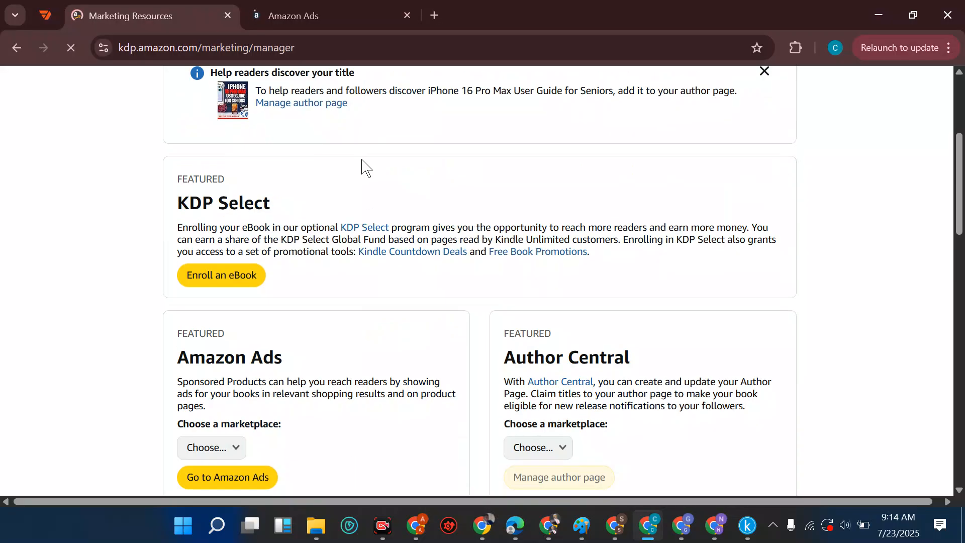
scroll(down, 3)
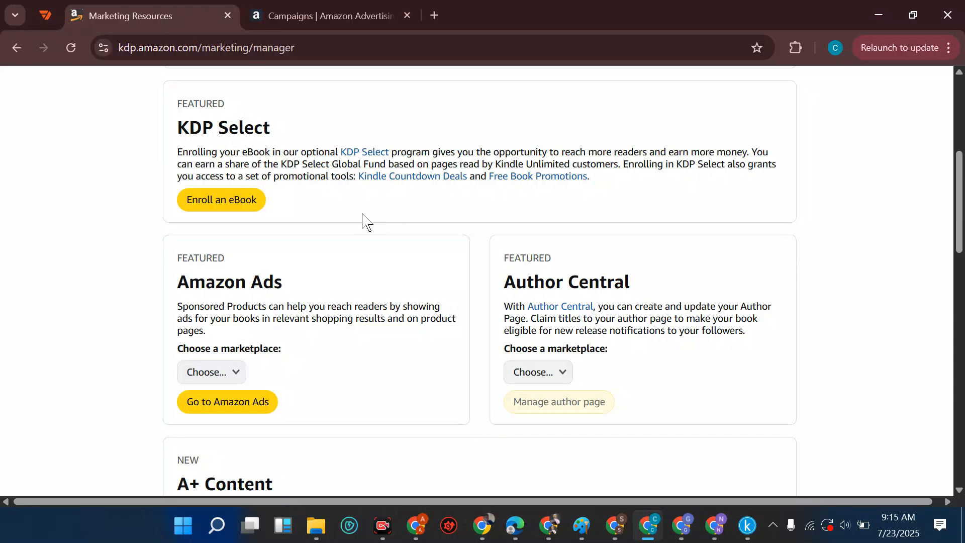
scroll(down, 3)
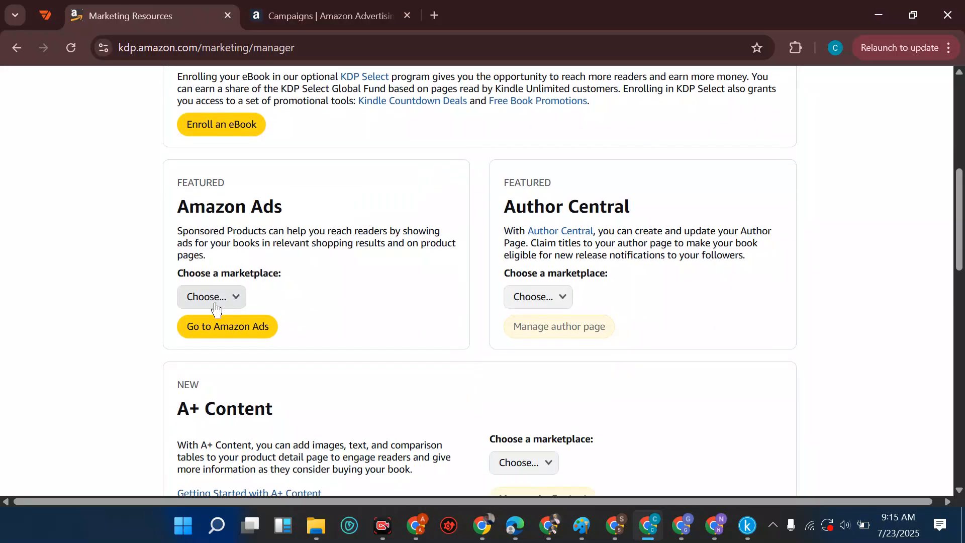
click(211, 296)
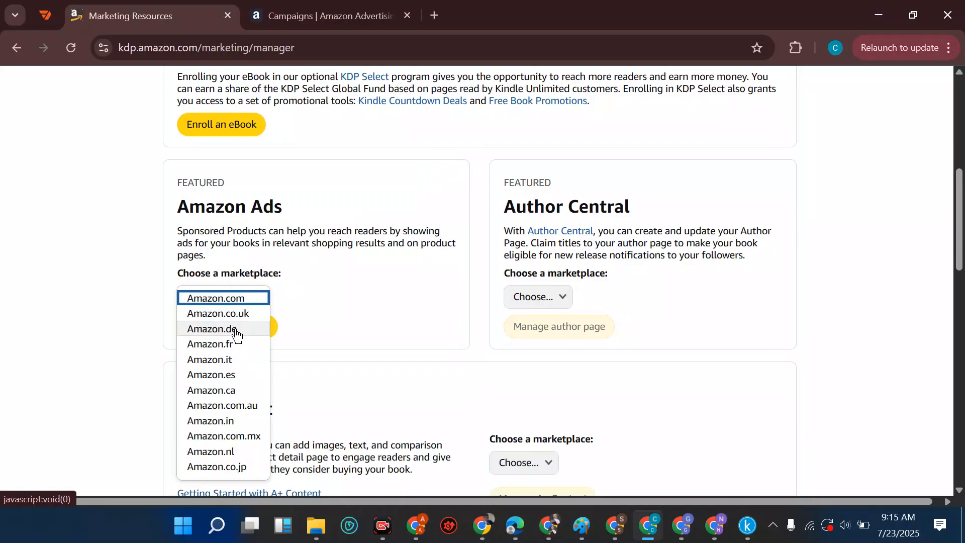
mouse_move(239, 390)
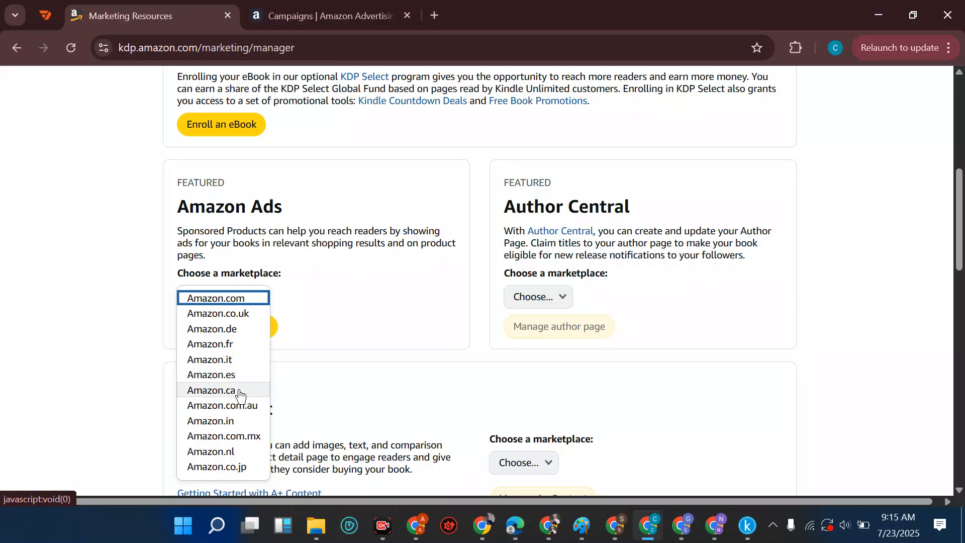
mouse_move(233, 424)
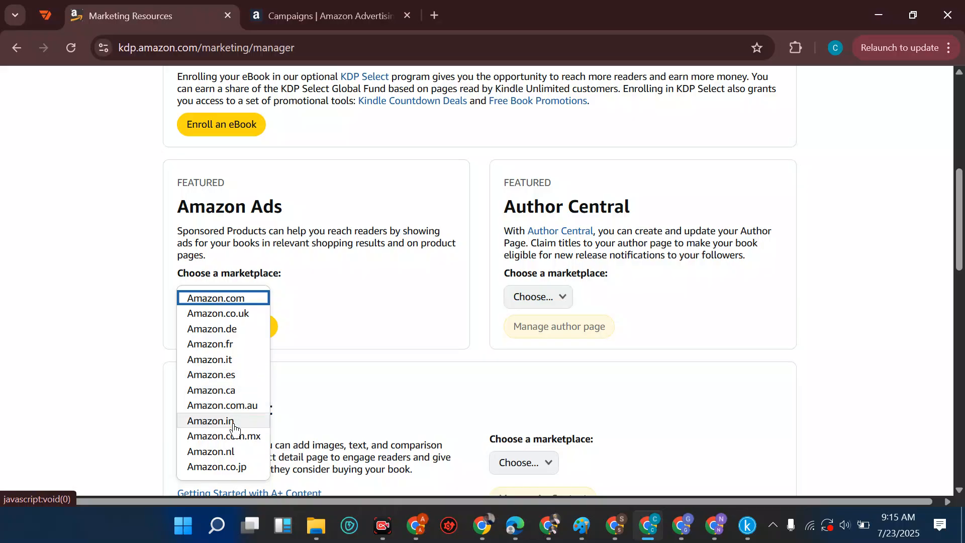
mouse_move(236, 471)
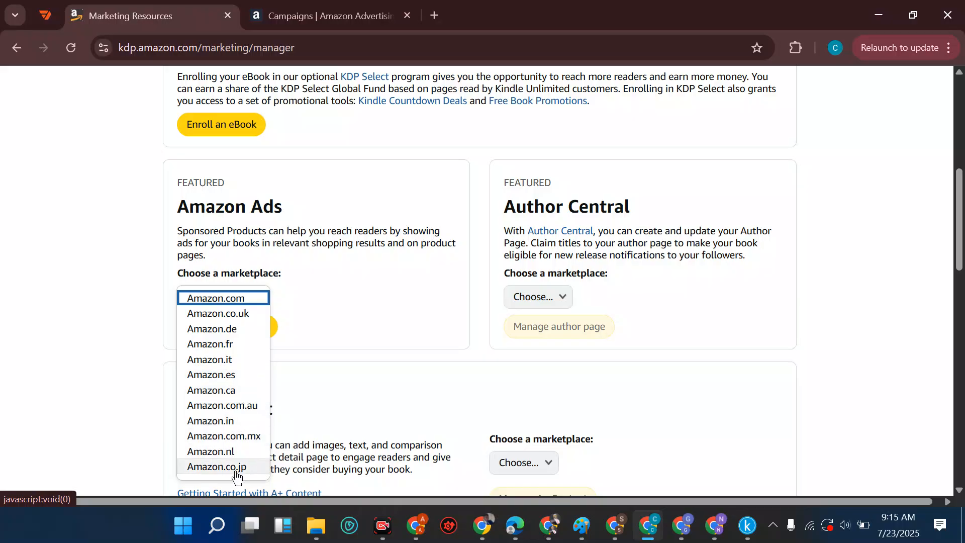
mouse_move(212, 329)
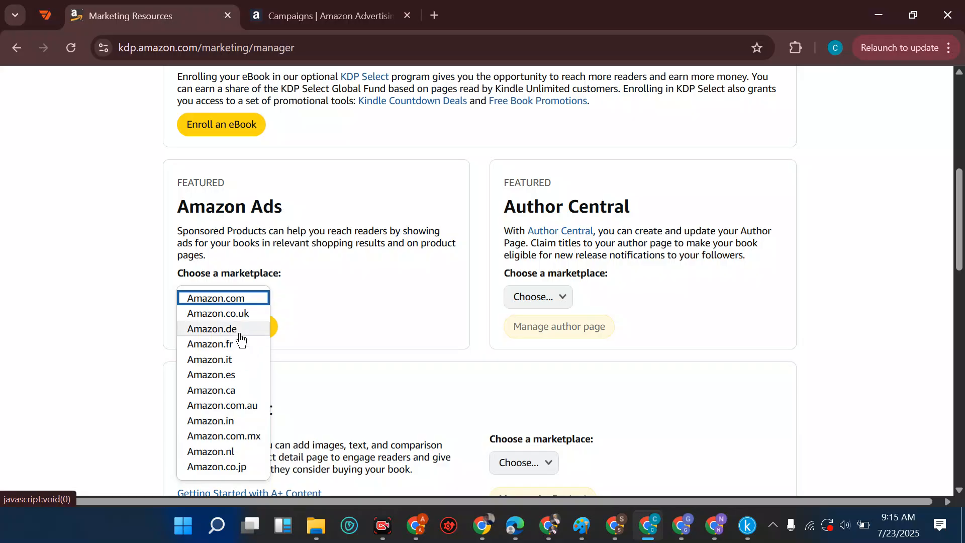
mouse_move(245, 473)
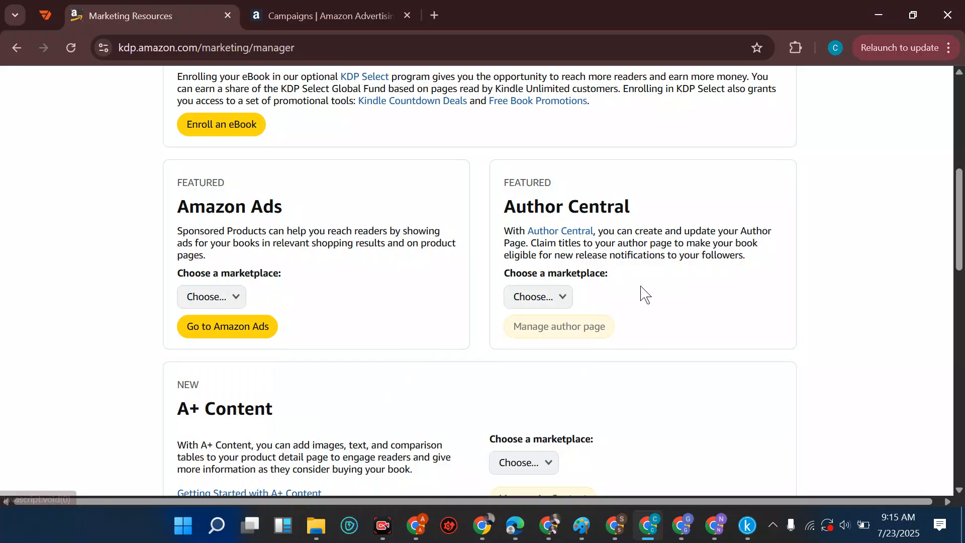
click(537, 295)
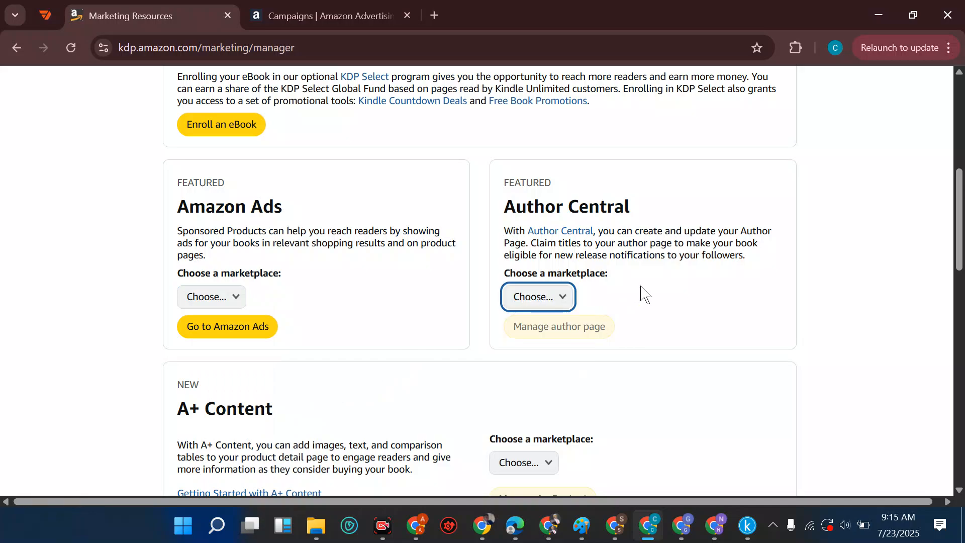
Step: Check A+ Content's marketplace choices and choose Free Book Promotion over Kindle Countdown Deals
scroll(down, 3)
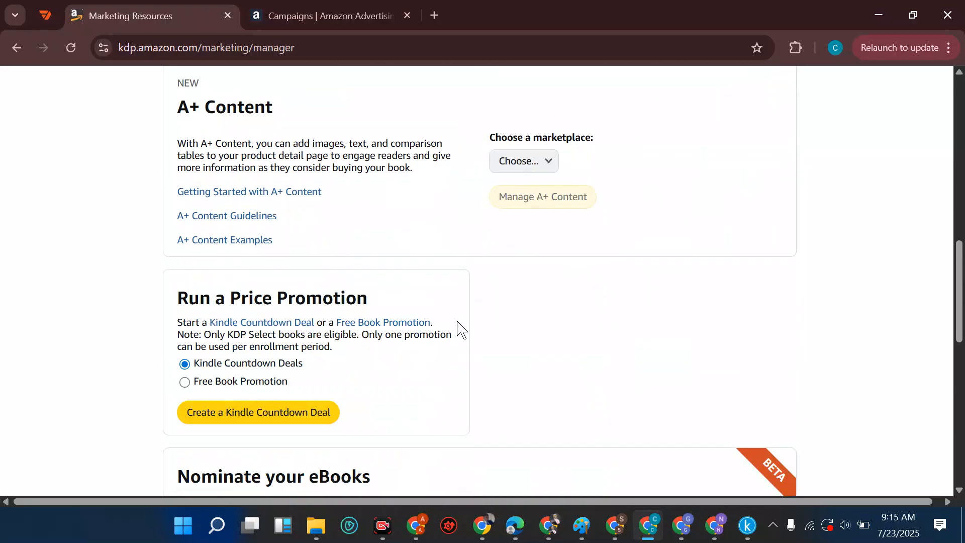
scroll(up, 3)
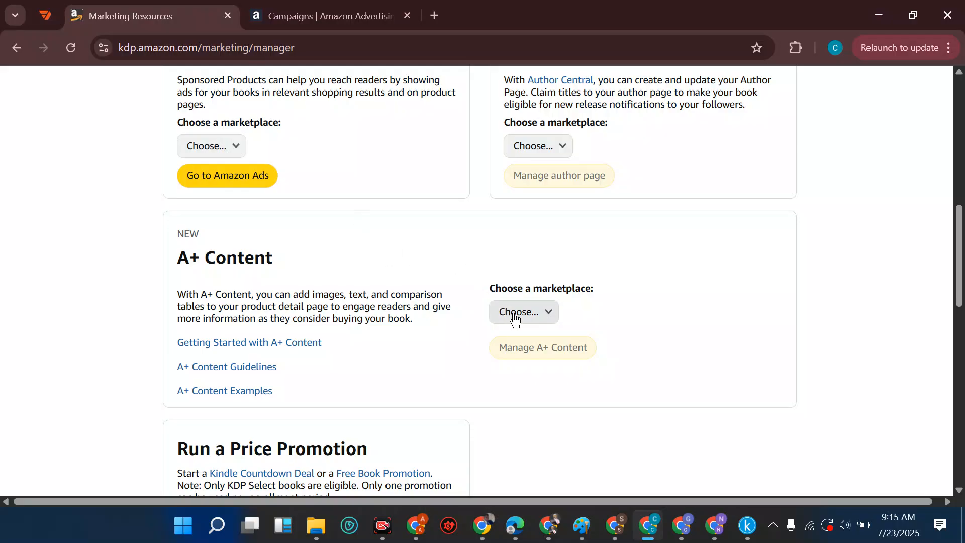
click(522, 311)
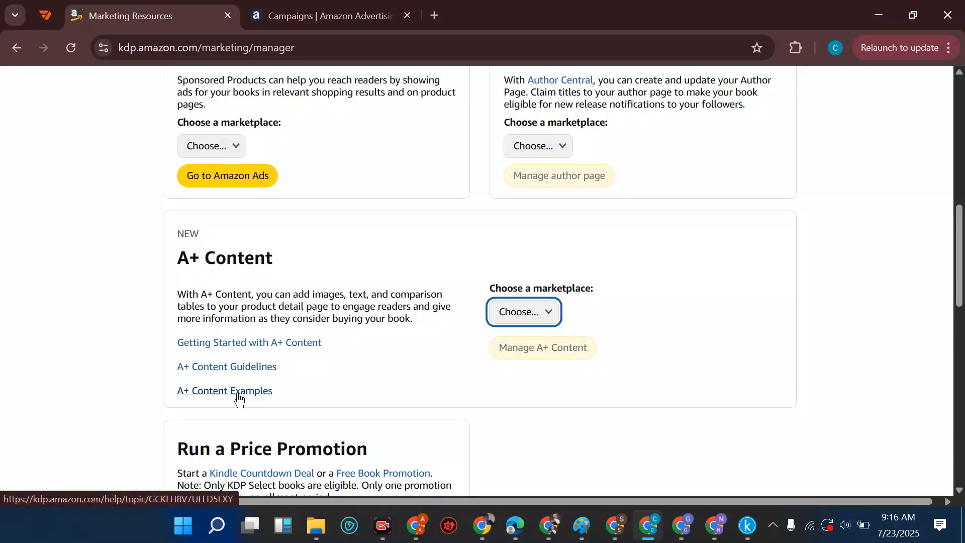
scroll(down, 3)
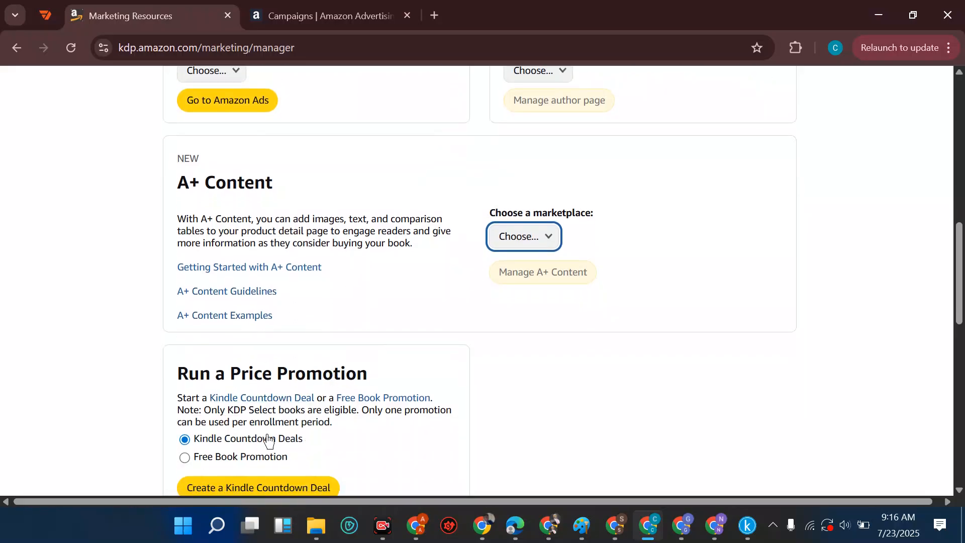
click(184, 456)
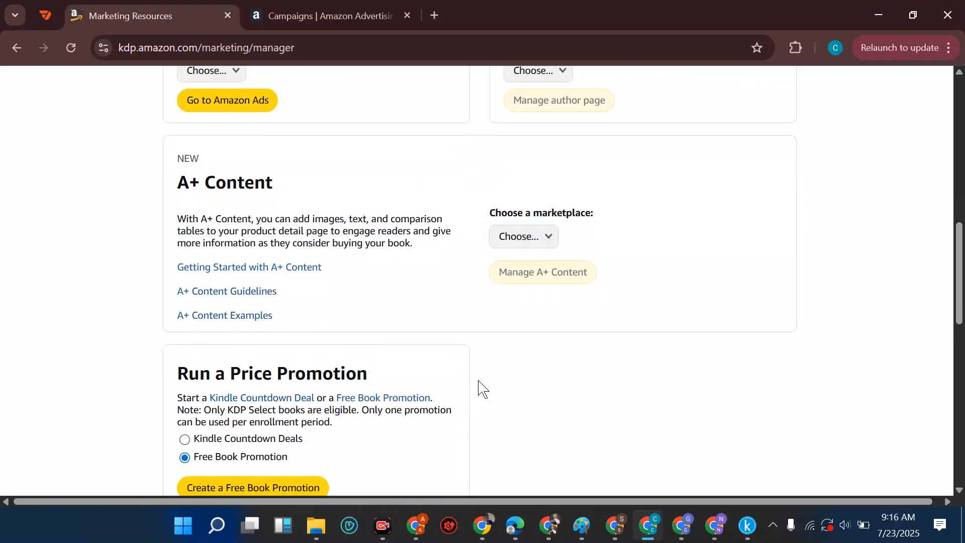
mouse_move(515, 364)
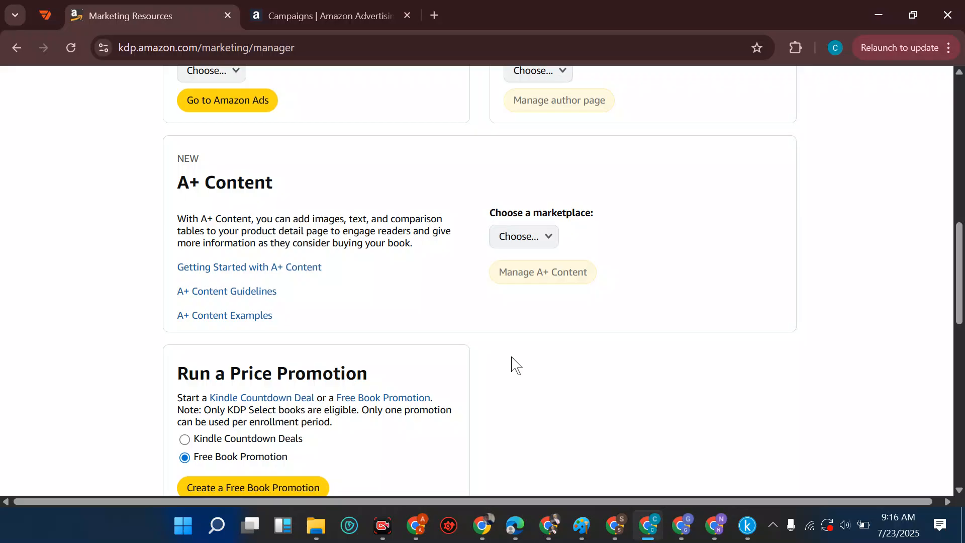
scroll(down, 3)
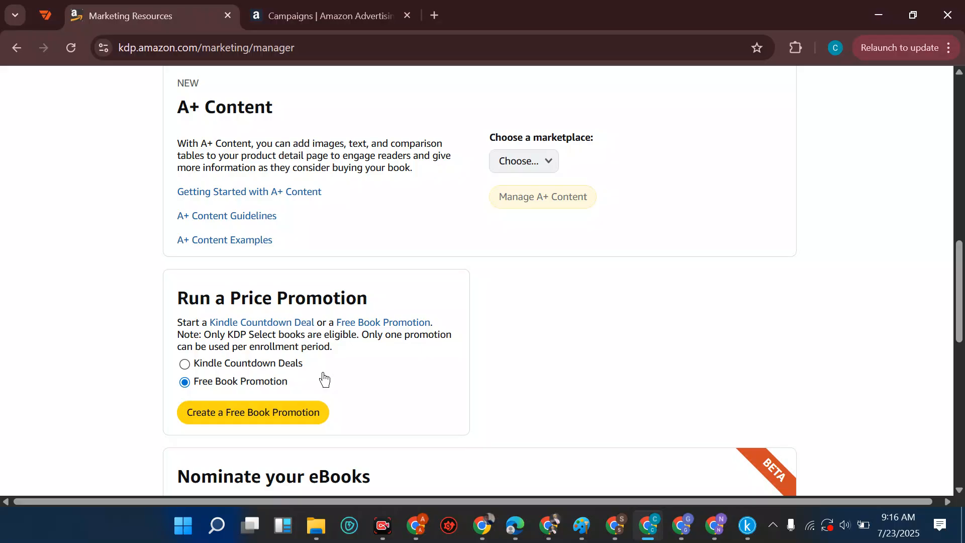
mouse_move(280, 407)
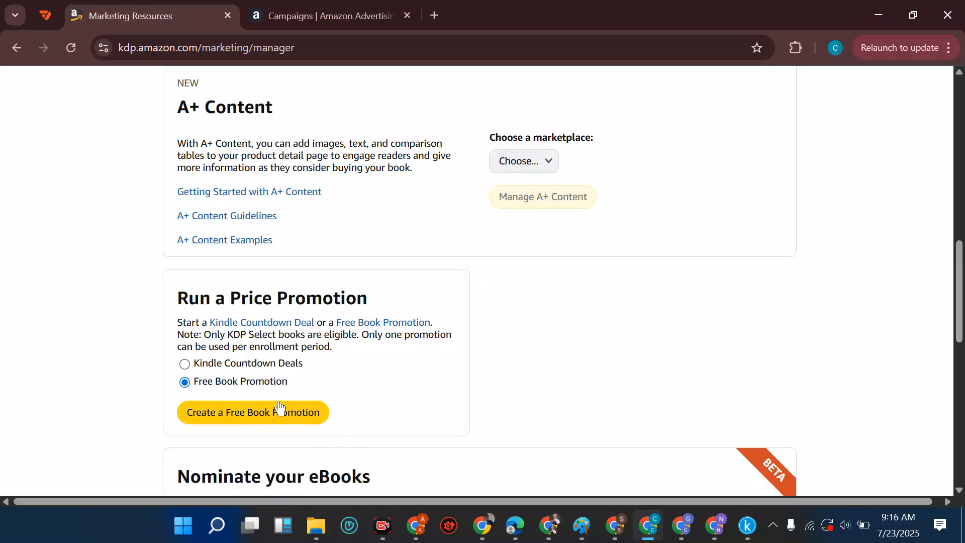
mouse_move(273, 406)
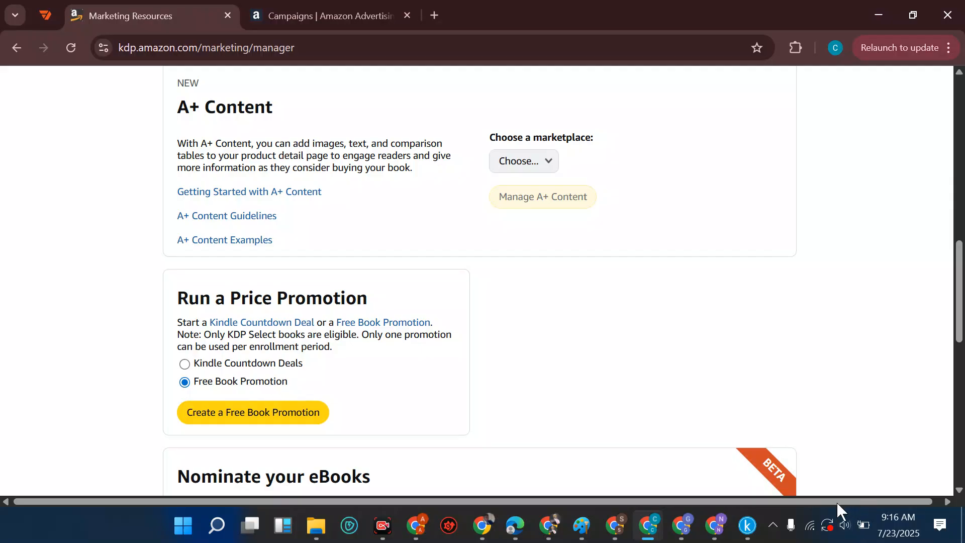
click(329, 15)
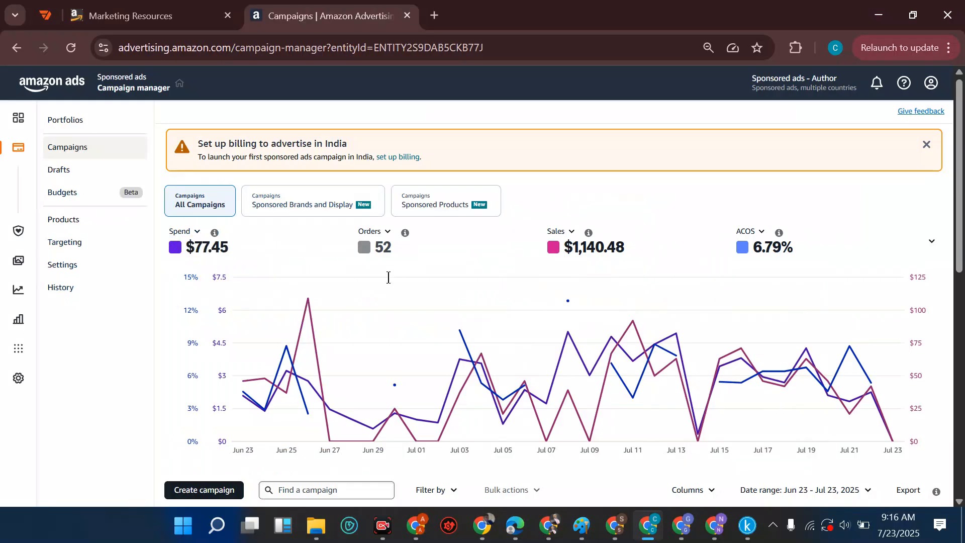
mouse_move(364, 247)
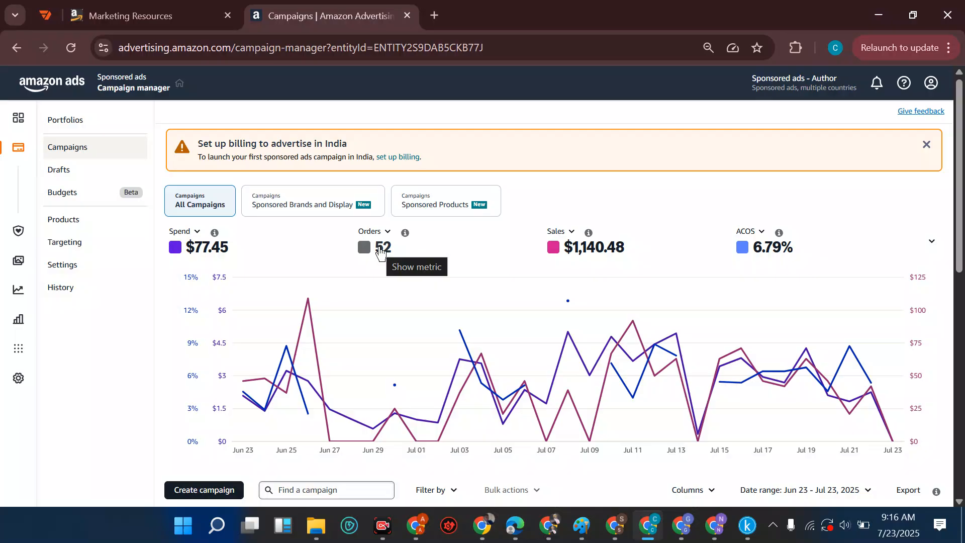
mouse_move(594, 259)
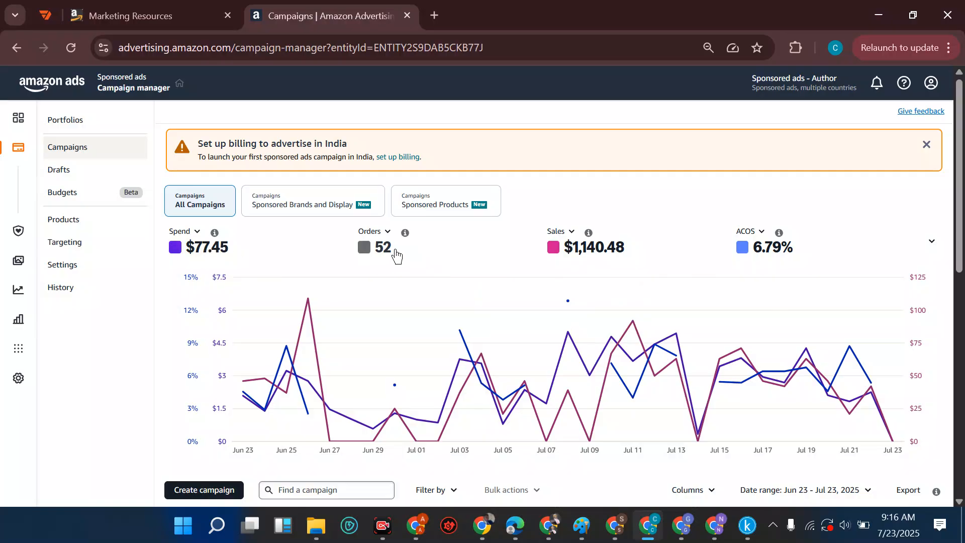
mouse_move(758, 248)
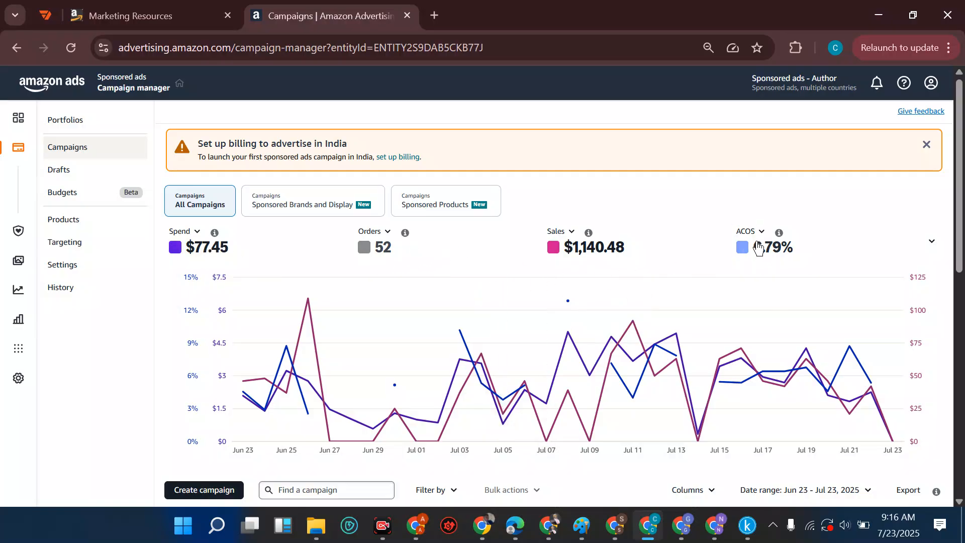
mouse_move(760, 247)
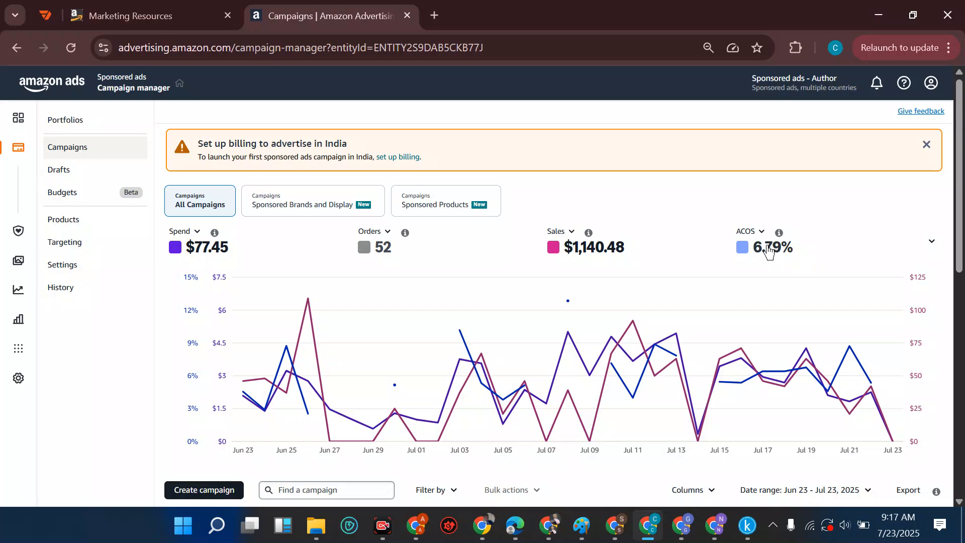
mouse_move(769, 252)
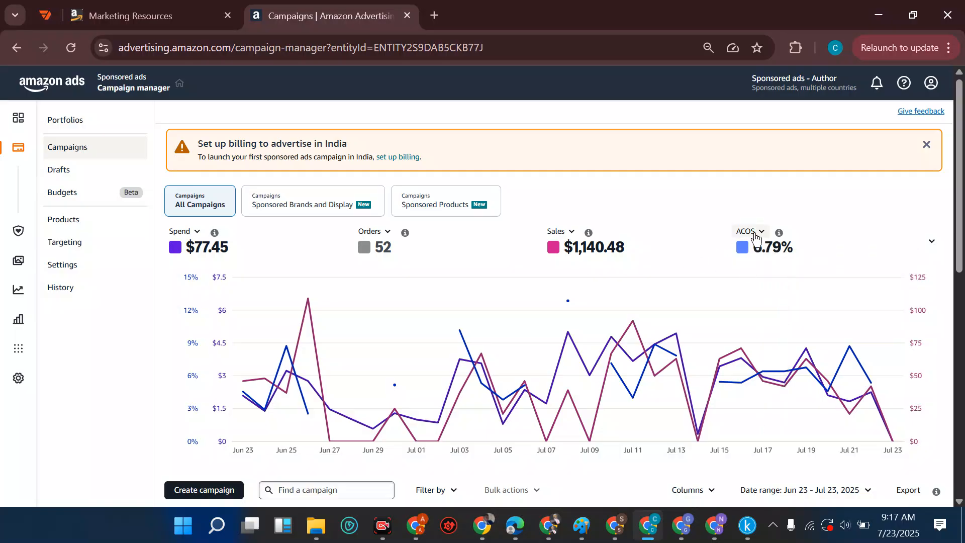
mouse_move(778, 232)
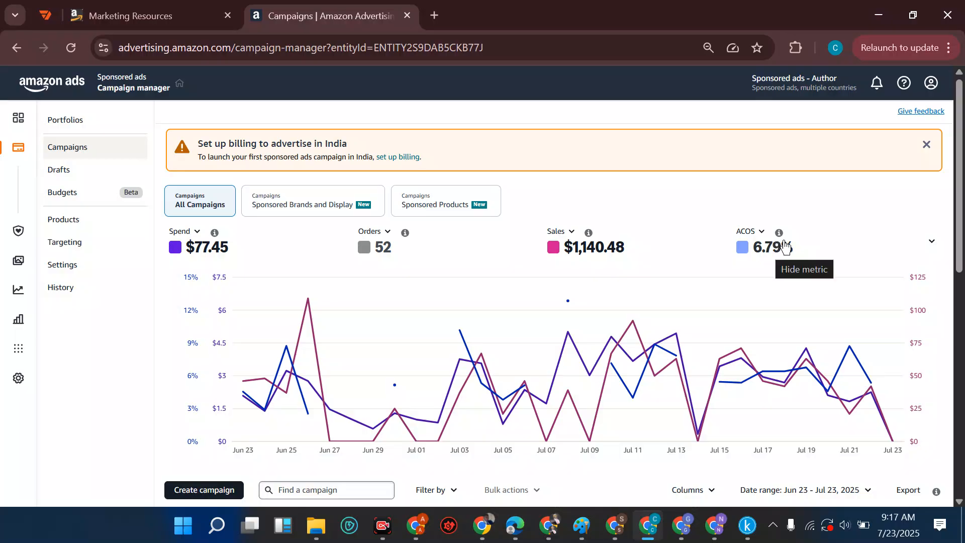
mouse_move(785, 246)
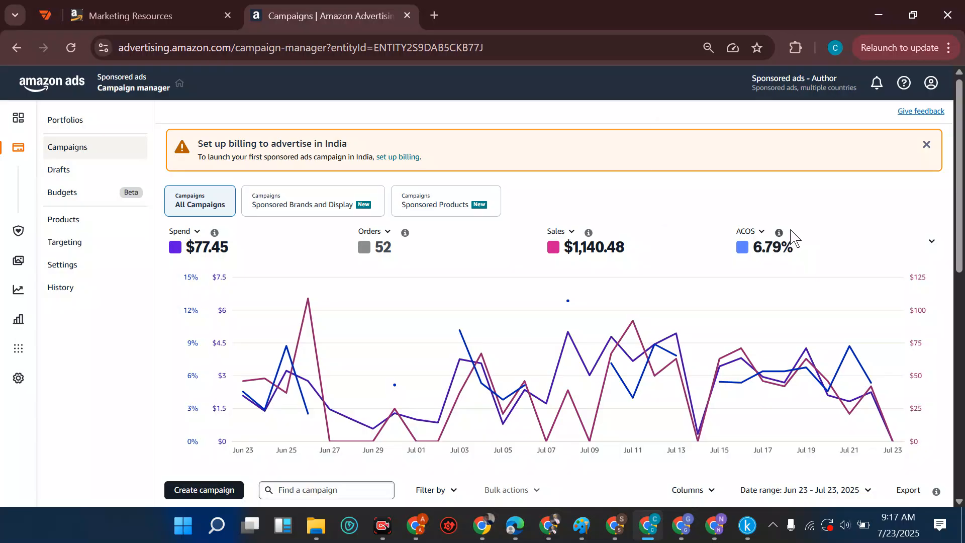
mouse_move(778, 232)
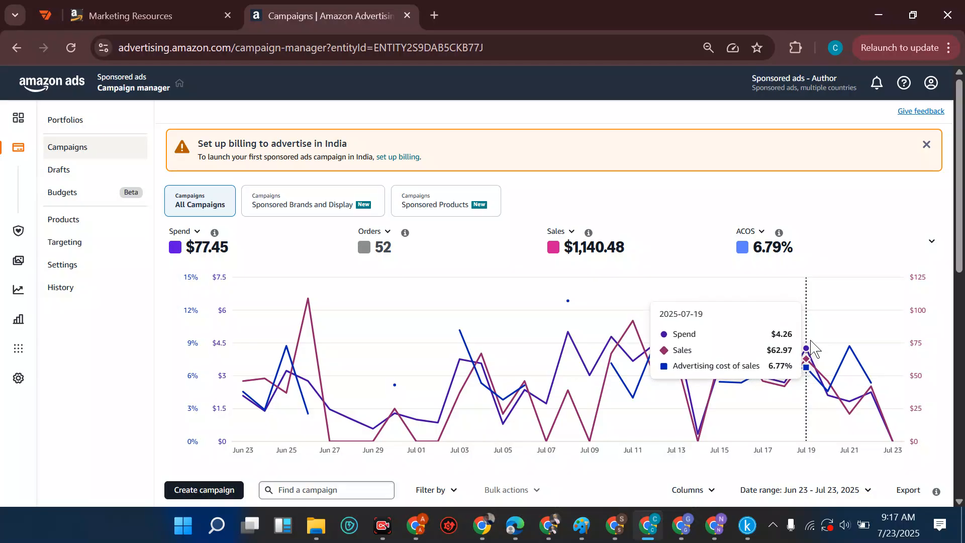
mouse_move(827, 356)
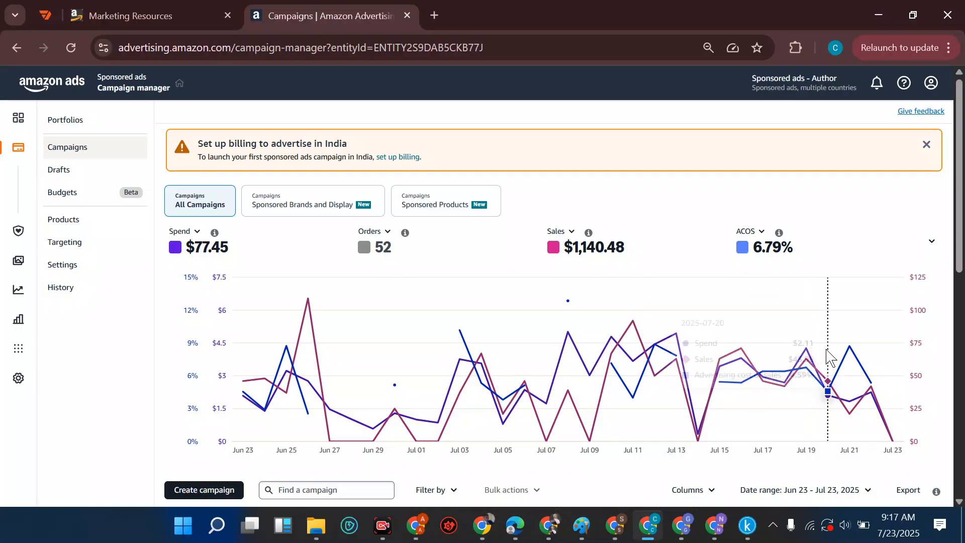
mouse_move(826, 357)
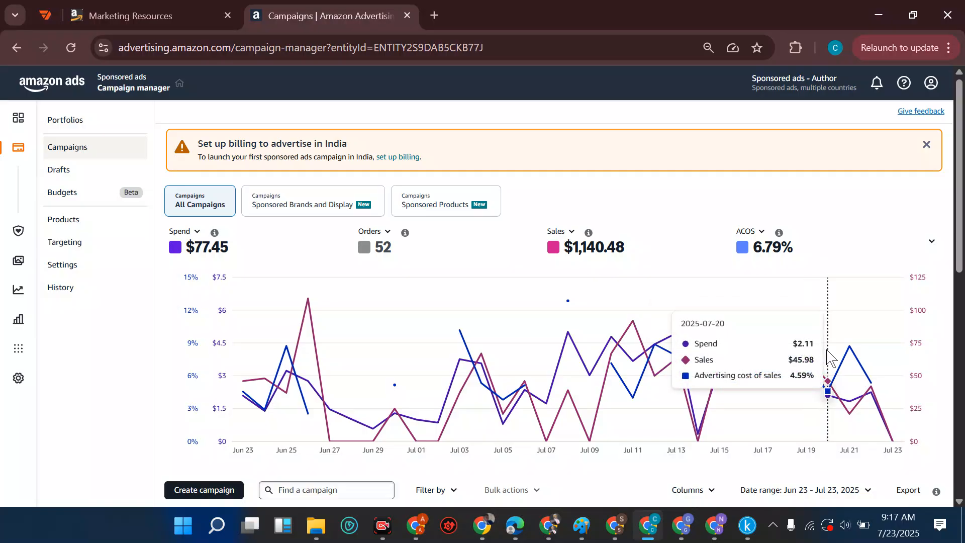
mouse_move(848, 345)
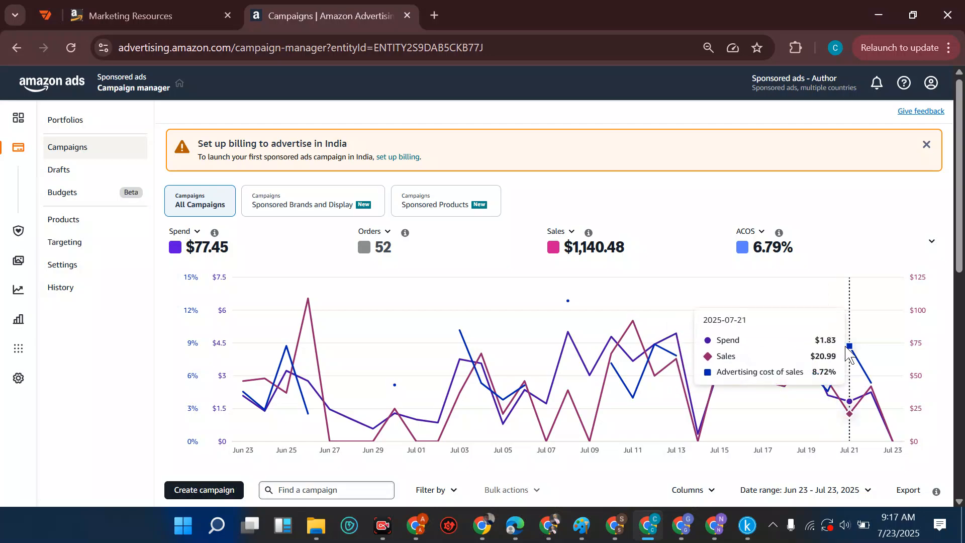
mouse_move(870, 363)
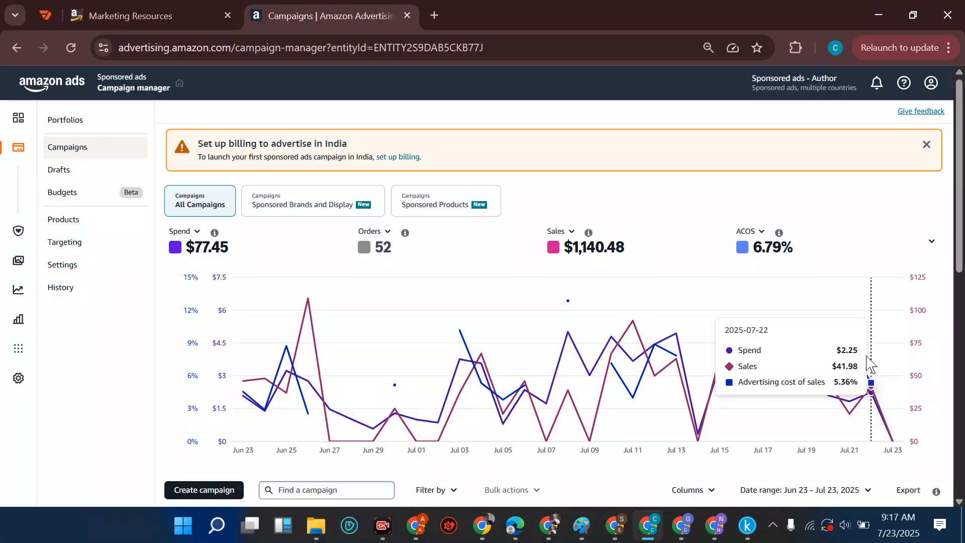
mouse_move(884, 377)
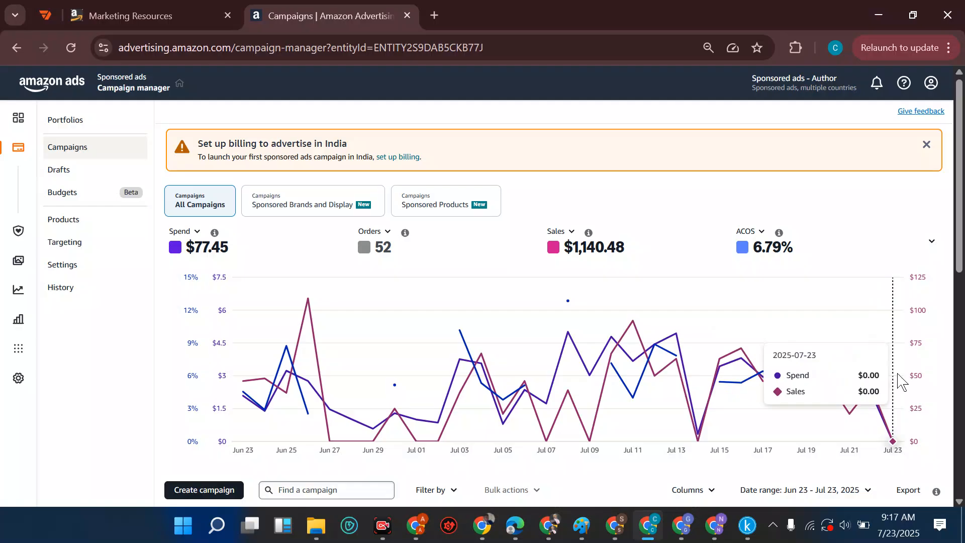
Step: Return to the Marketing Resources page and scroll to its top
click(147, 15)
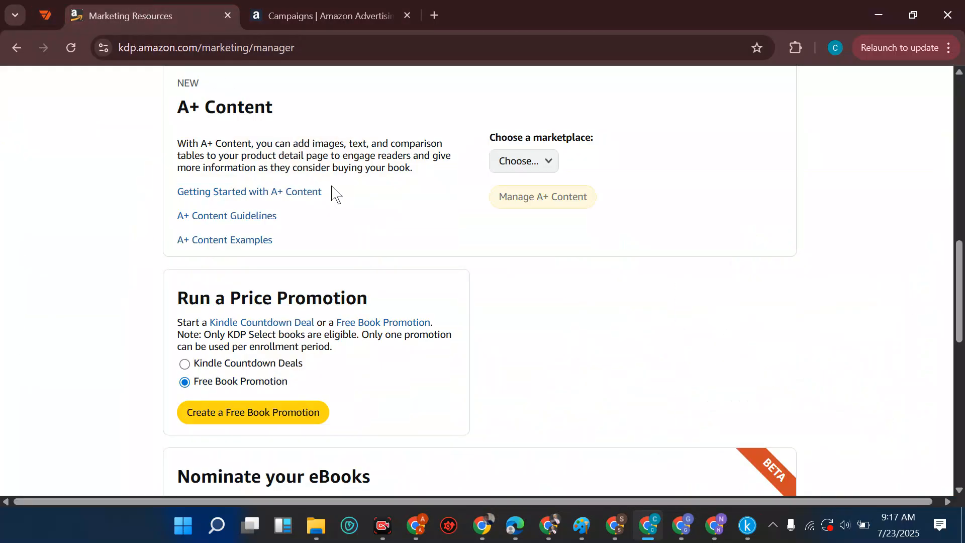
scroll(up, 3)
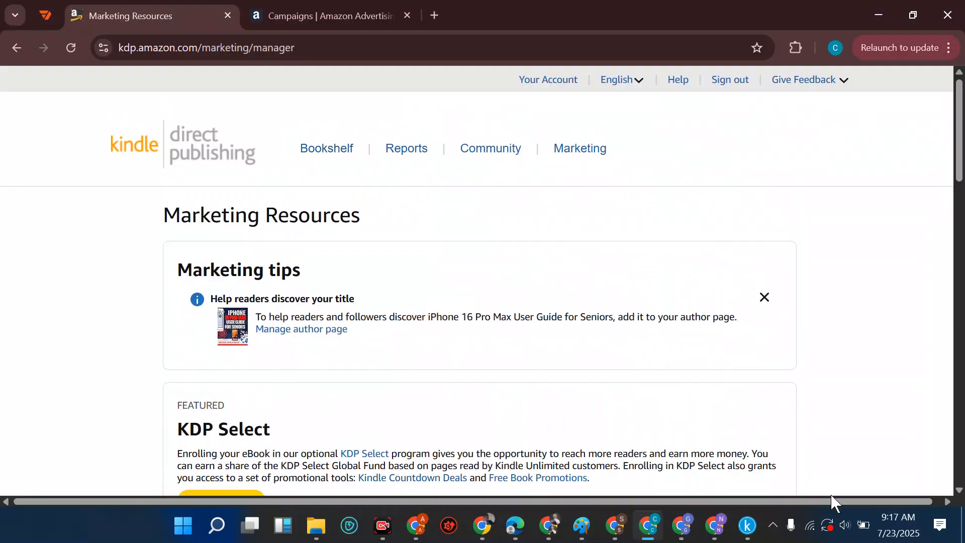
click(326, 148)
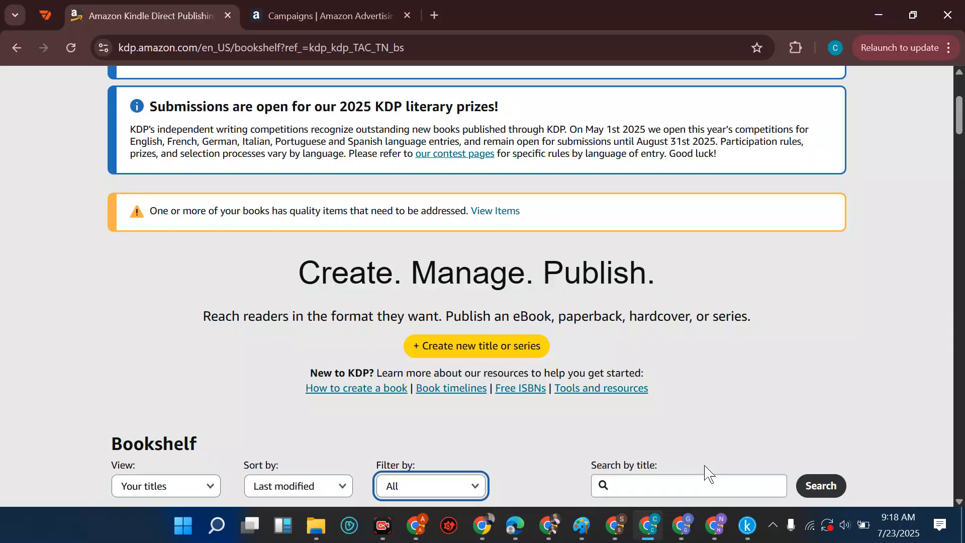
mouse_move(682, 468)
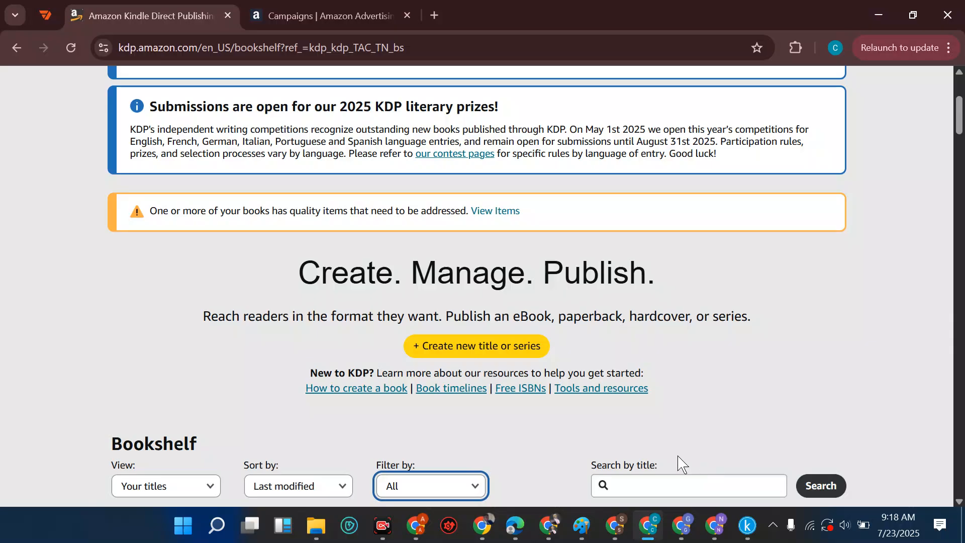
mouse_move(284, 478)
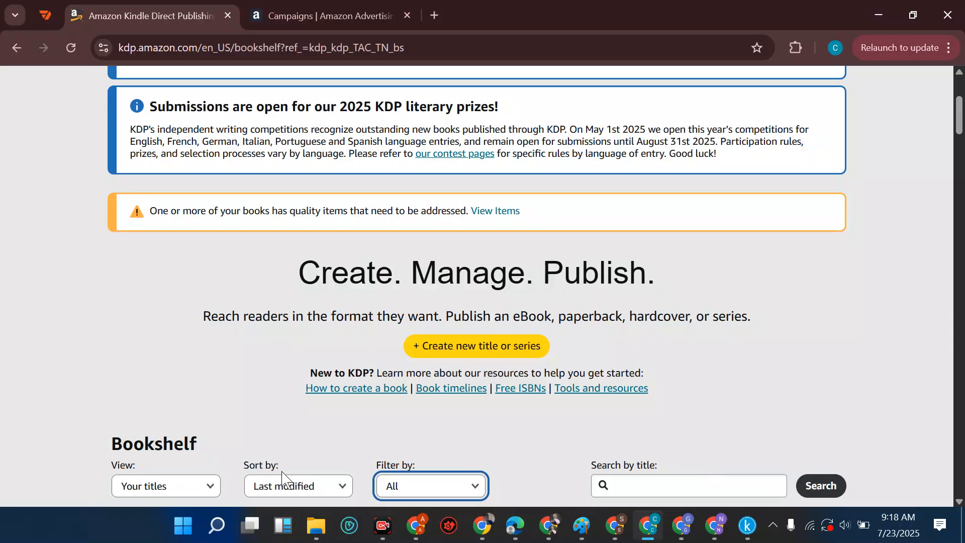
mouse_move(417, 485)
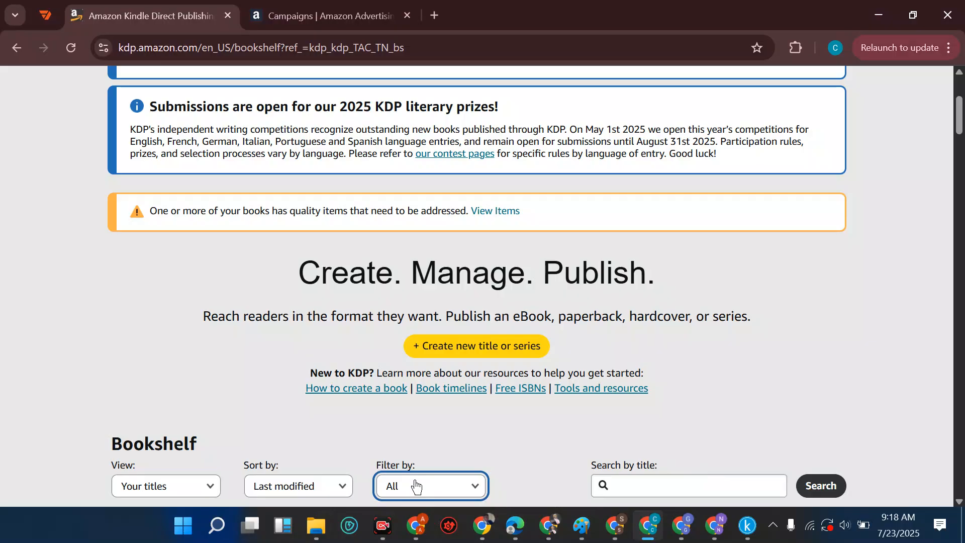
click(429, 485)
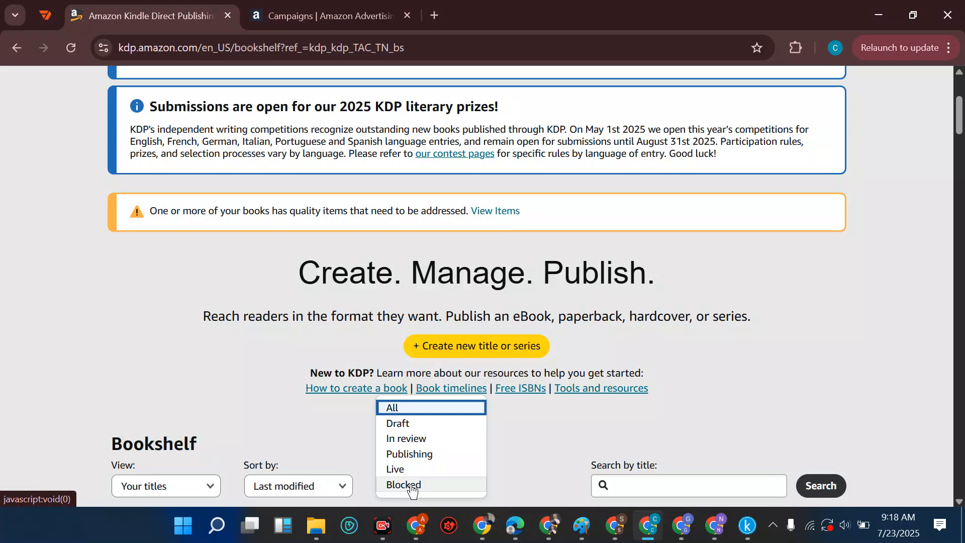
mouse_move(426, 439)
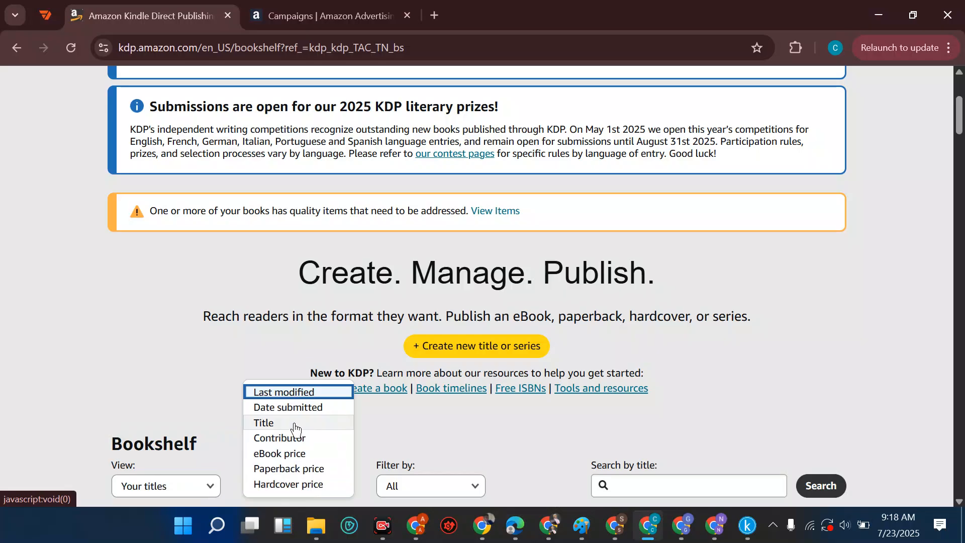
mouse_move(451, 442)
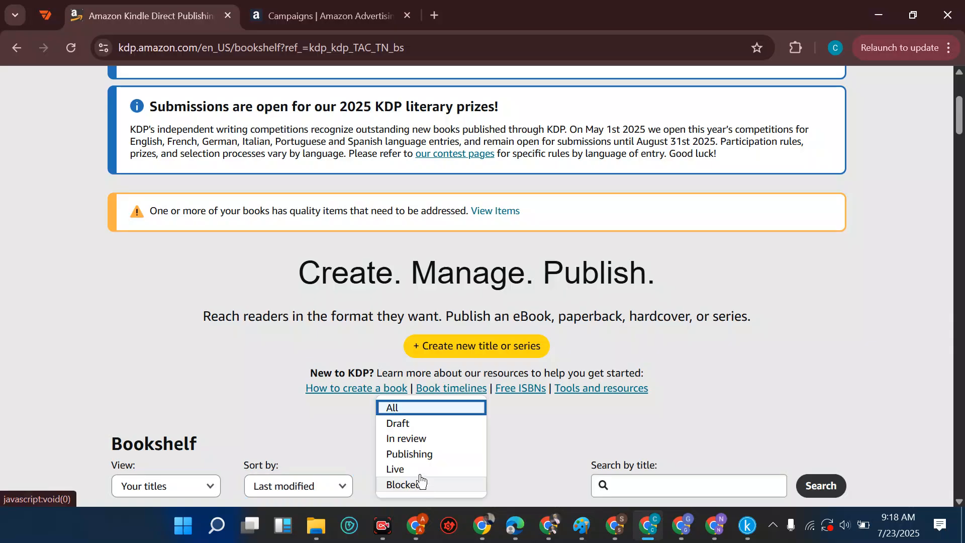
mouse_move(438, 445)
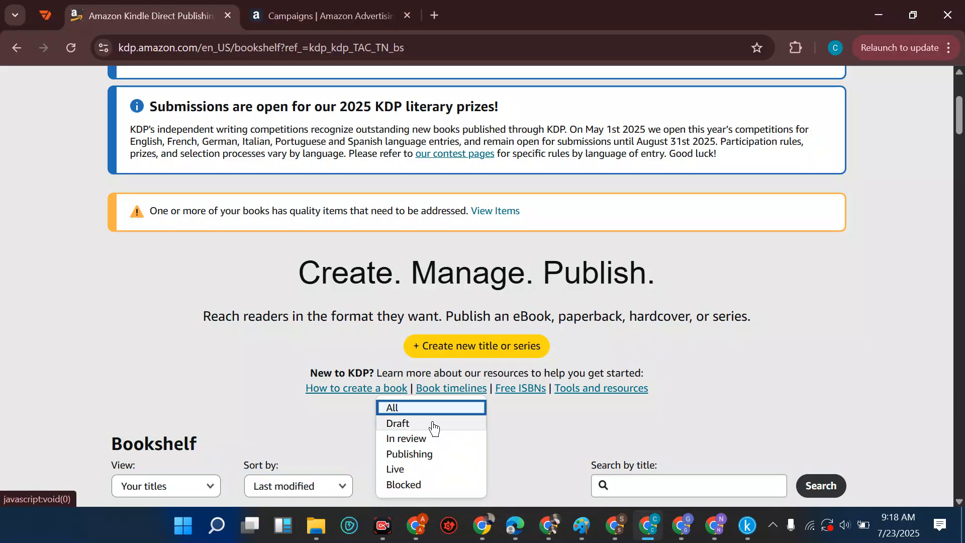
mouse_move(710, 420)
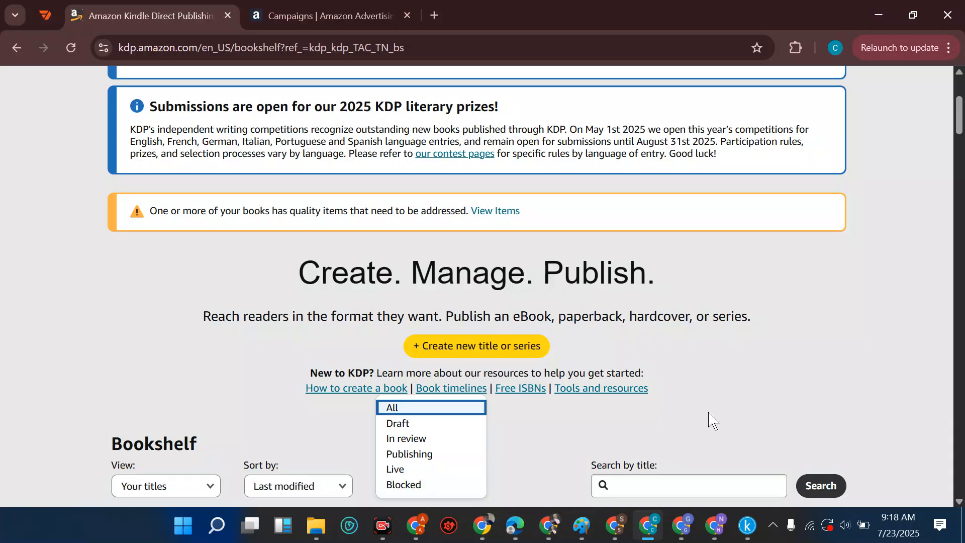
click(687, 486)
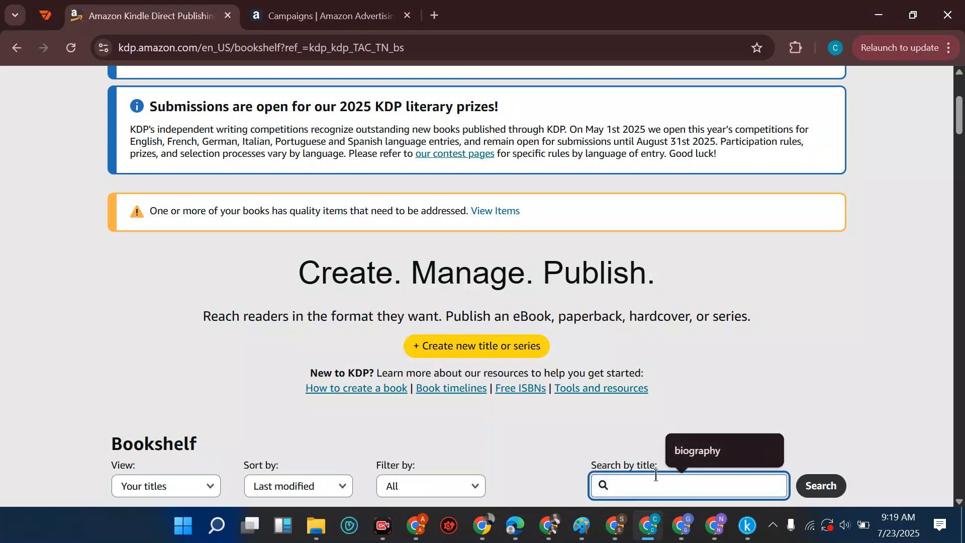
mouse_move(730, 388)
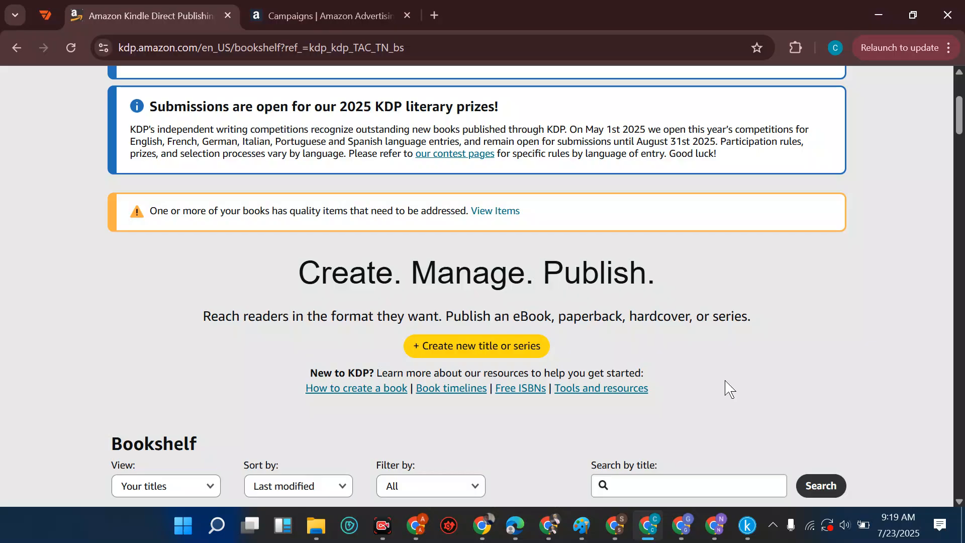
mouse_move(619, 342)
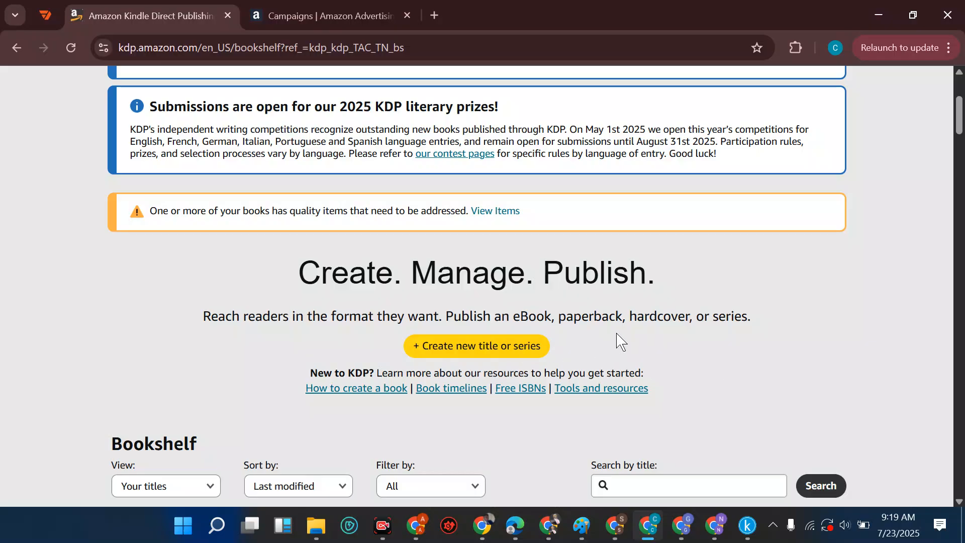
mouse_move(524, 350)
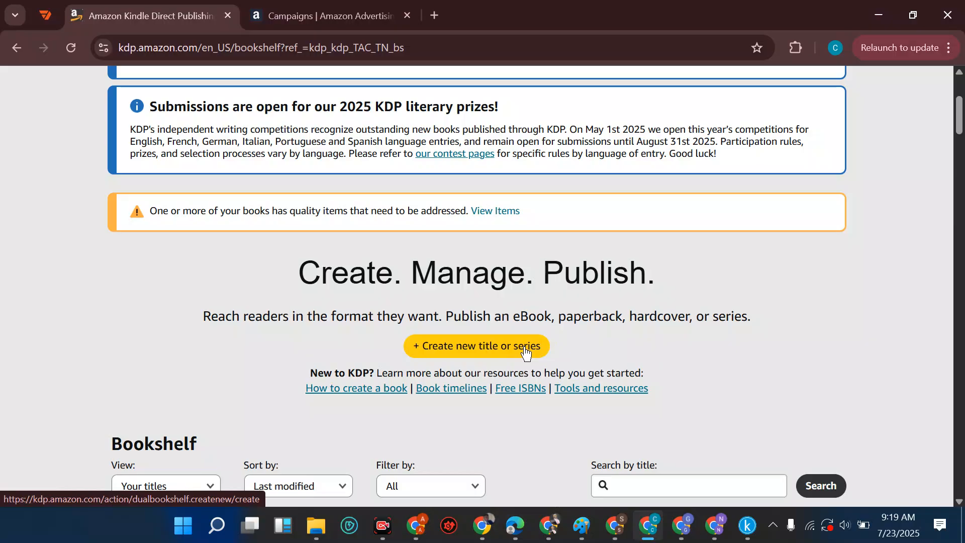
mouse_move(660, 354)
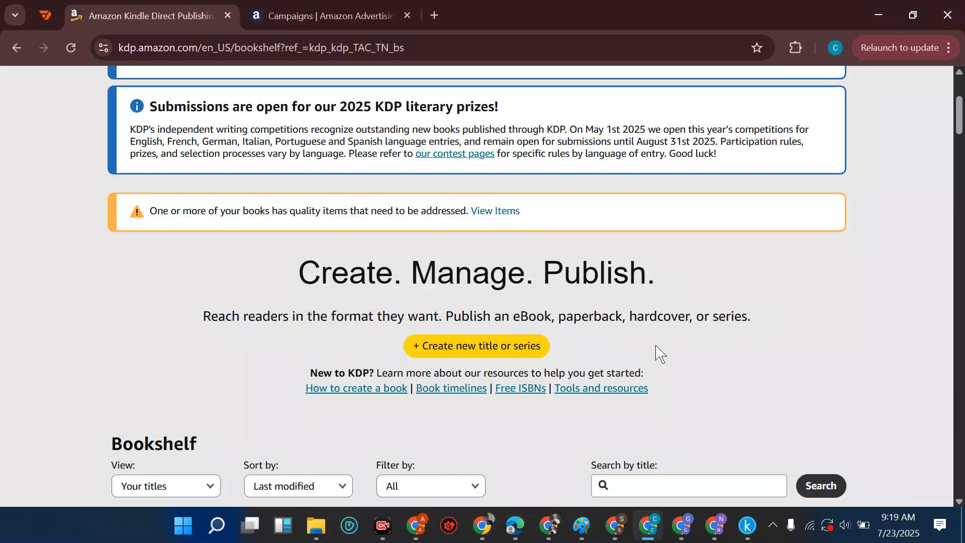
scroll(up, 3)
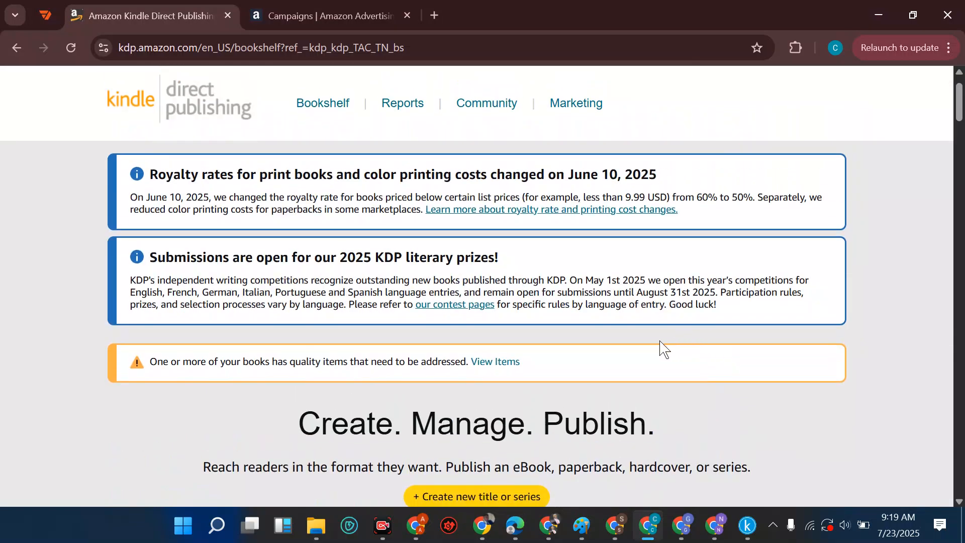
drag(151, 174, 412, 174)
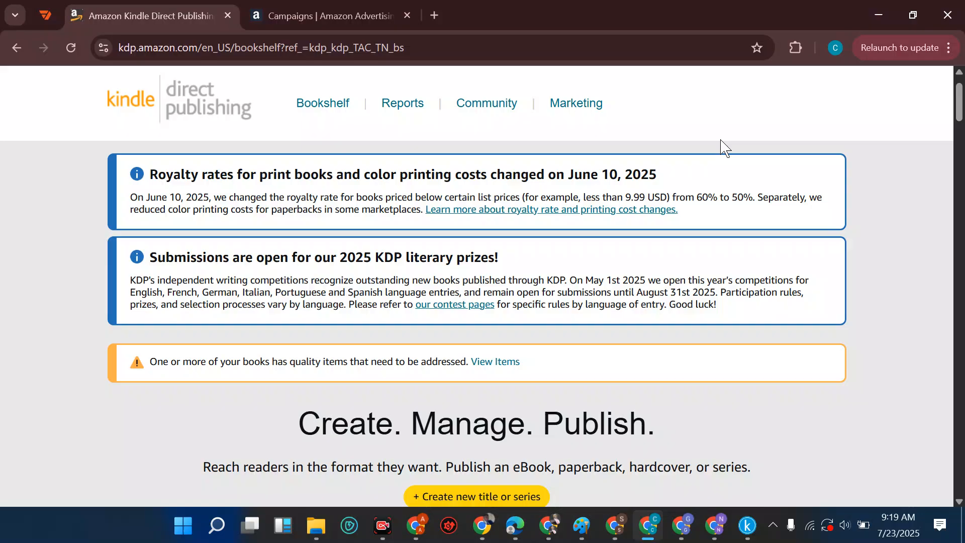
mouse_move(846, 185)
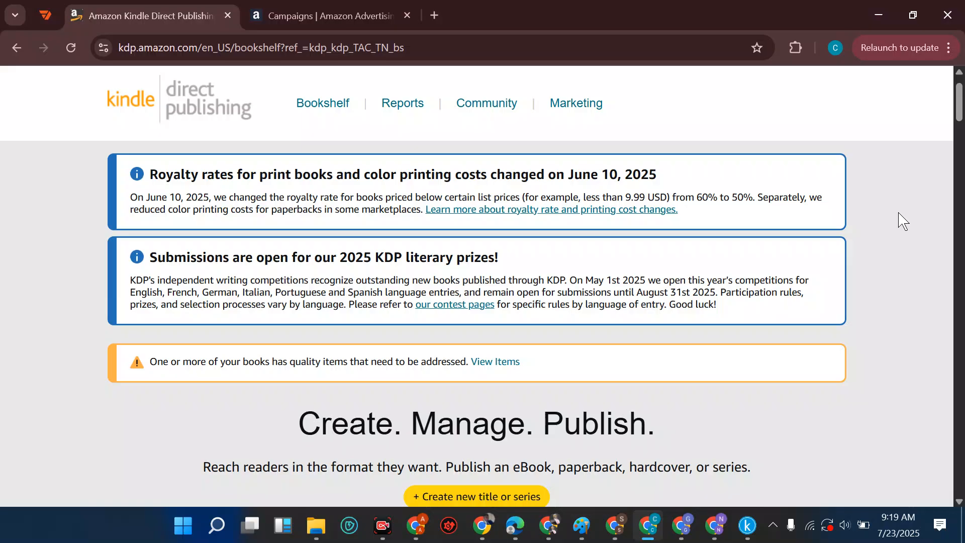
mouse_move(909, 215)
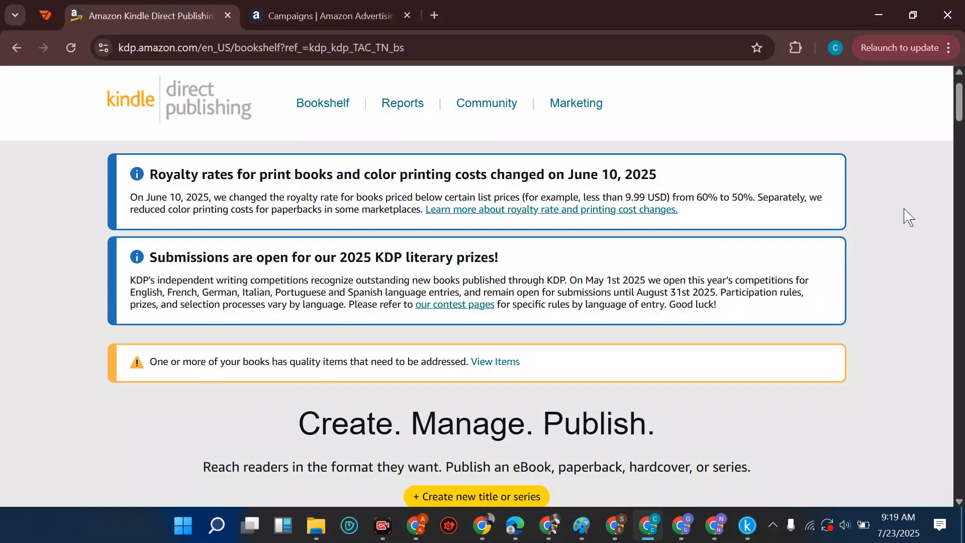
mouse_move(910, 226)
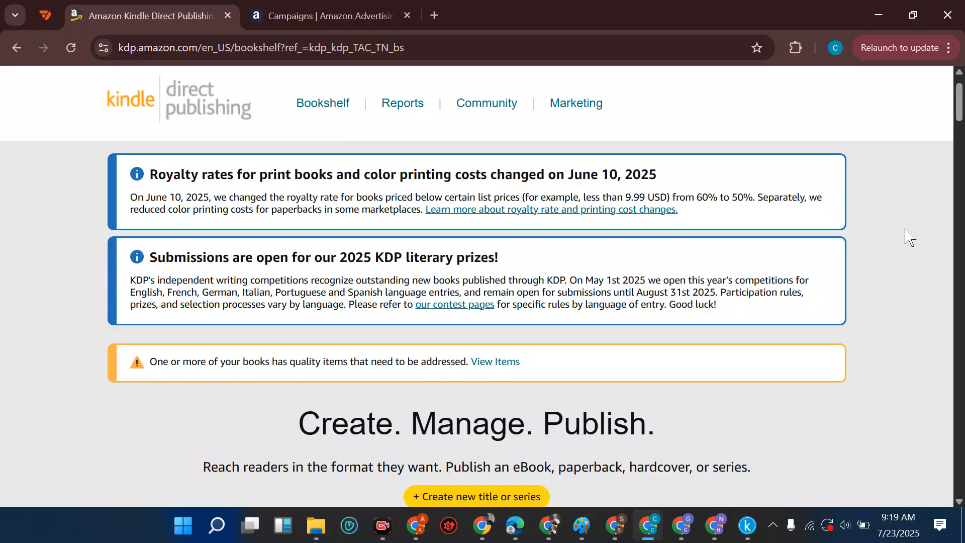
mouse_move(909, 240)
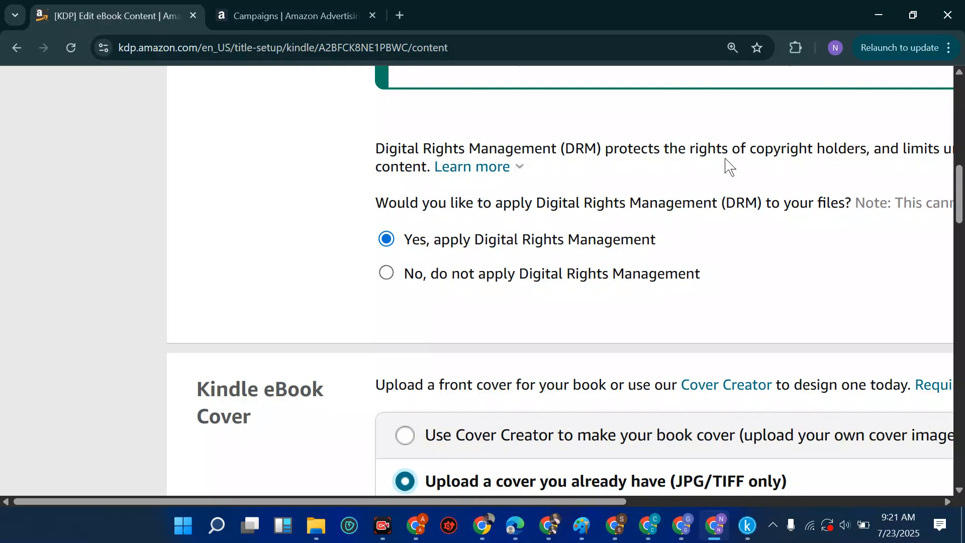
mouse_move(606, 152)
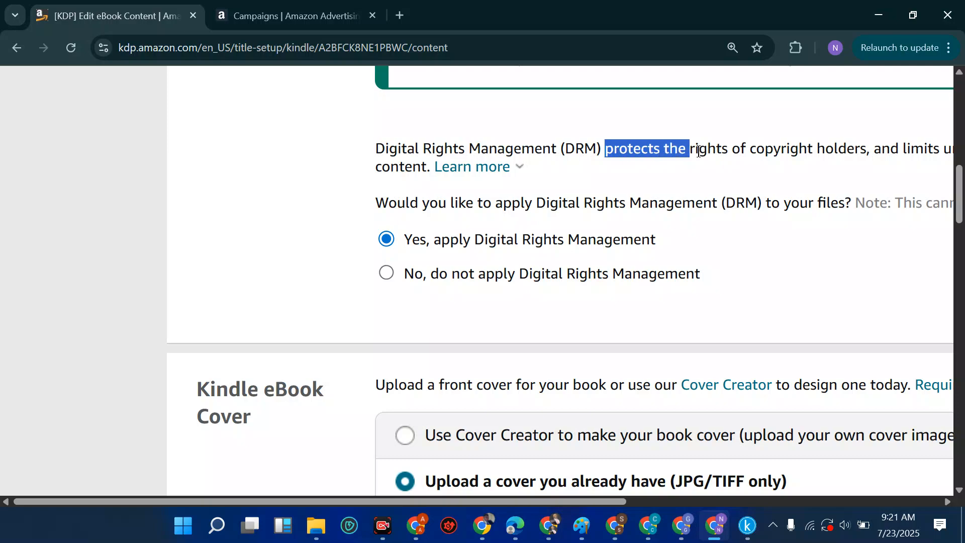
Step: Highlight the phrase explaining what DRM protects on the eBook content page
drag(690, 149, 871, 148)
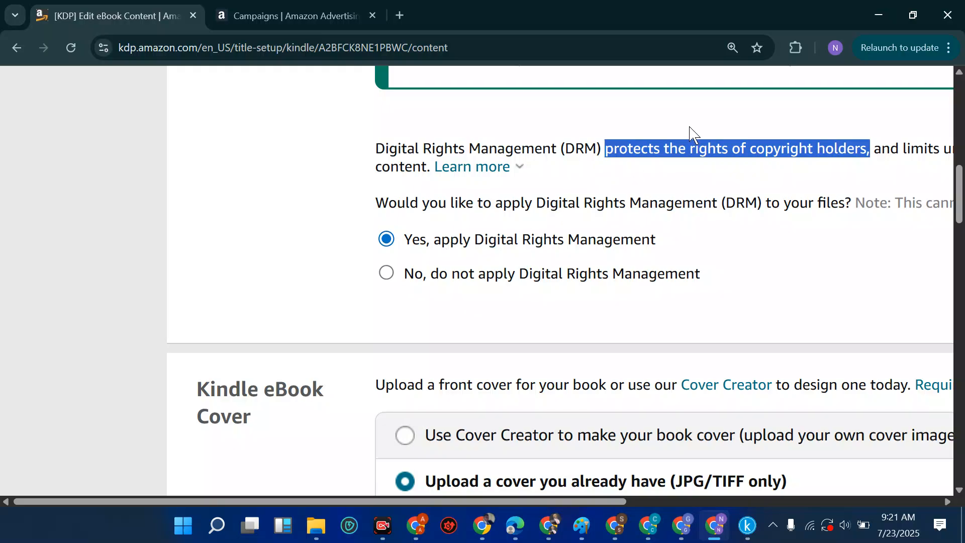
mouse_move(539, 248)
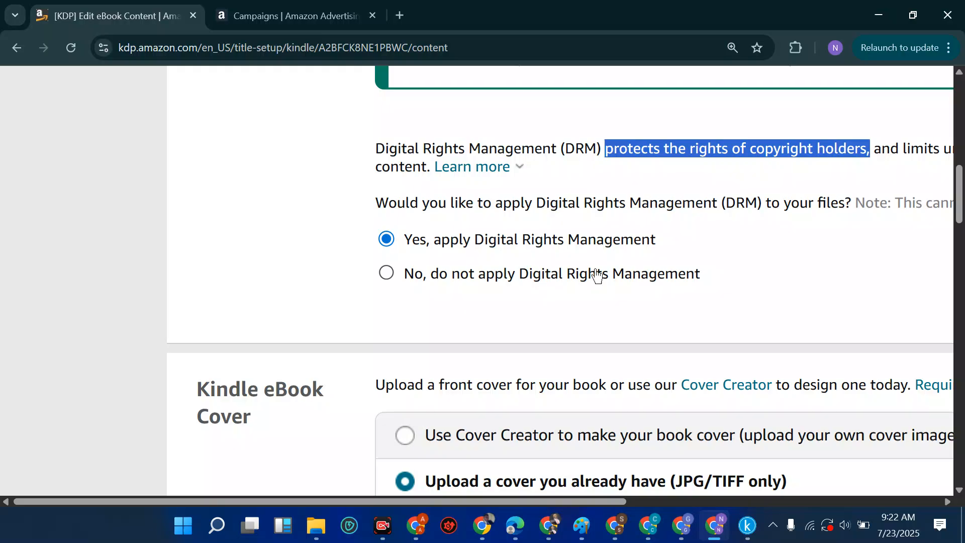
mouse_move(744, 266)
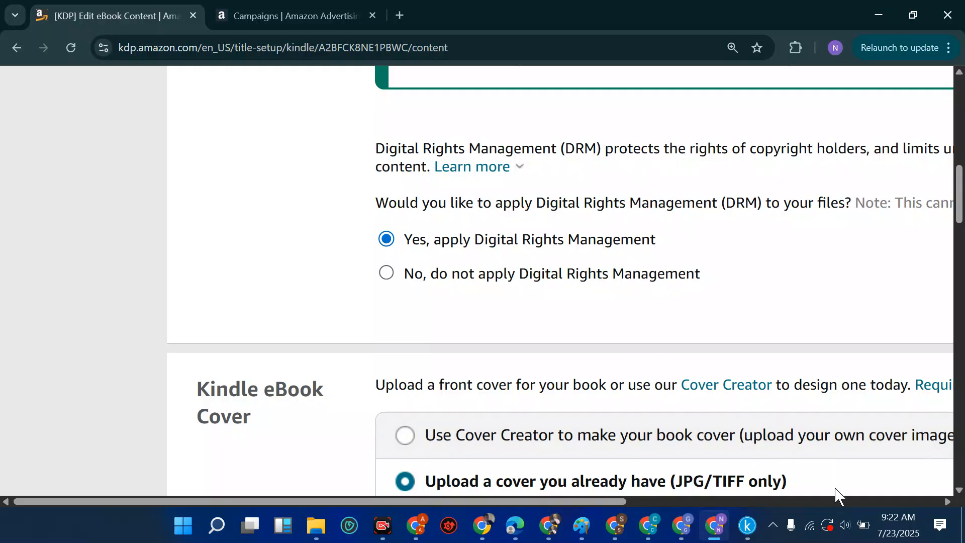
Step: After trying the other answers, mark that none of the informative images include alternative text
scroll(down, 3)
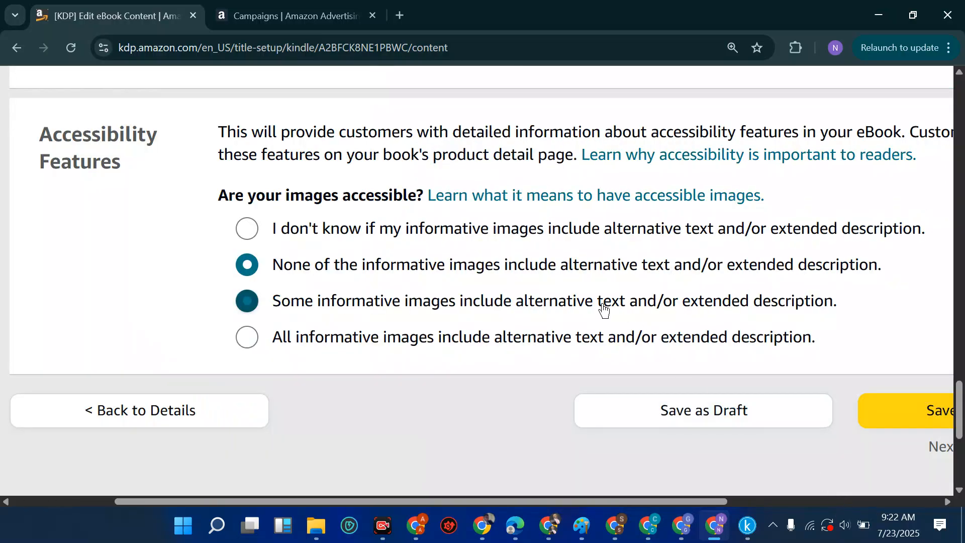
click(247, 228)
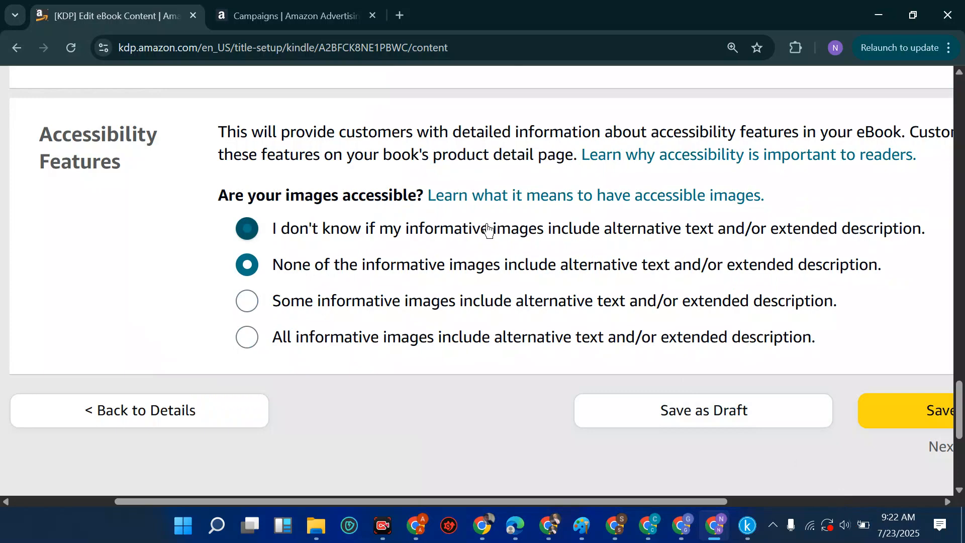
click(248, 264)
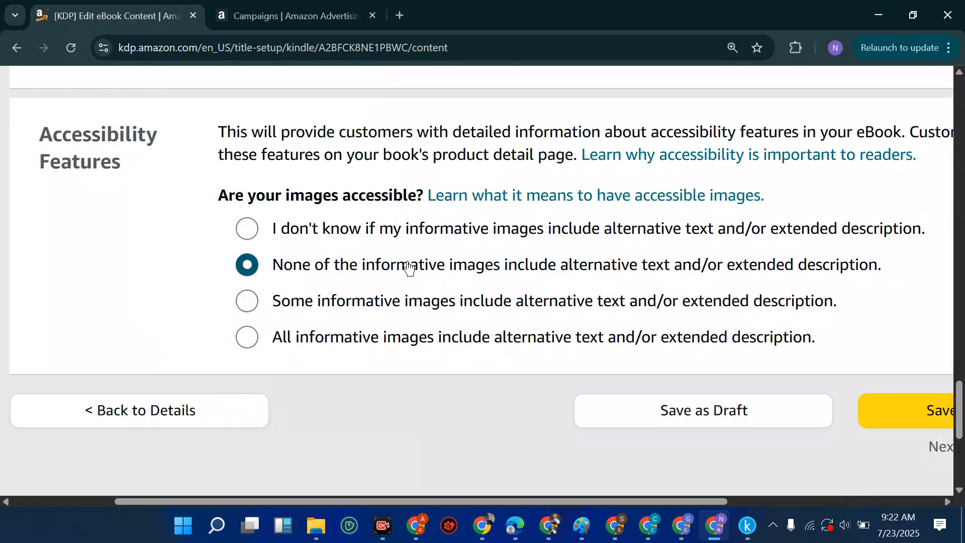
mouse_move(418, 273)
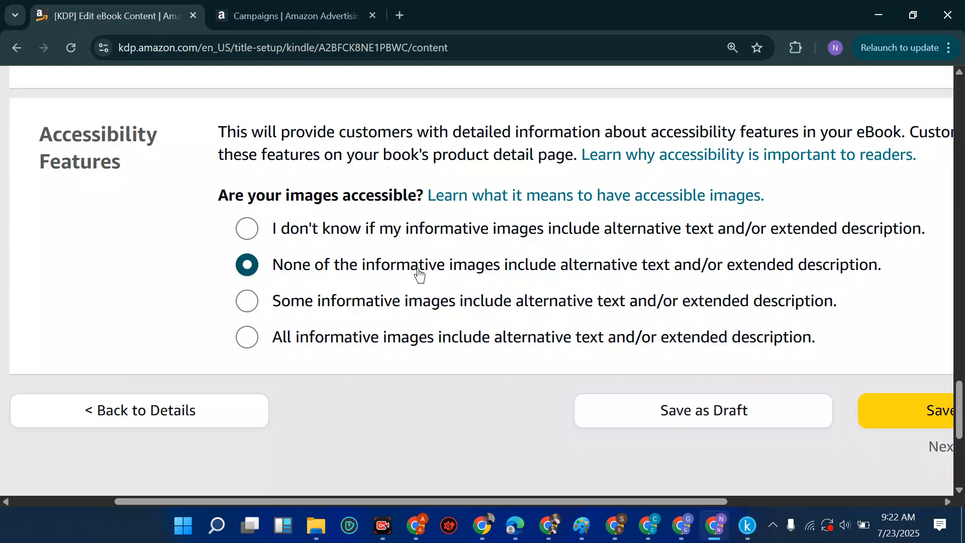
click(247, 300)
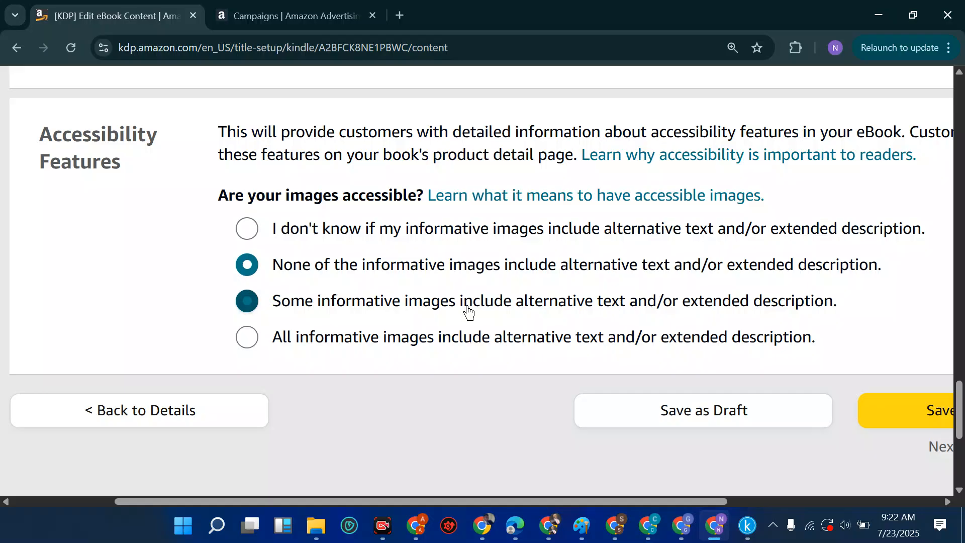
mouse_move(432, 308)
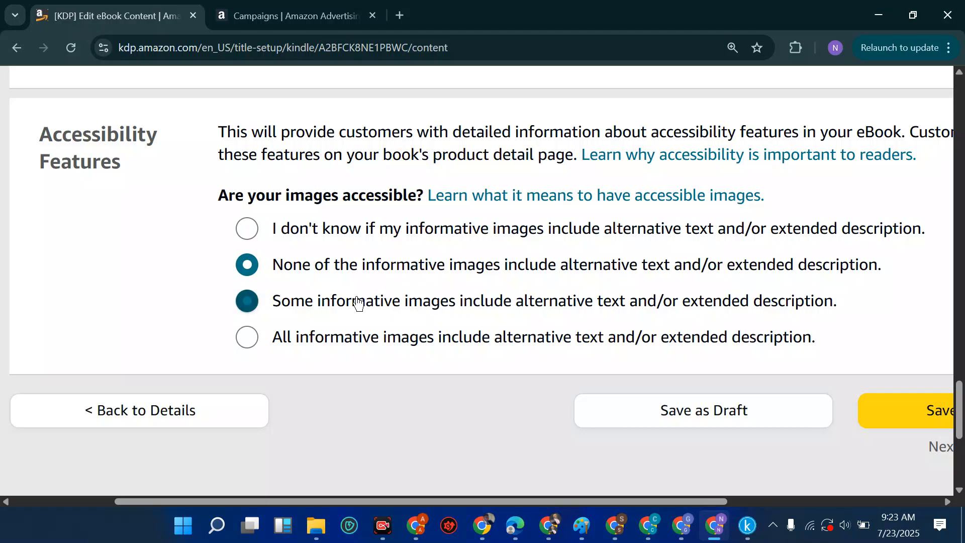
click(247, 264)
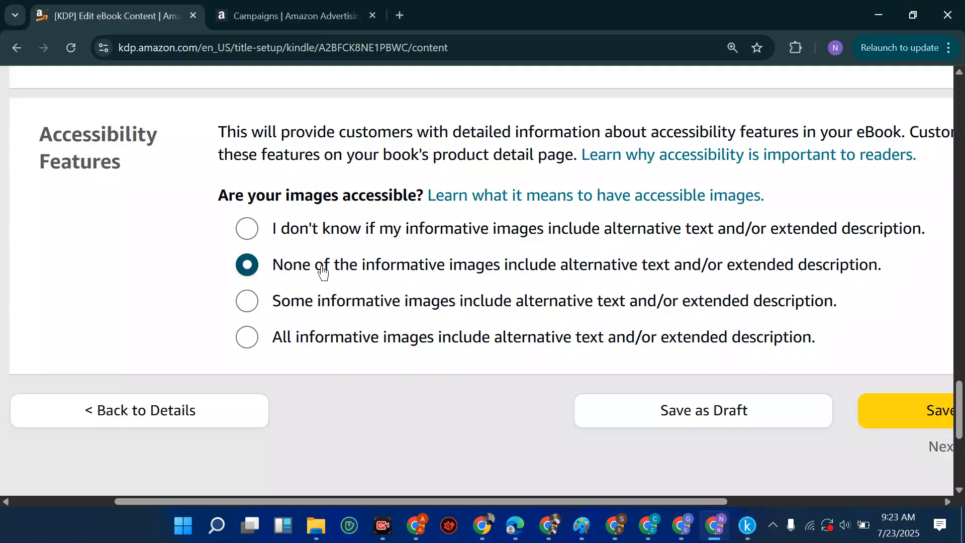
click(247, 228)
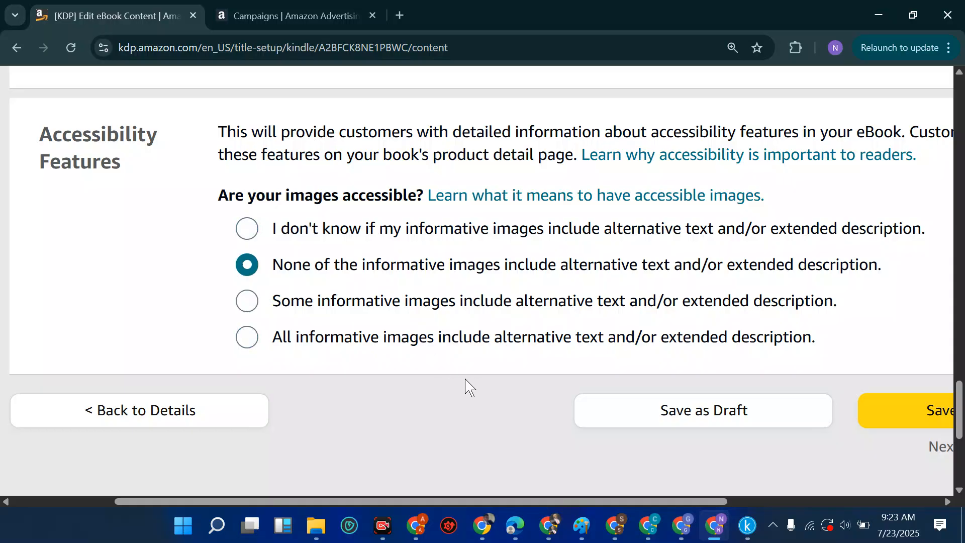
mouse_move(834, 503)
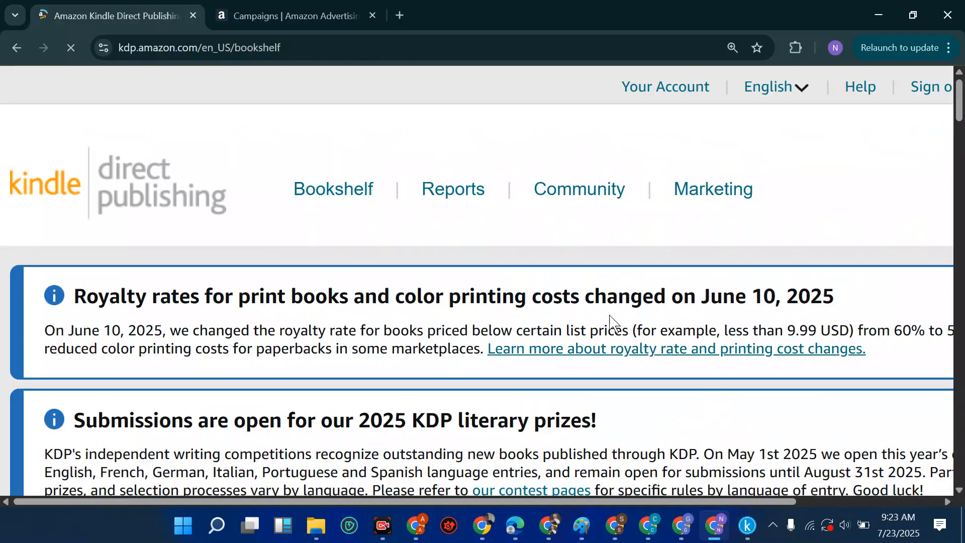
mouse_move(930, 87)
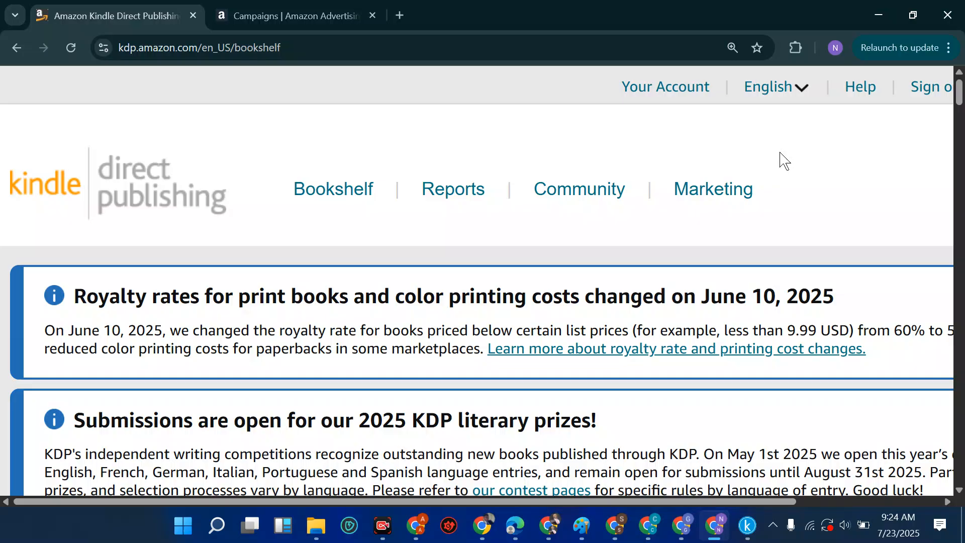
mouse_move(790, 169)
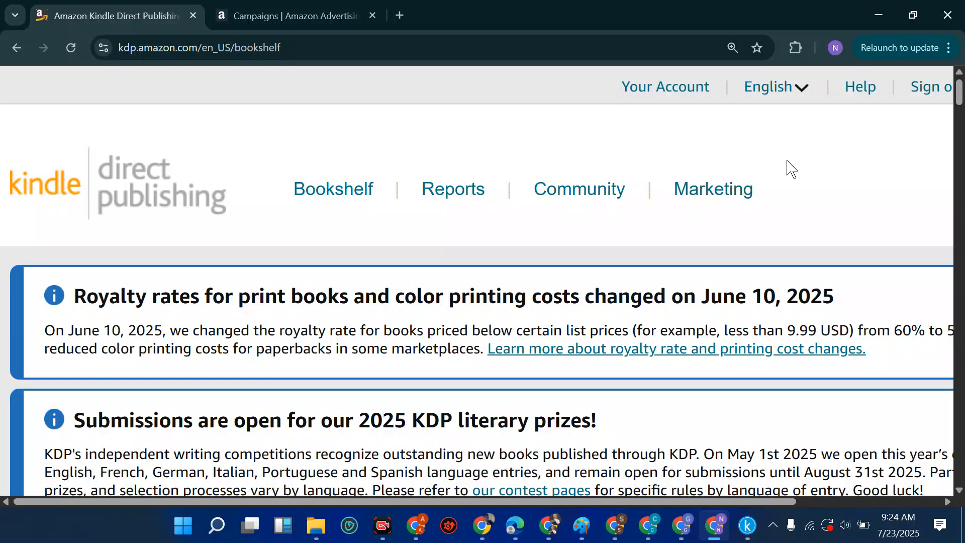